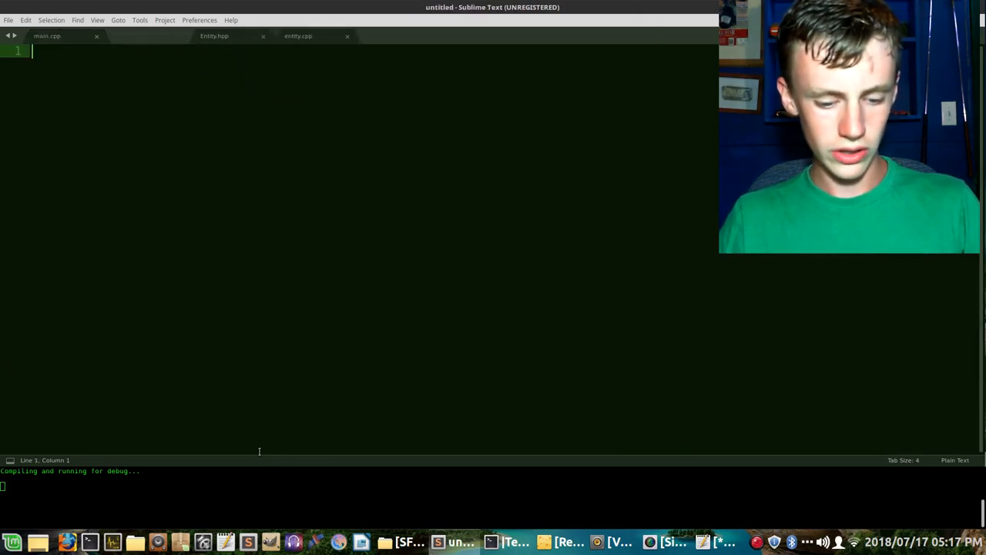
- Start a new file beginning with #pragma once
key("ctrl+n")
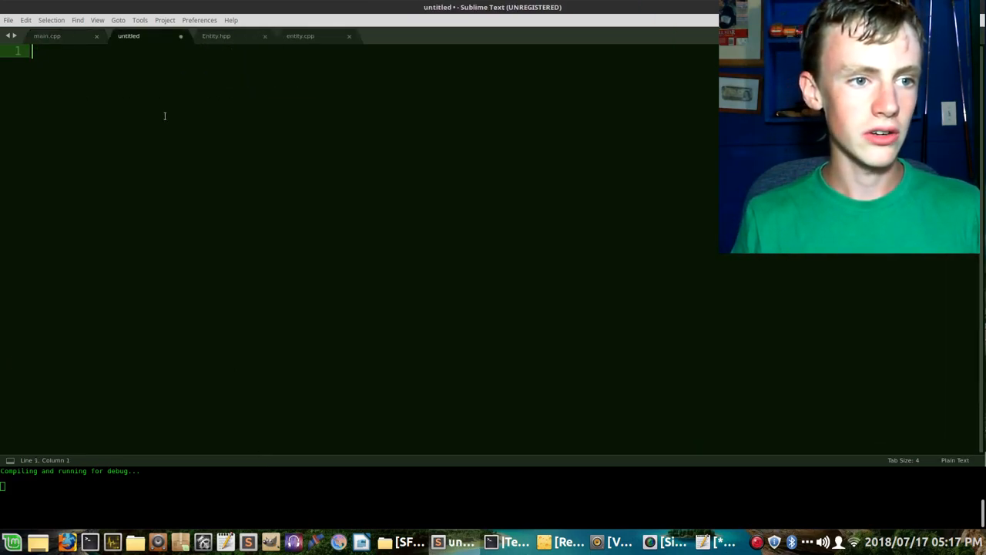
type("#prag")
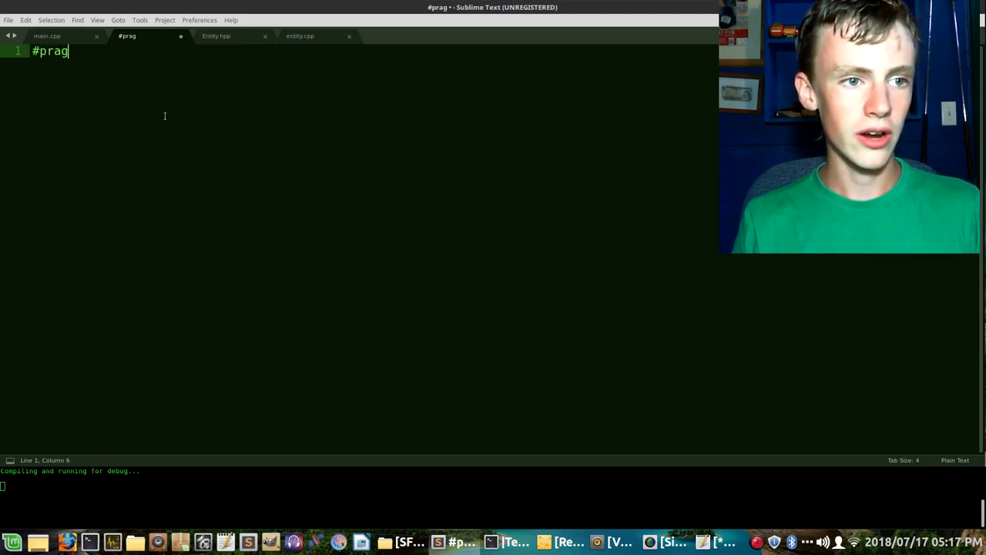
type("ma c")
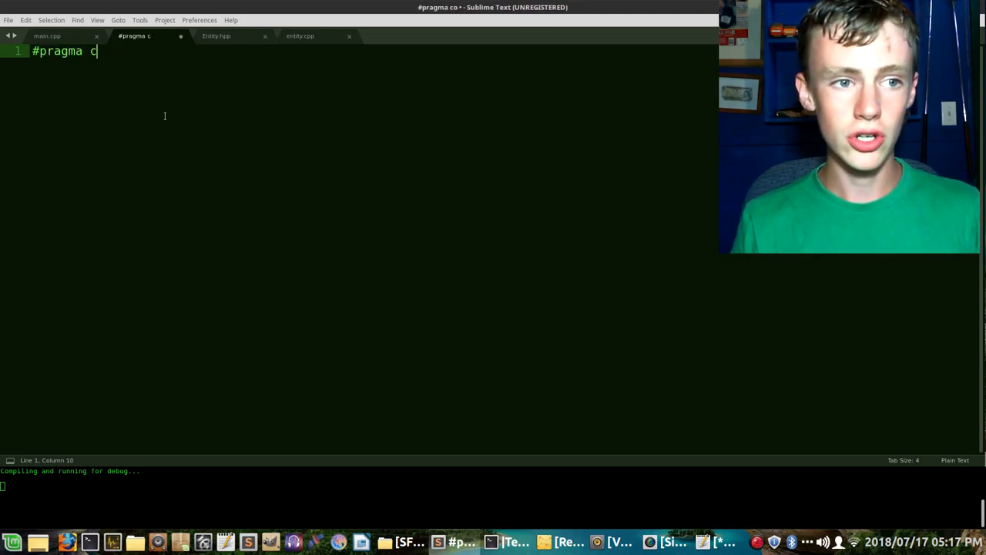
type("nce")
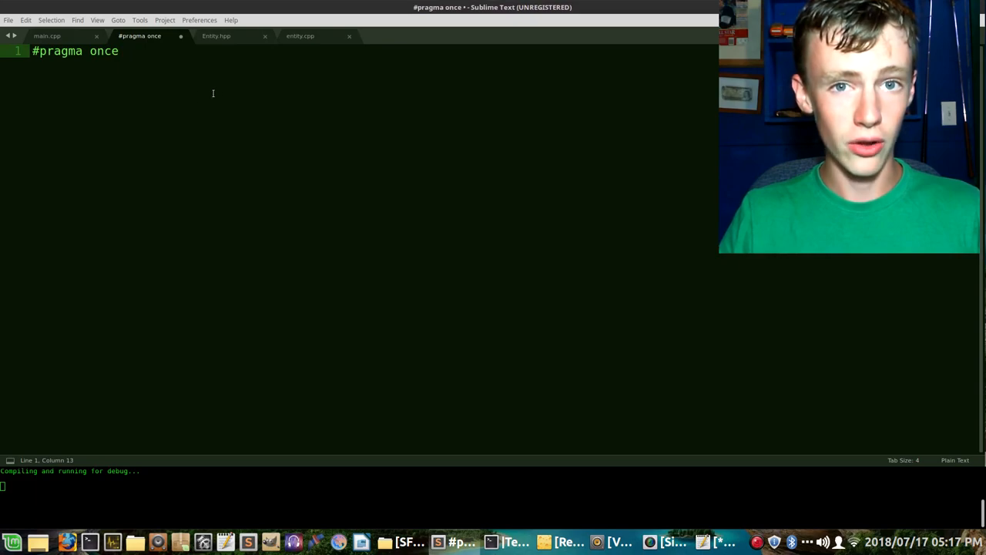
- Add #include <SFML/Graphics.hpp>
type("#")
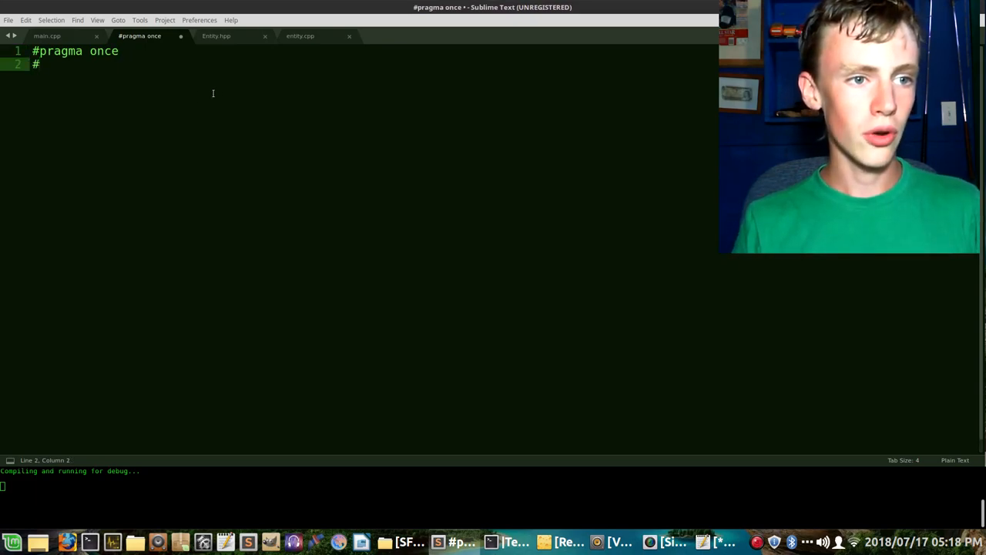
type("include <>")
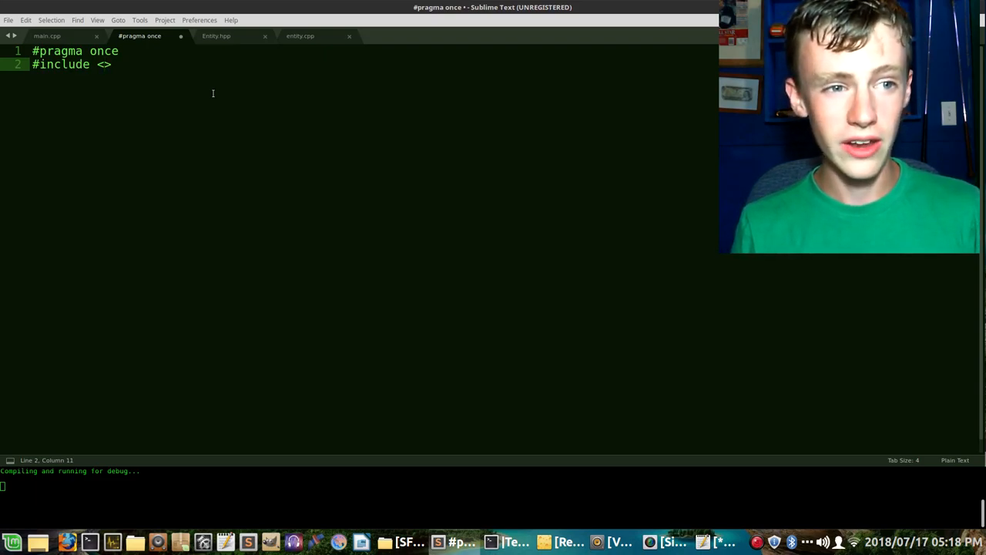
type("SFML/")
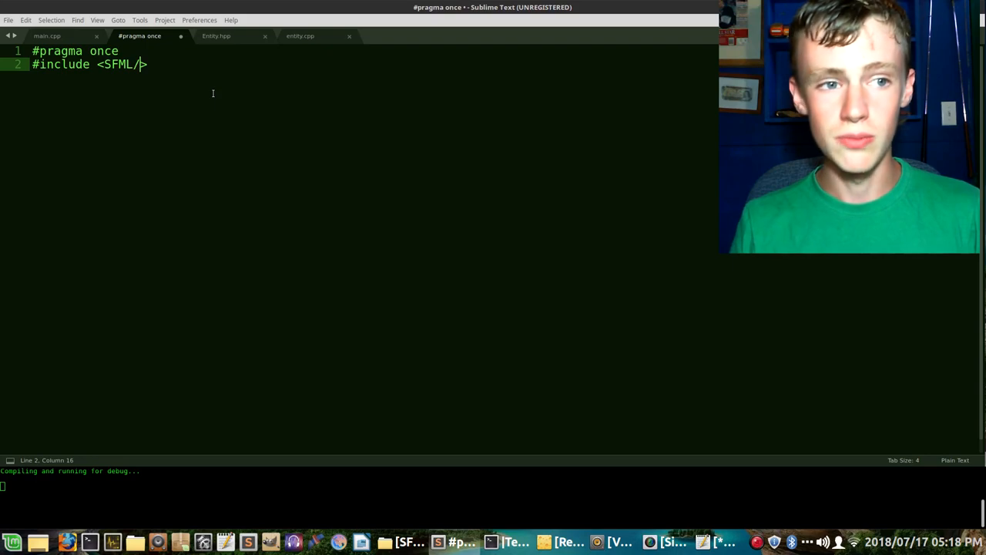
type("Graphic")
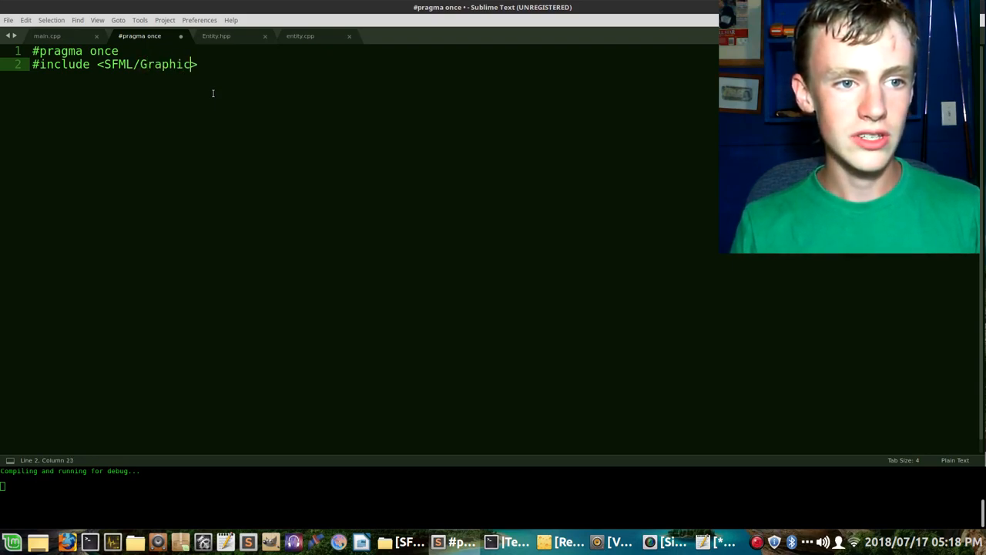
type("s.hpp>")
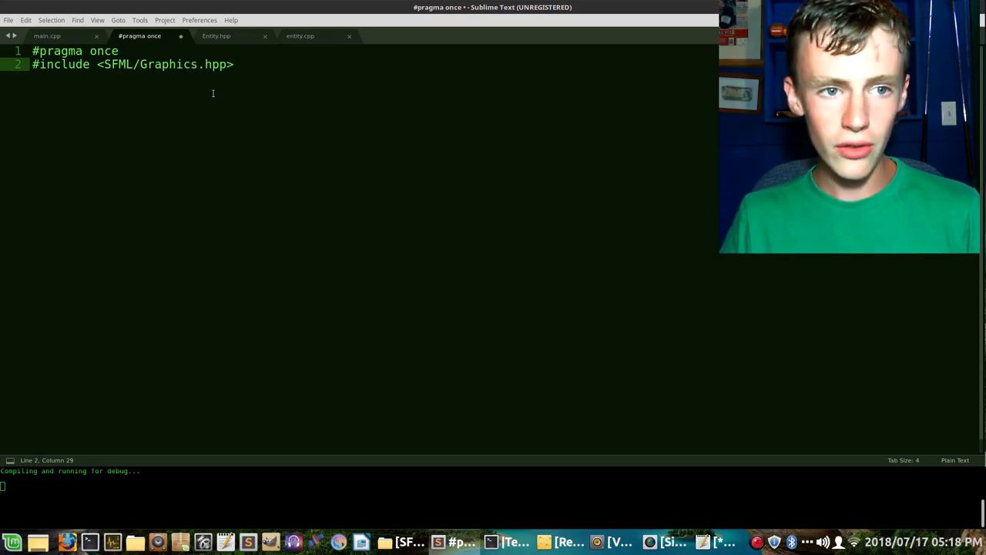
- Add includes for "../include/Entity.hpp" and <iostream>
type("#inclu")
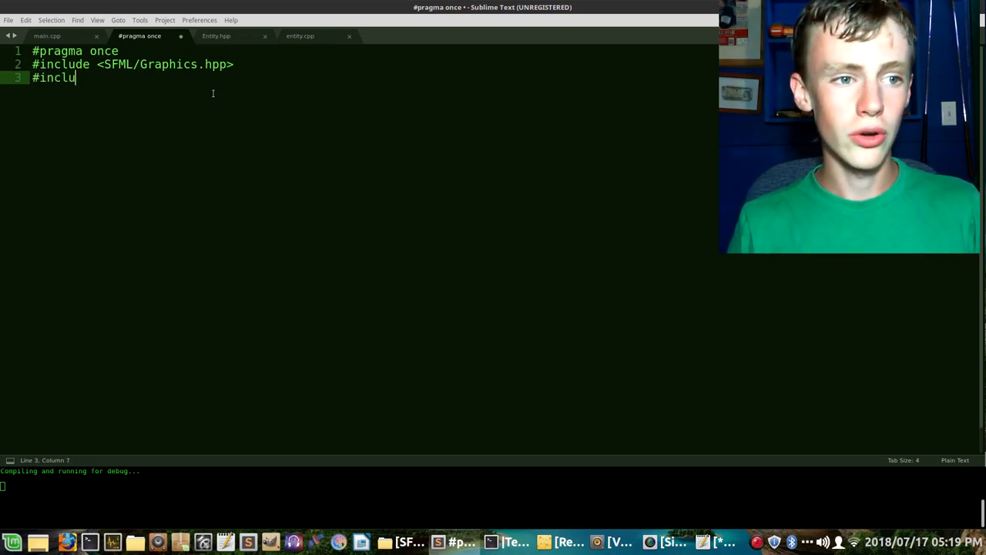
type("de")
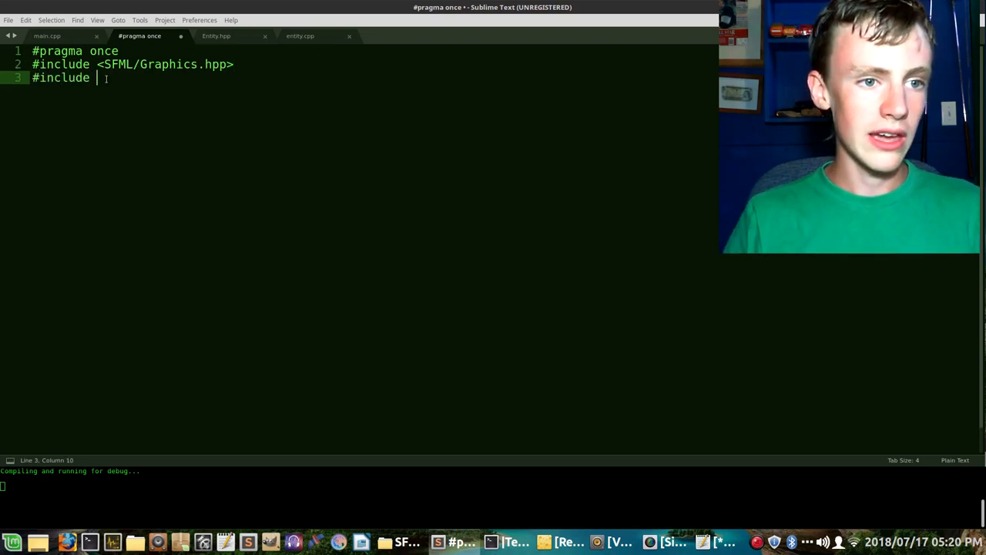
type("\"")
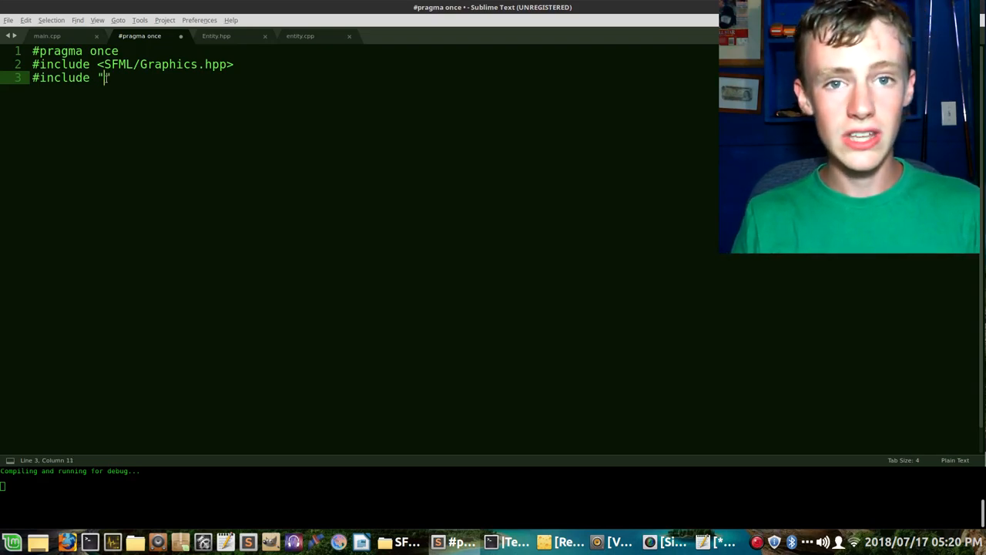
type("./")
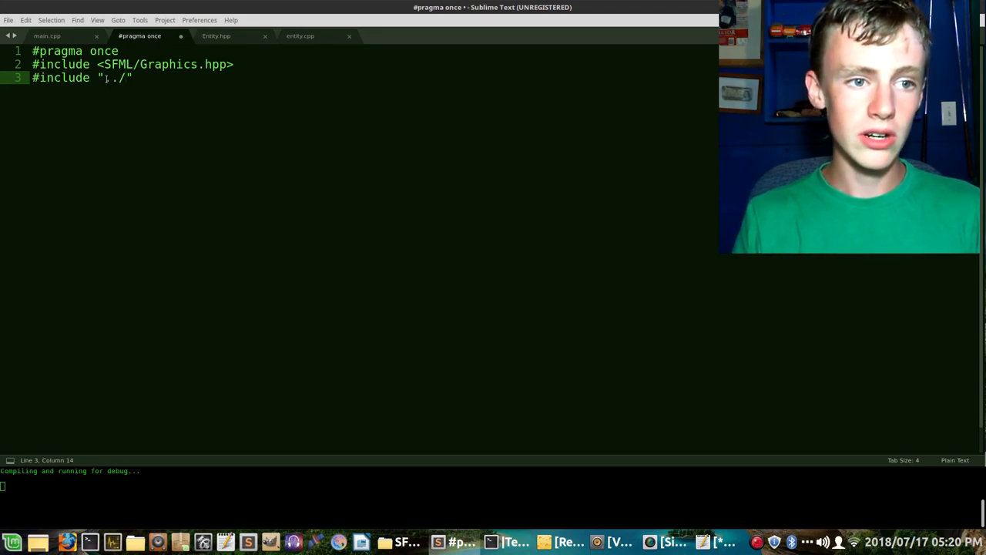
type("include/")
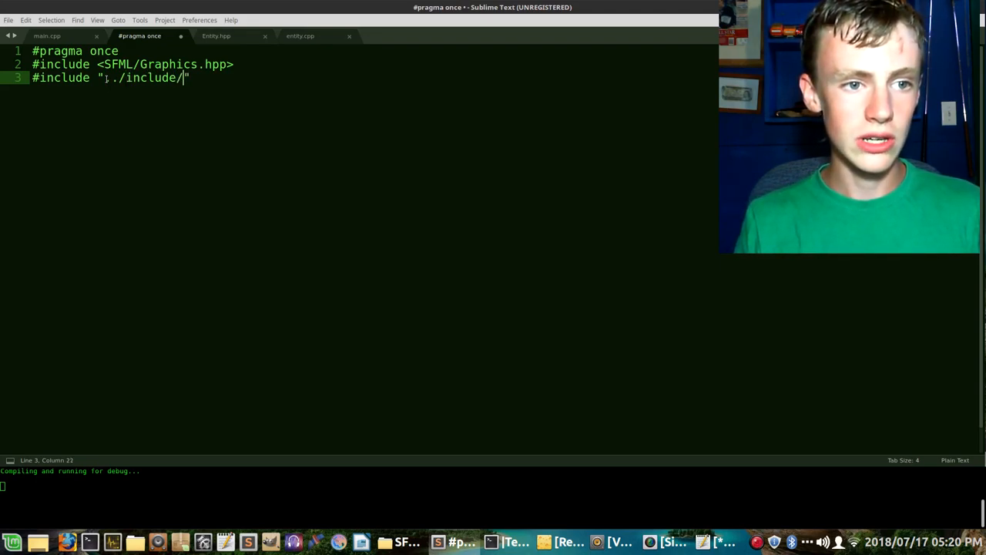
type("Ent")
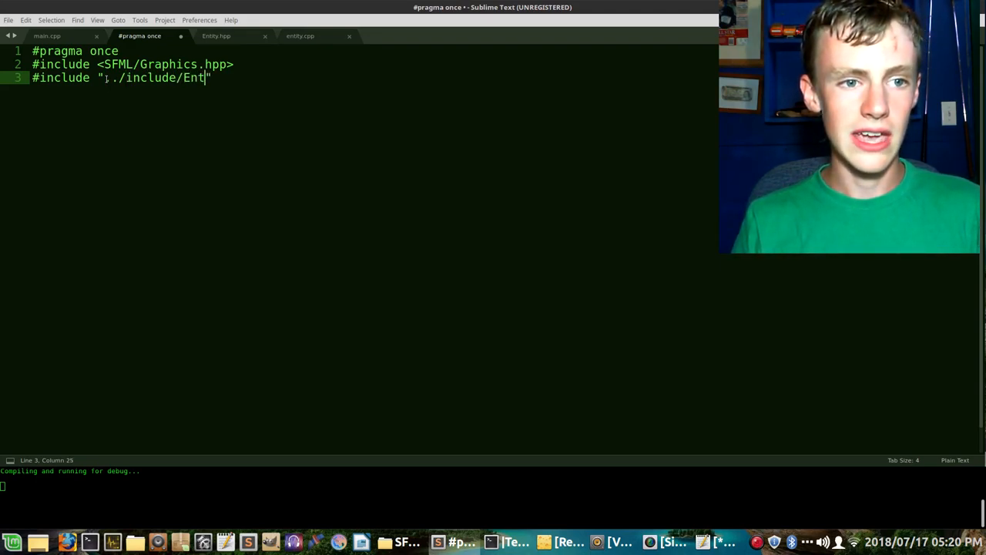
type("ity.hpp")
type("#in")
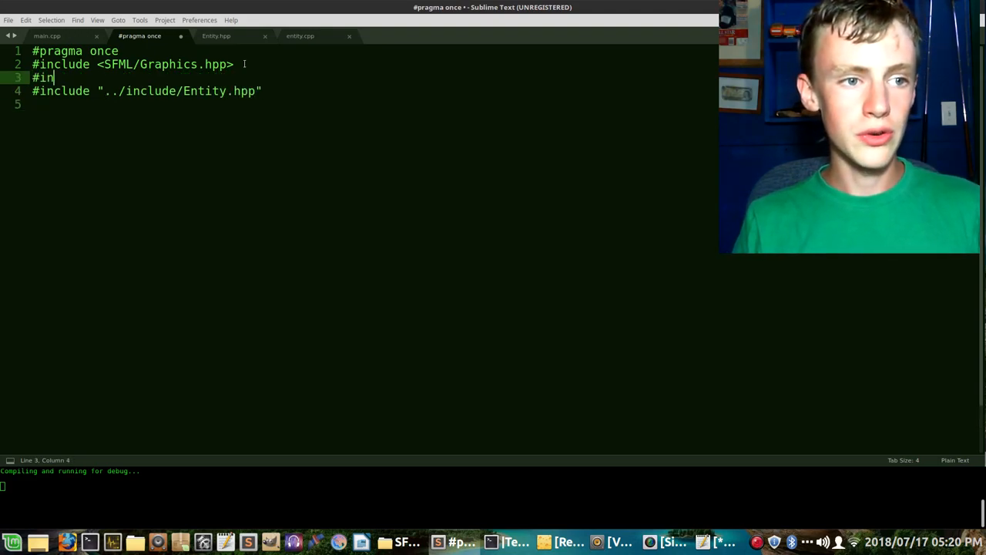
type("clude <>")
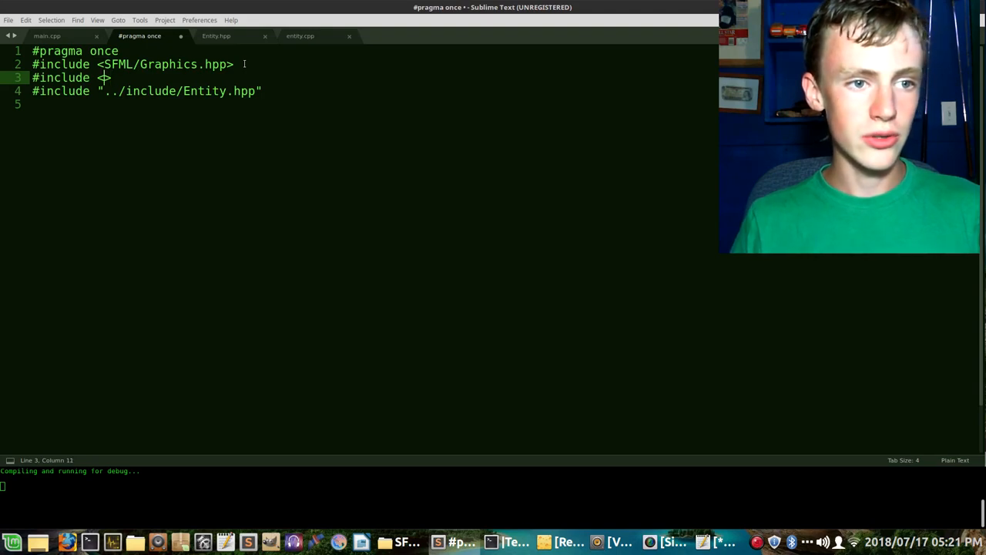
type("io")
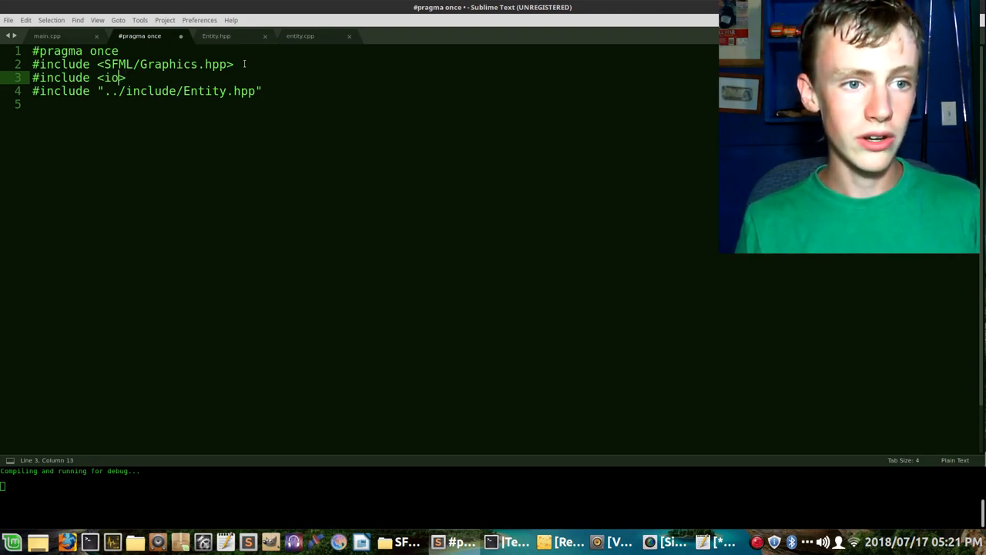
type("stream")
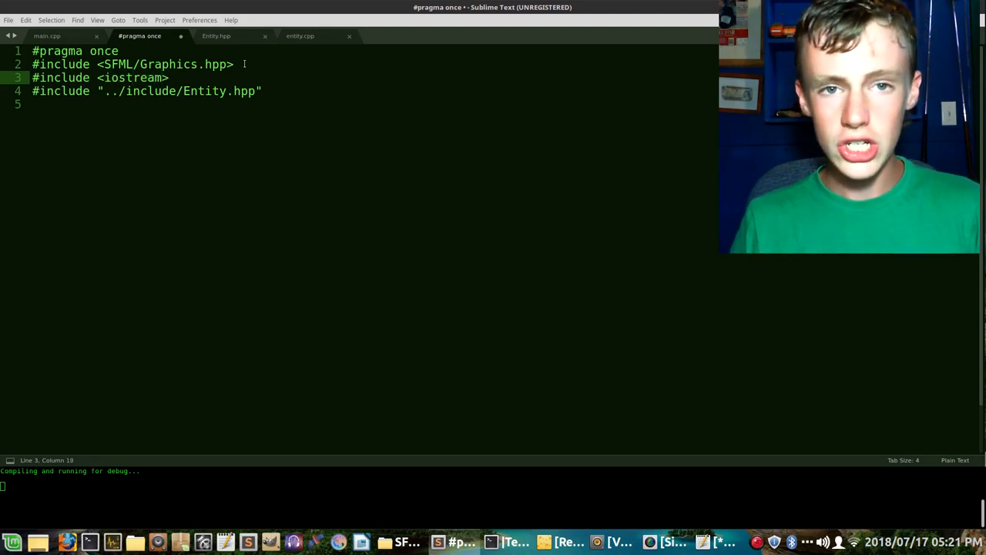
- Declare 'class Player : public Entity{};' and begin a private section inside it
type("cla")
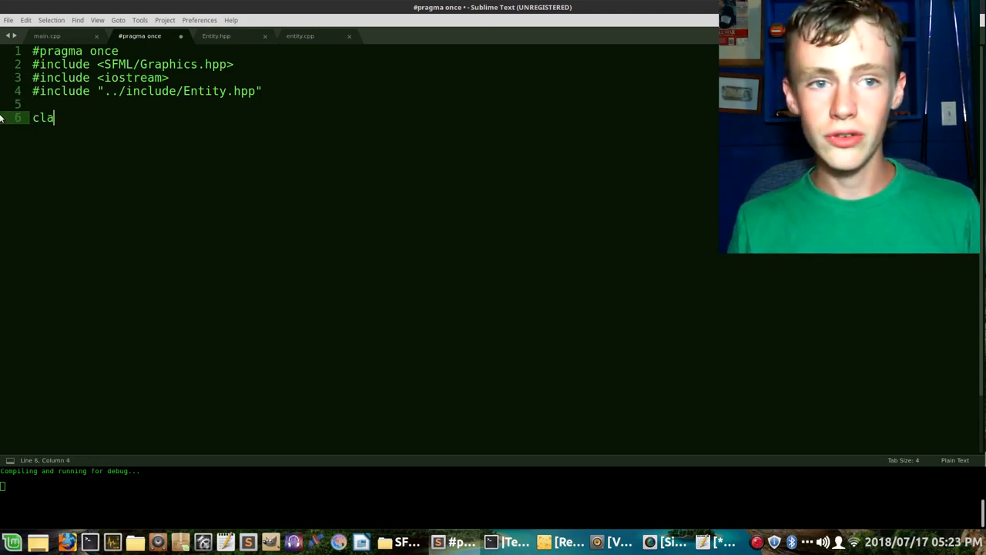
type("ss Play")
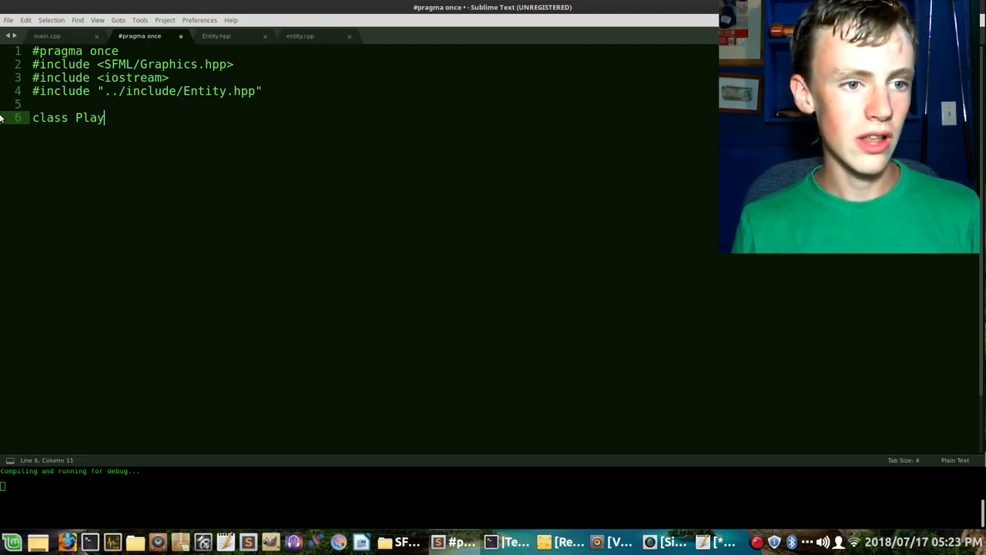
type("er")
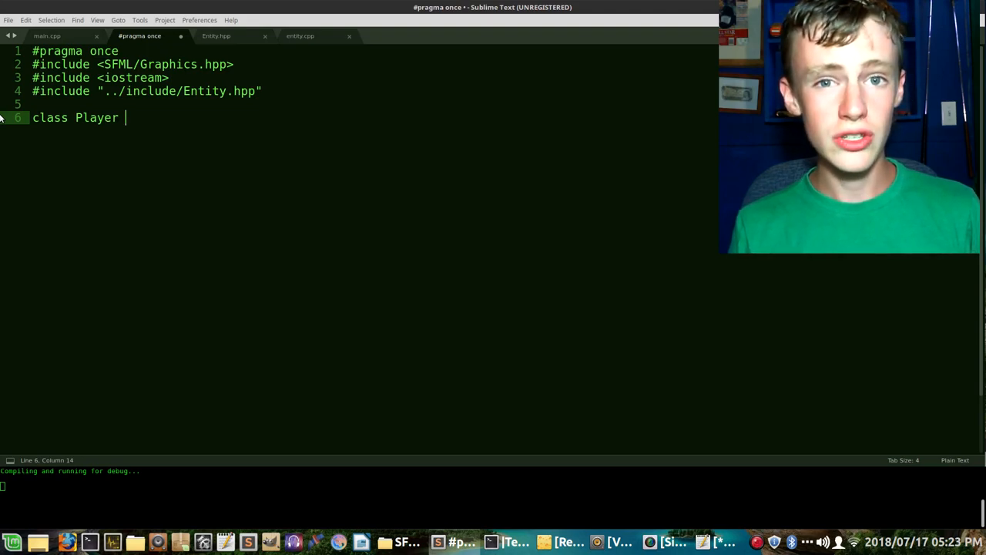
type(": pu")
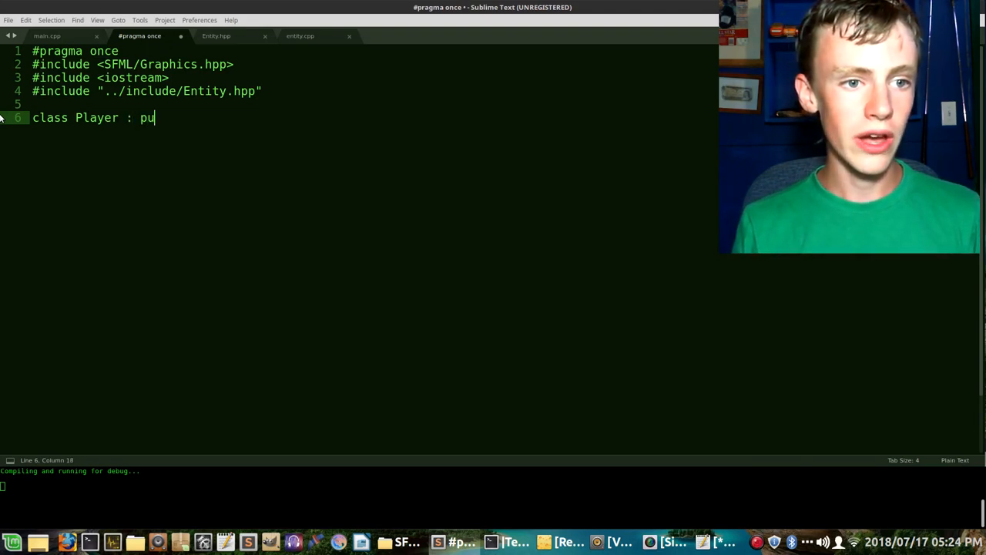
type("blic")
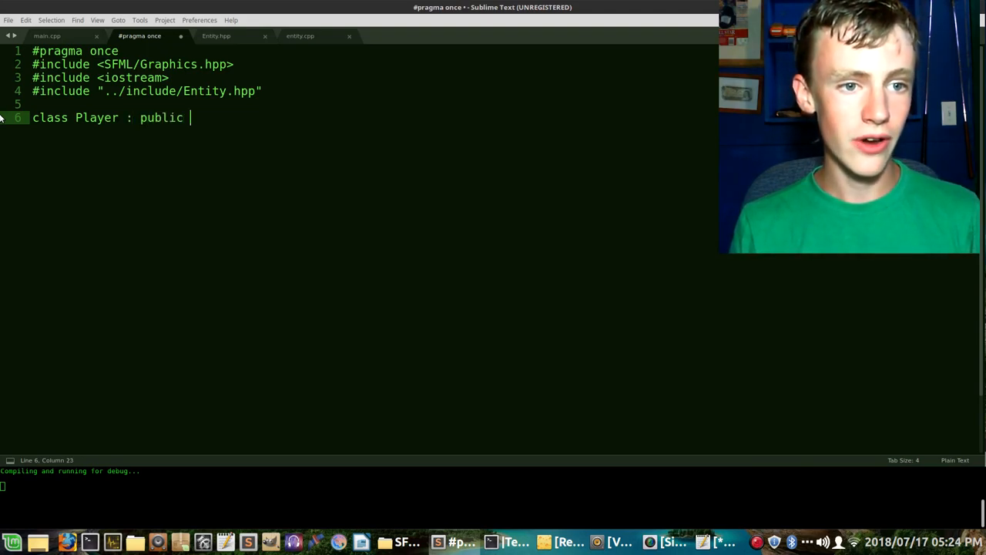
type("Entity")
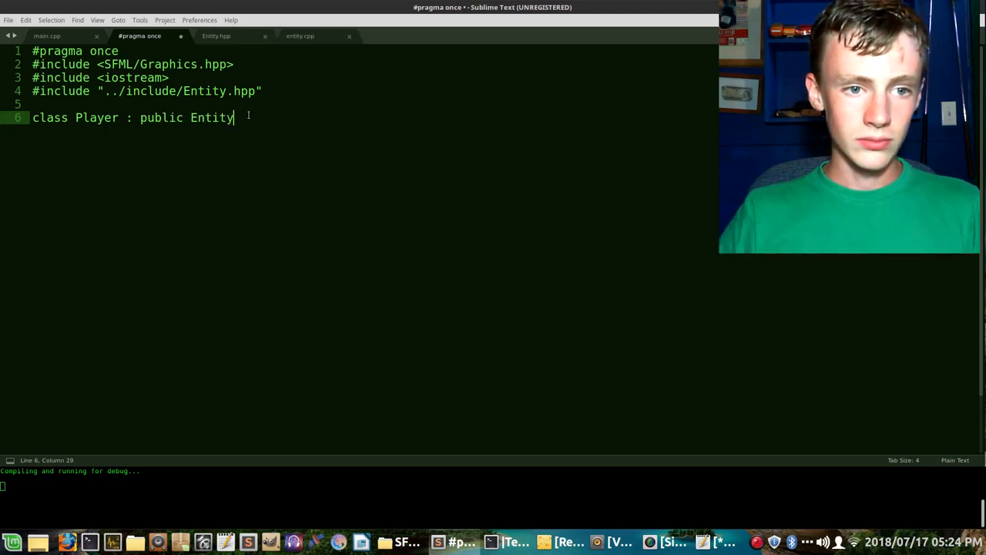
type("{}")
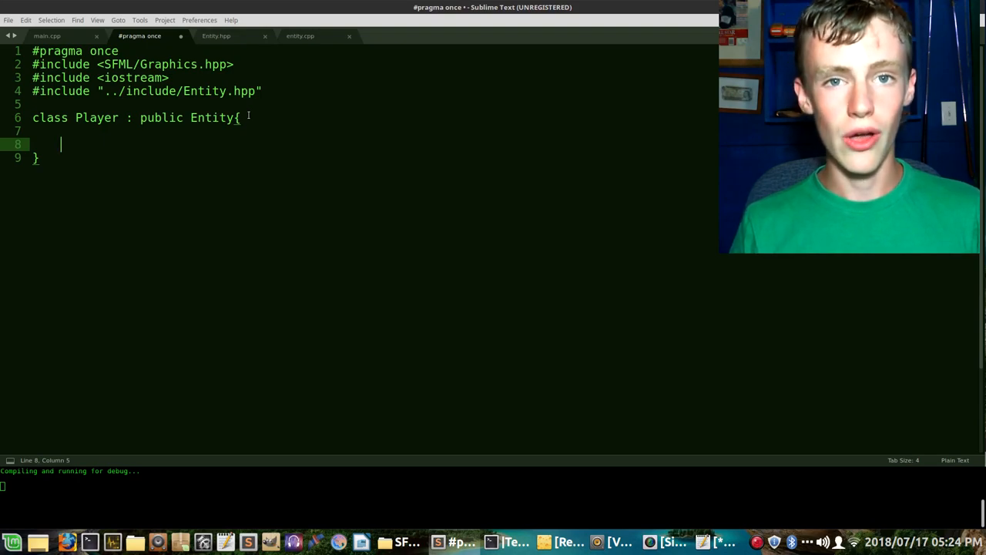
type(";")
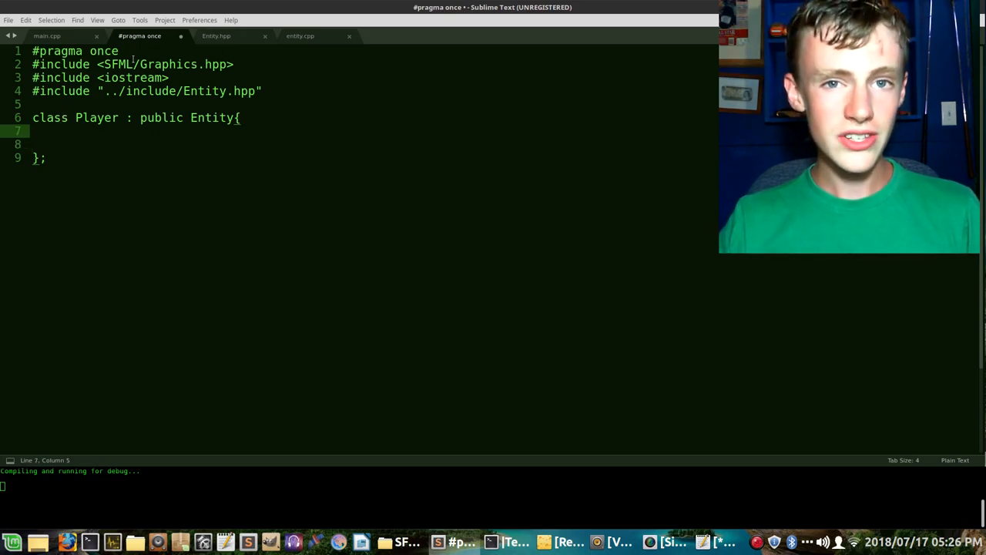
type("pri")
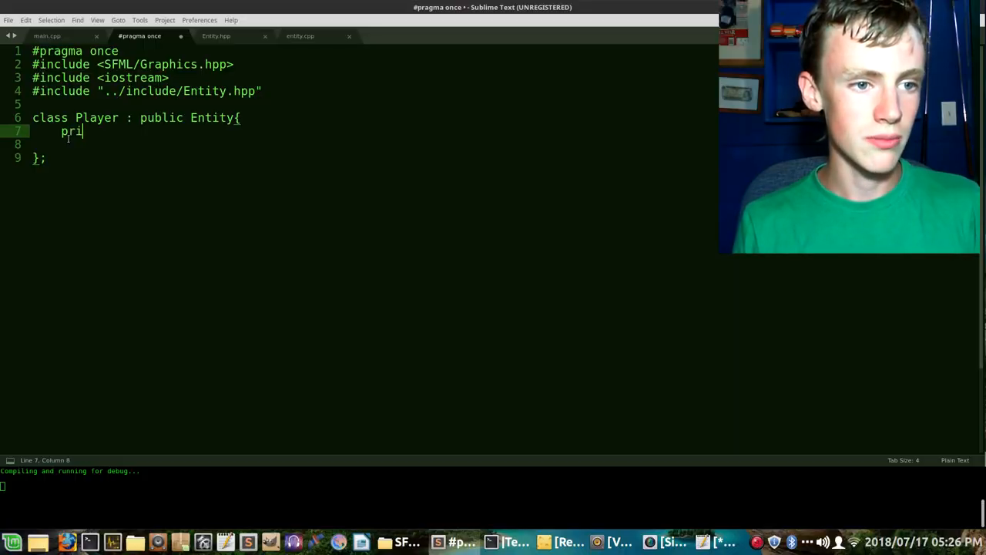
- Under private:, add float m_xVel; and float m_yVel; members
type("vate:")
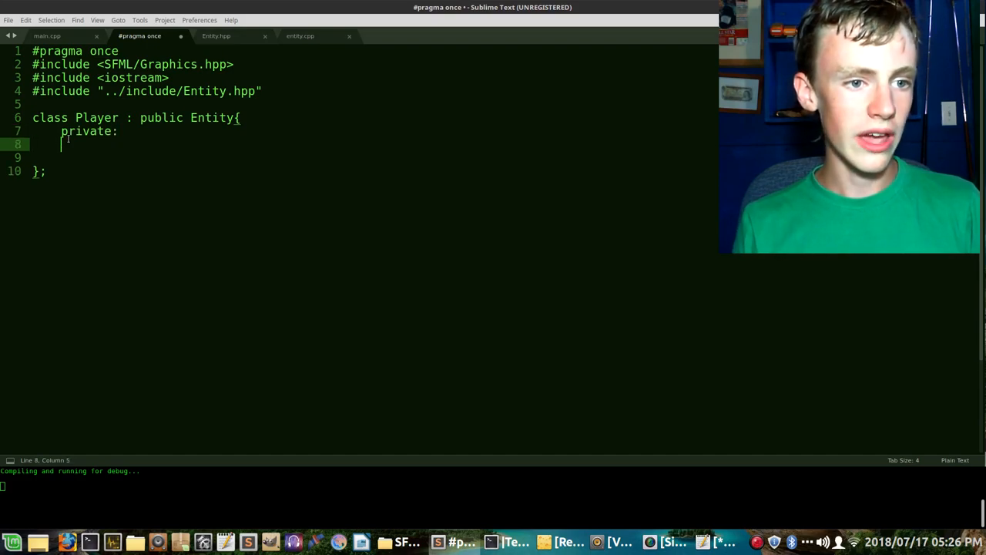
type("flao")
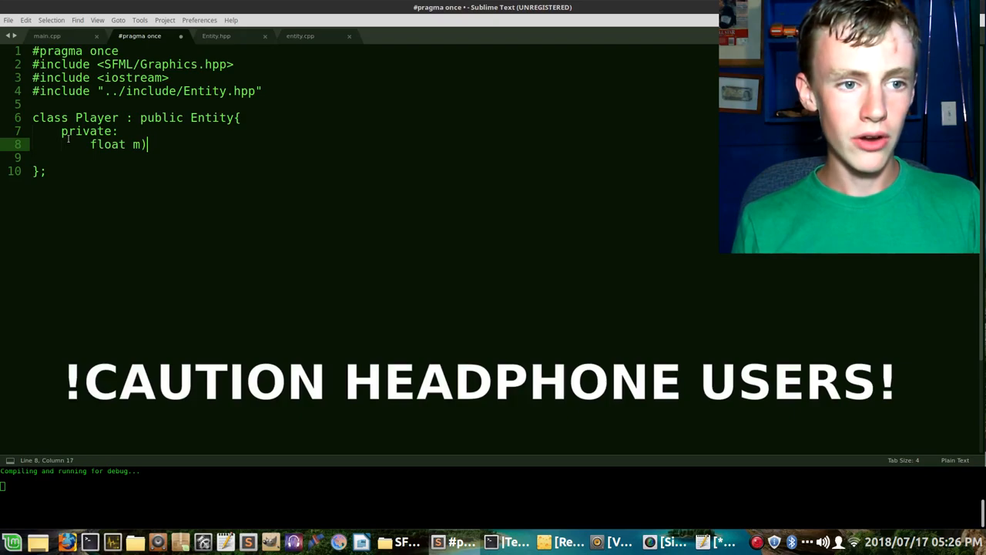
key("BackSpace")
type("_")
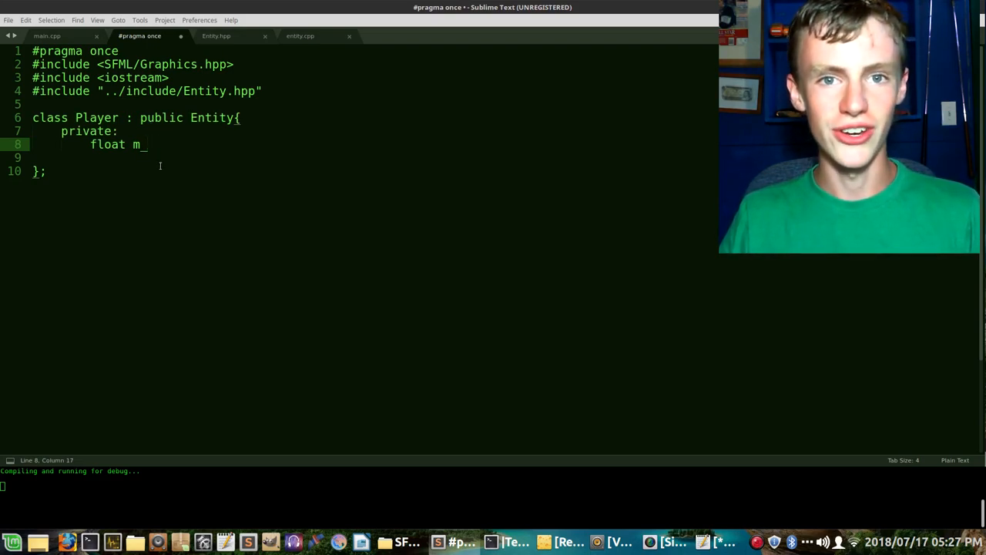
type("x")
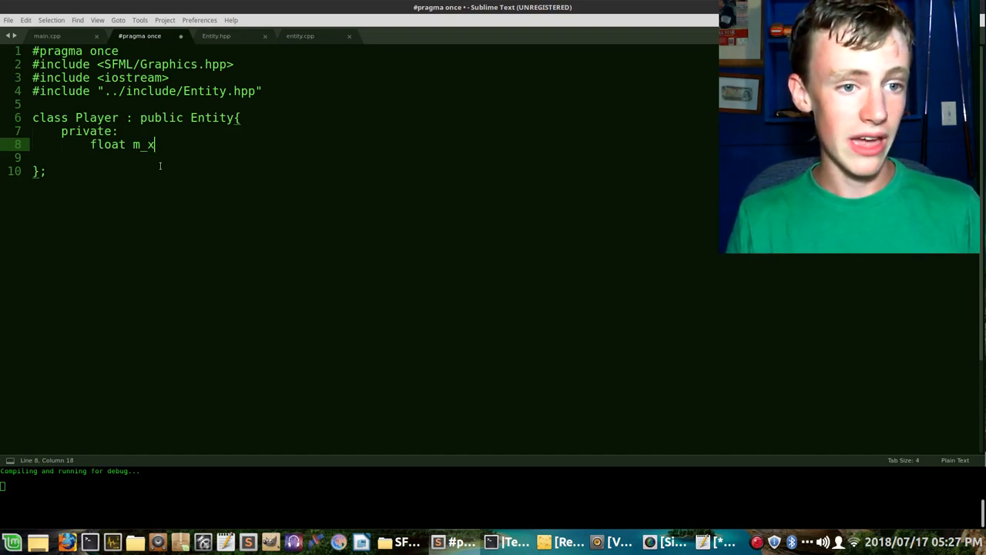
type("Vel;")
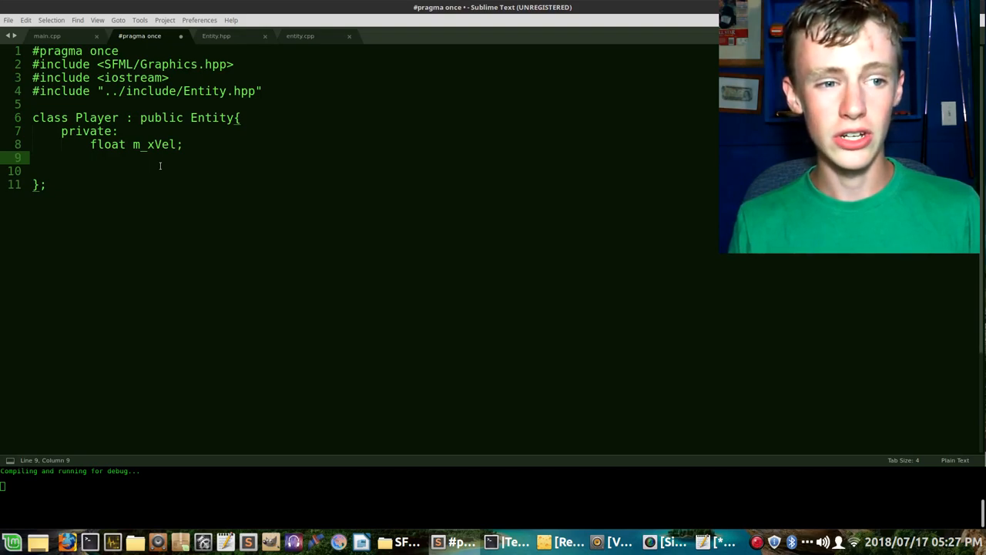
type("float")
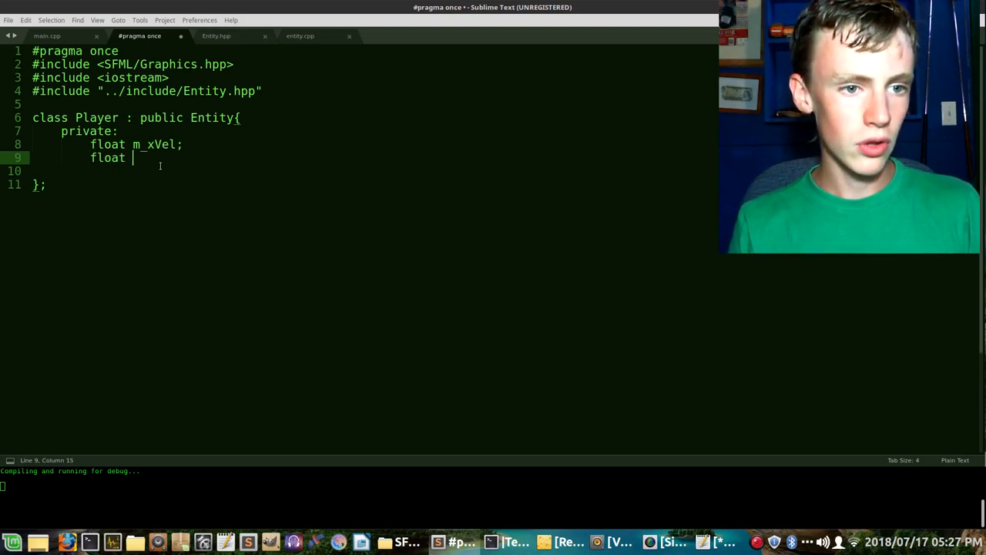
type("m_yVel;")
left_click(374, 170)
type("p")
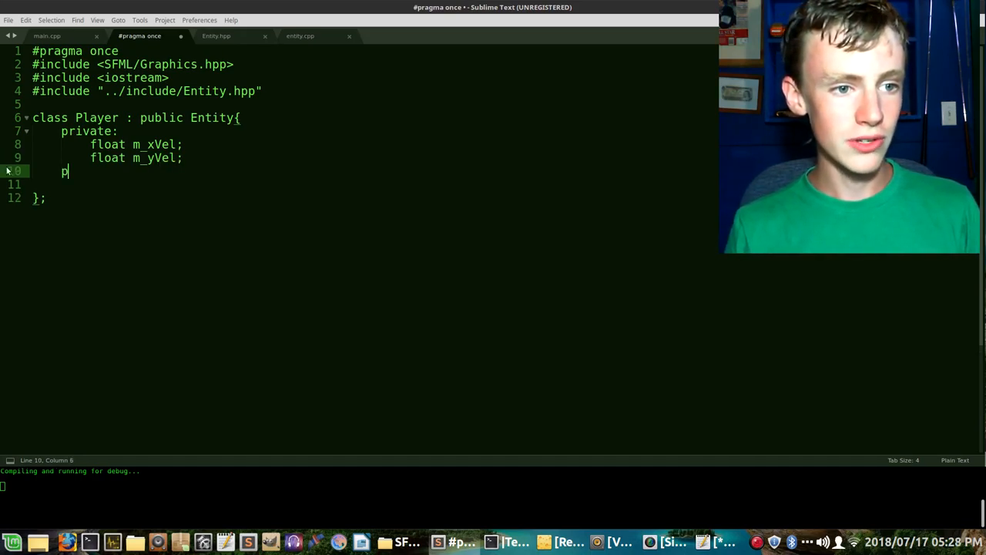
- Add a public: section declaring Player() with a const std::string& parameter
type("ublic:")
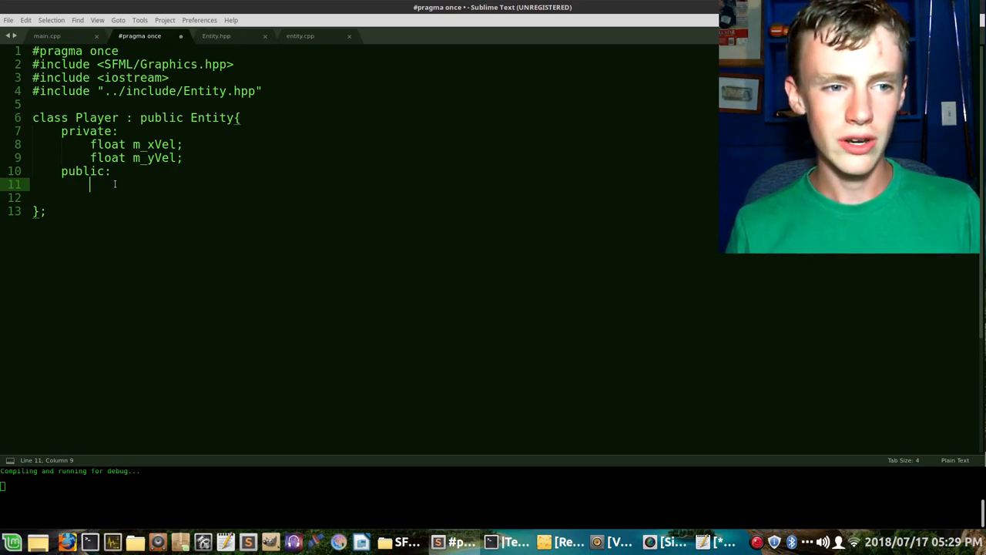
type("Player")
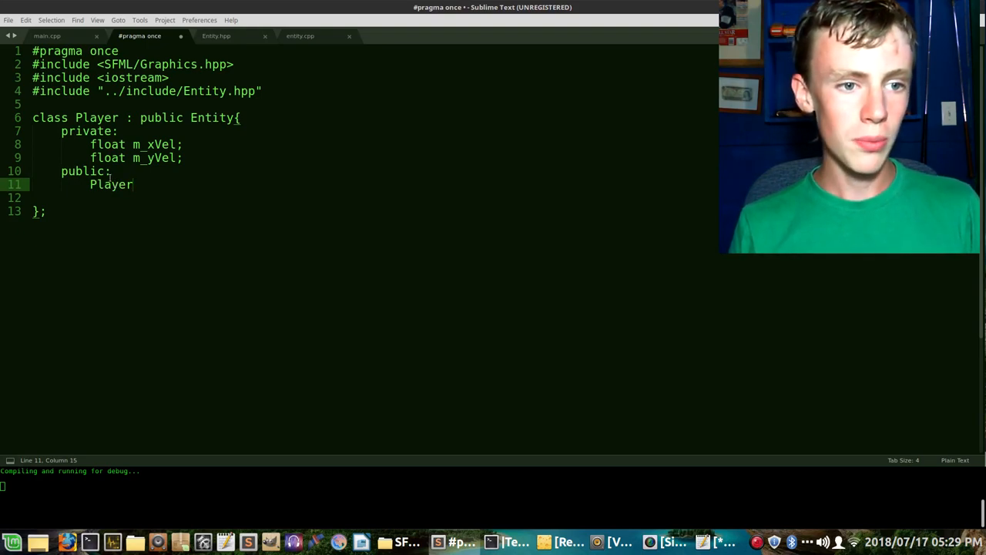
type("();")
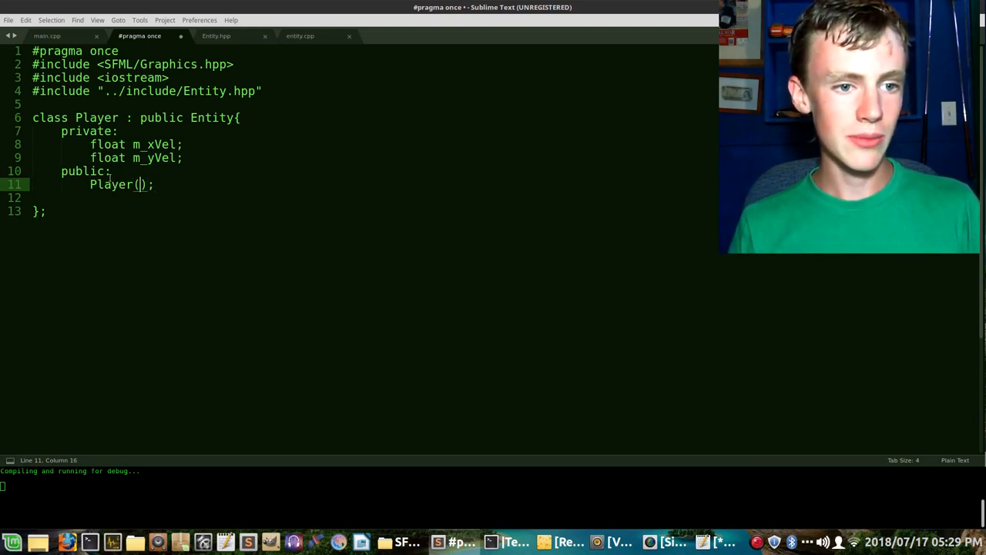
type("s")
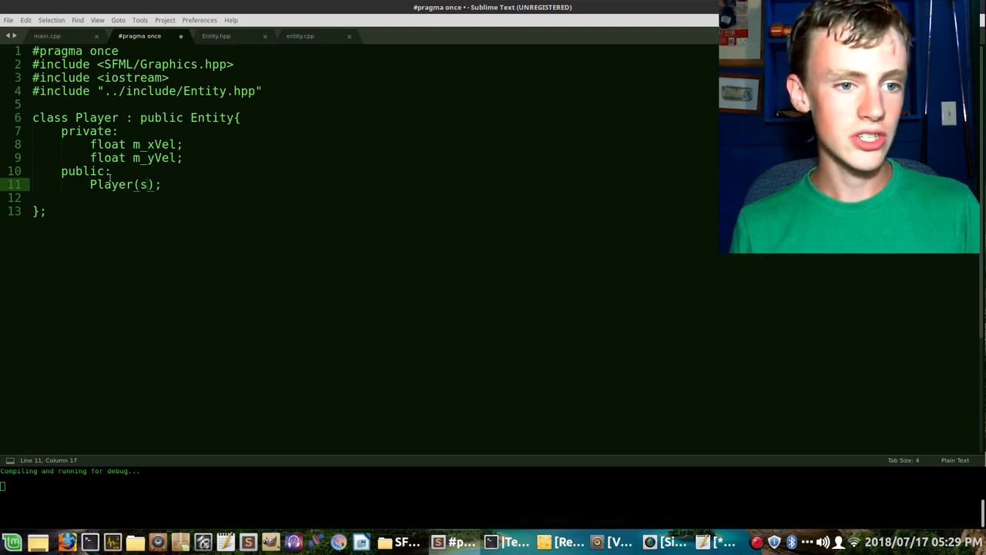
type("const")
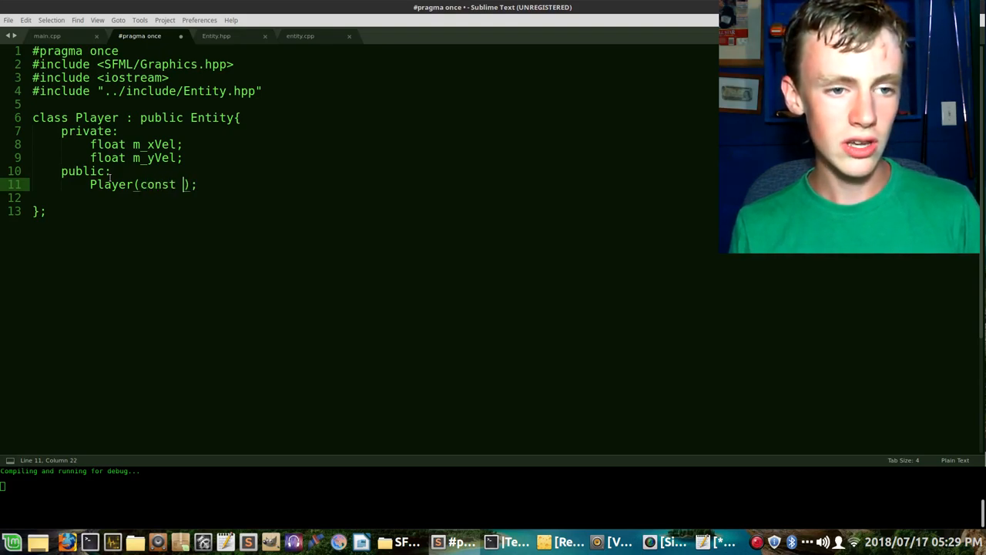
type("string")
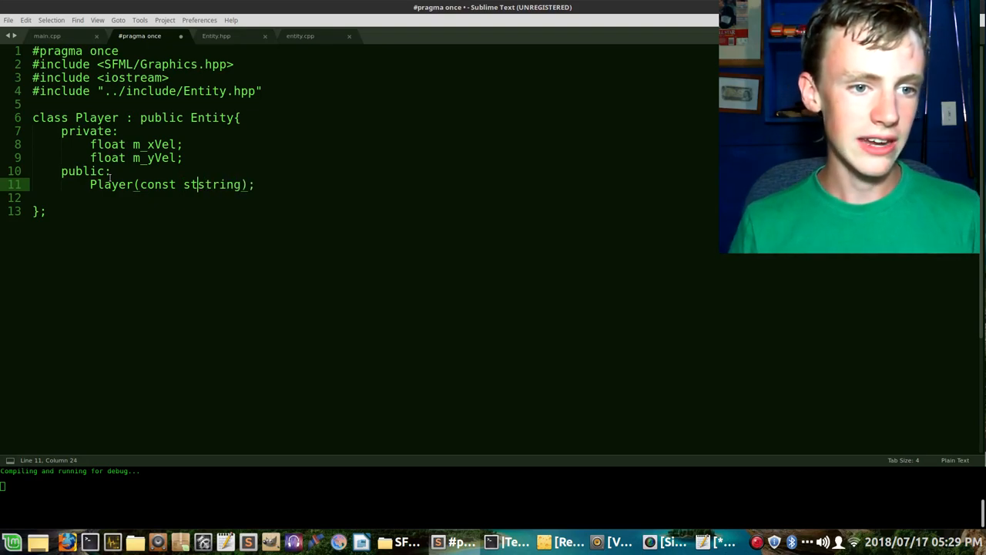
type("d::")
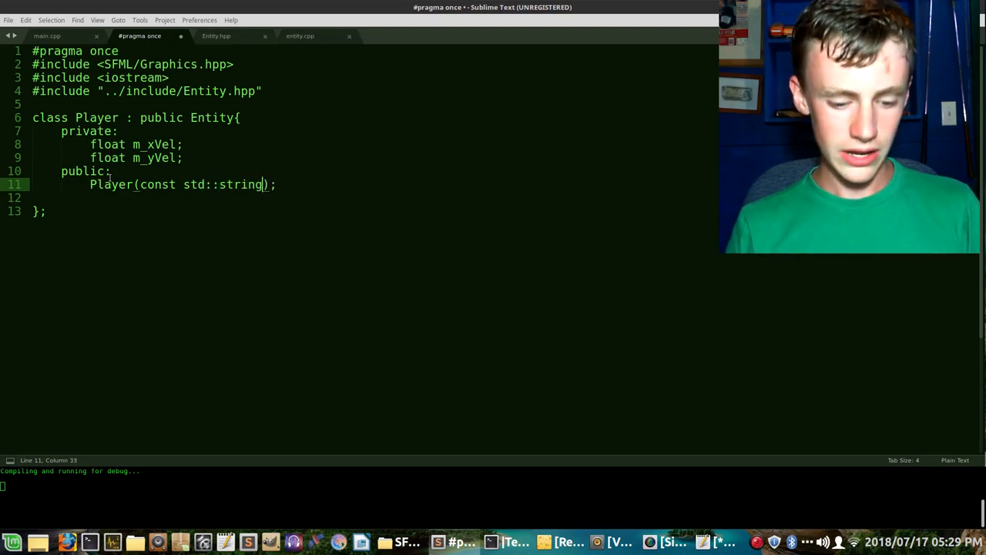
type("&")
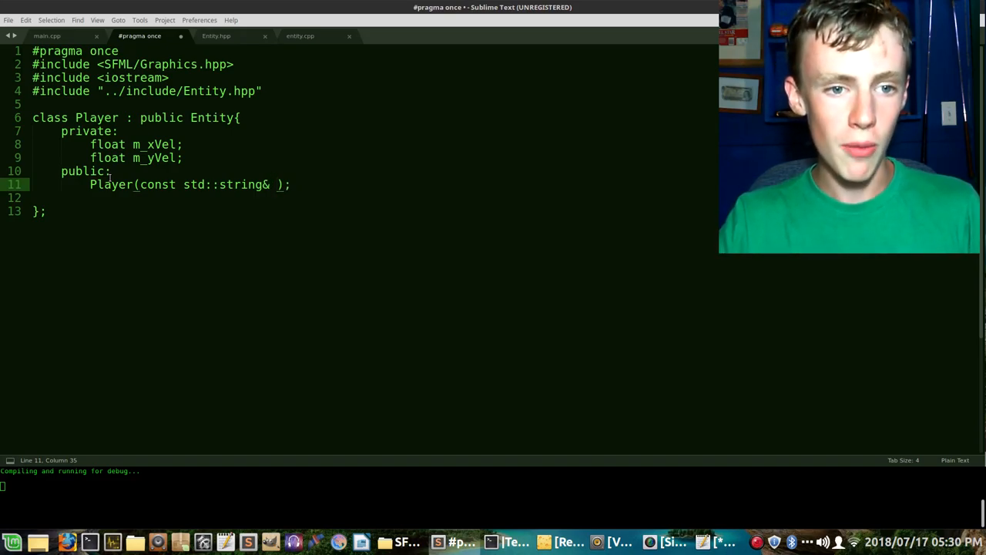
- Complete the constructor parameters: textureFile, i_x, i_y, i_w, i_h
type("textu")
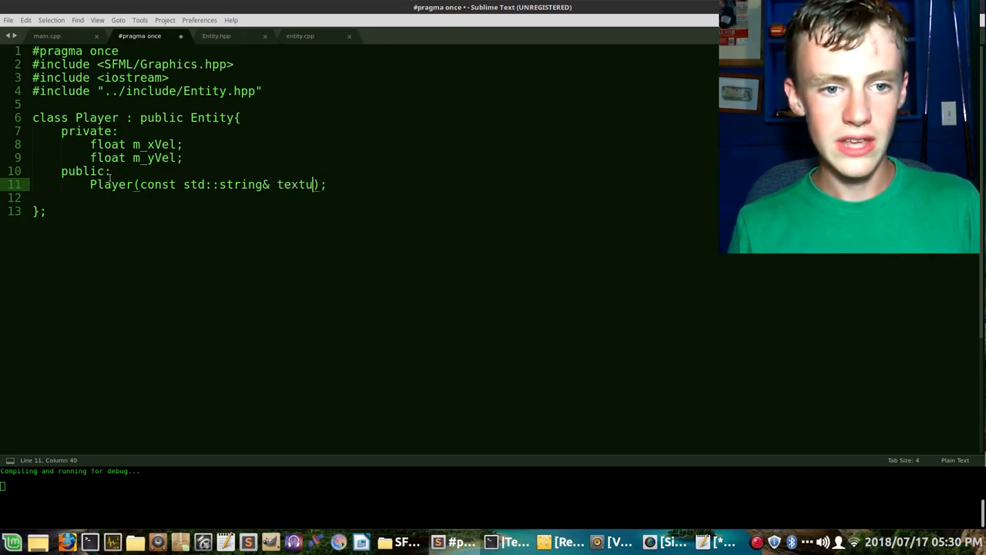
type("reFile")
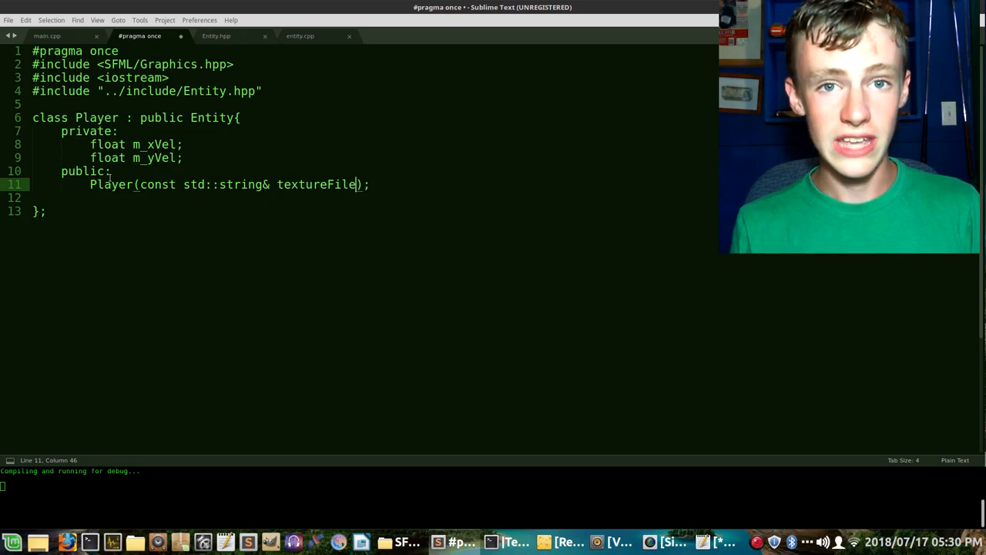
type(", i")
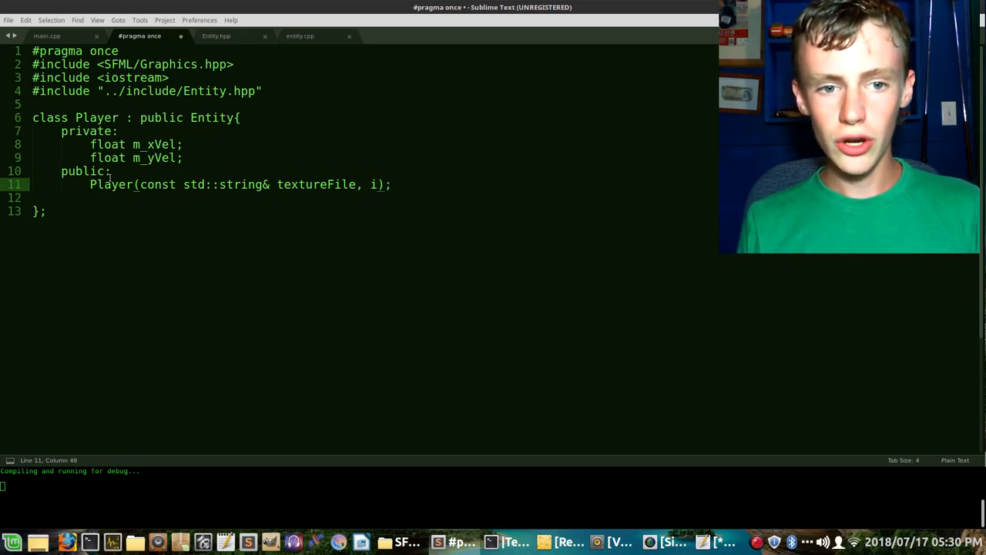
type("_x, i")
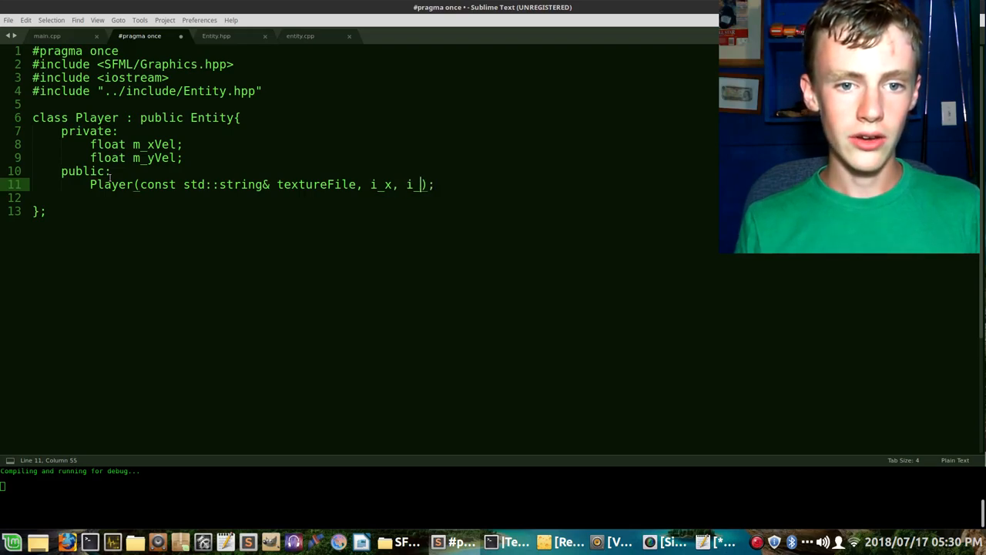
type("_y, i")
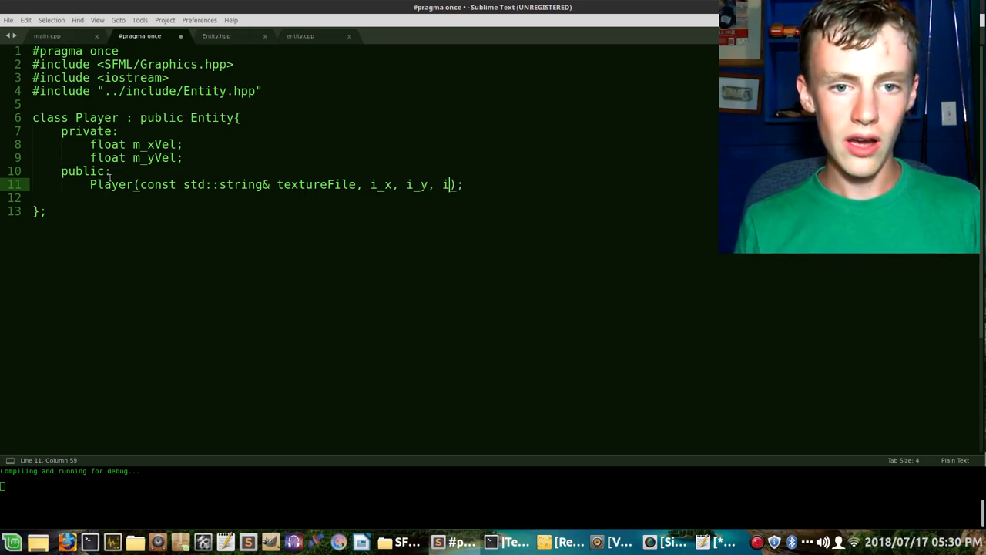
type("_w,")
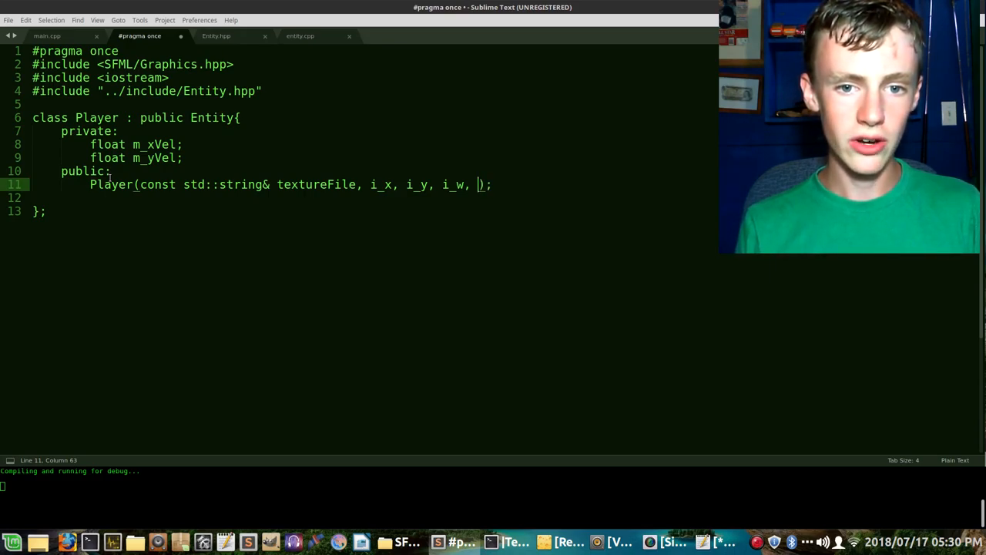
type("i_h")
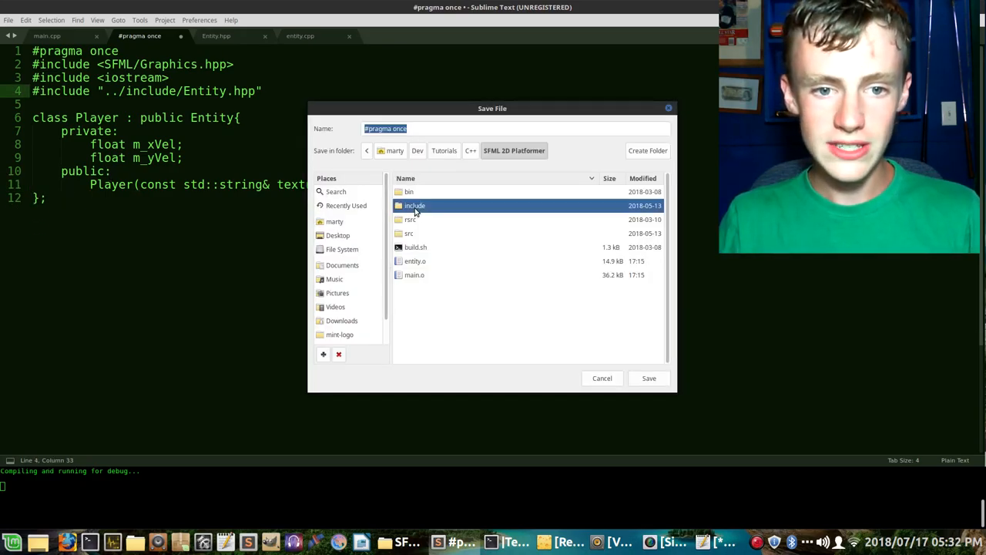
- Save the header as Player.hpp in the project's include folder
double_click(415, 205)
type("Player.hpp")
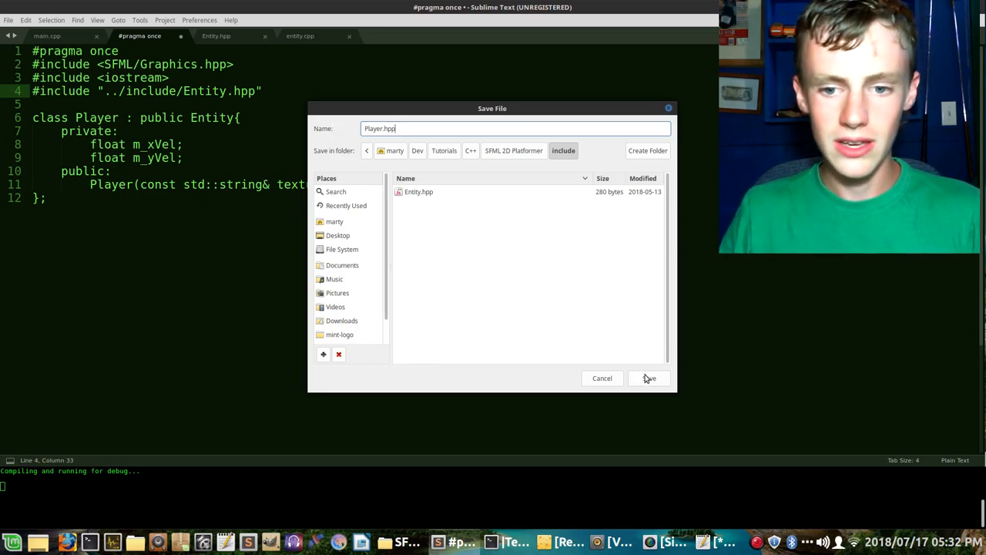
left_click(649, 378)
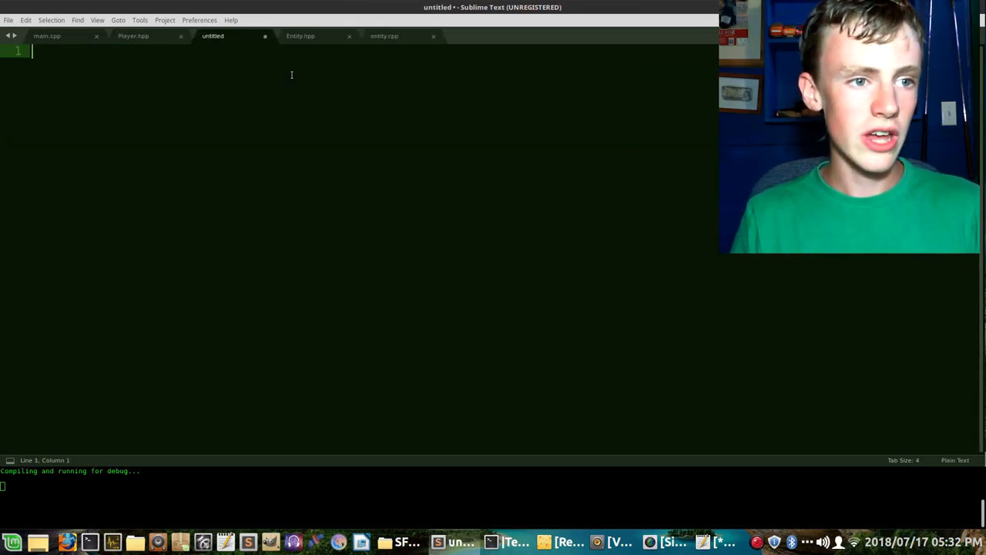
- Start the new file with includes for SFML/Graphics.hpp and iostream
type("#inclu")
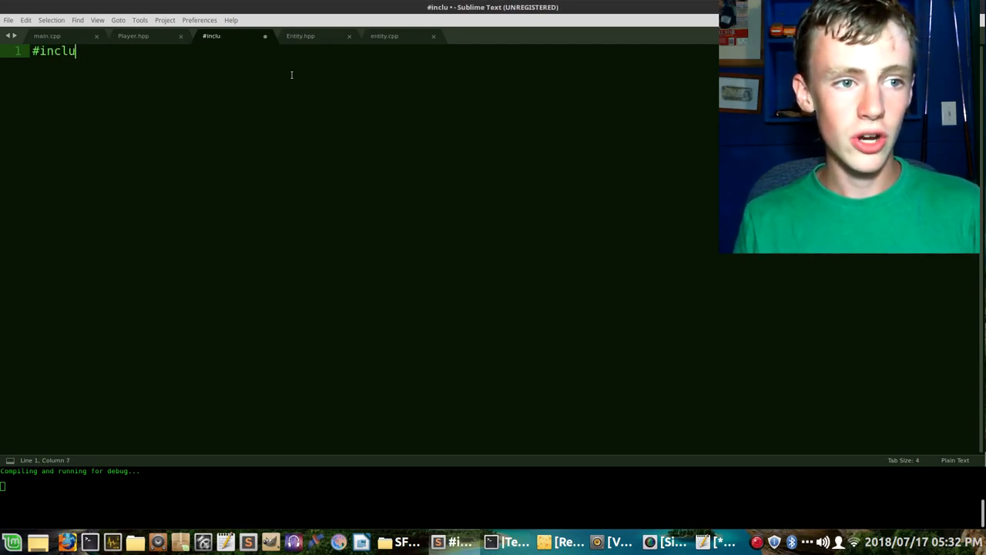
type("de <>")
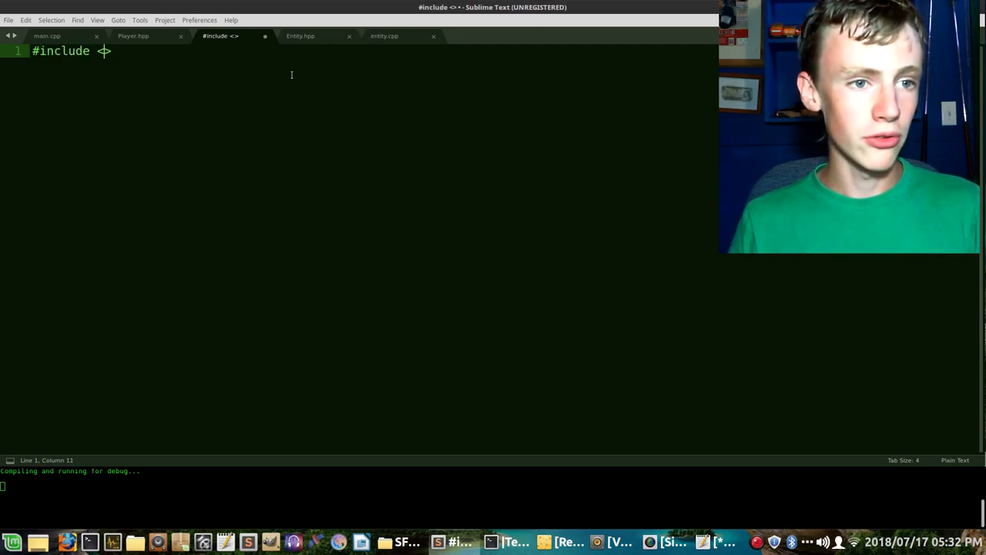
type("SFML/")
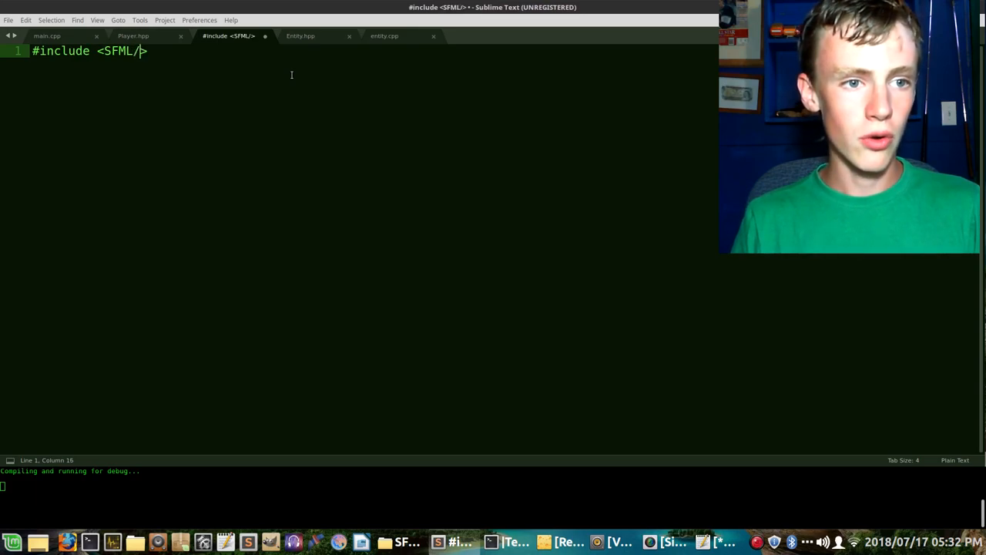
type("Graphics.hpp")
type("#in")
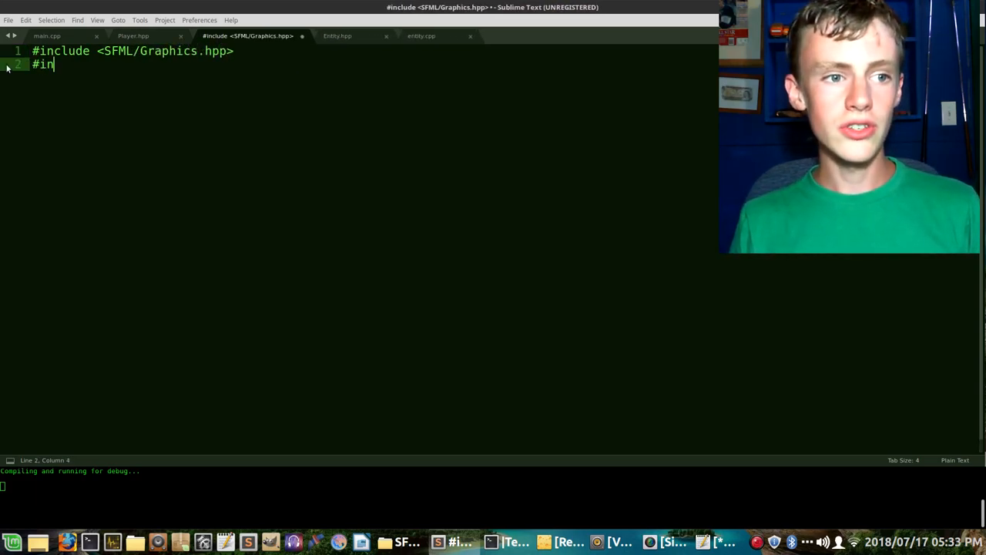
type("clude <>")
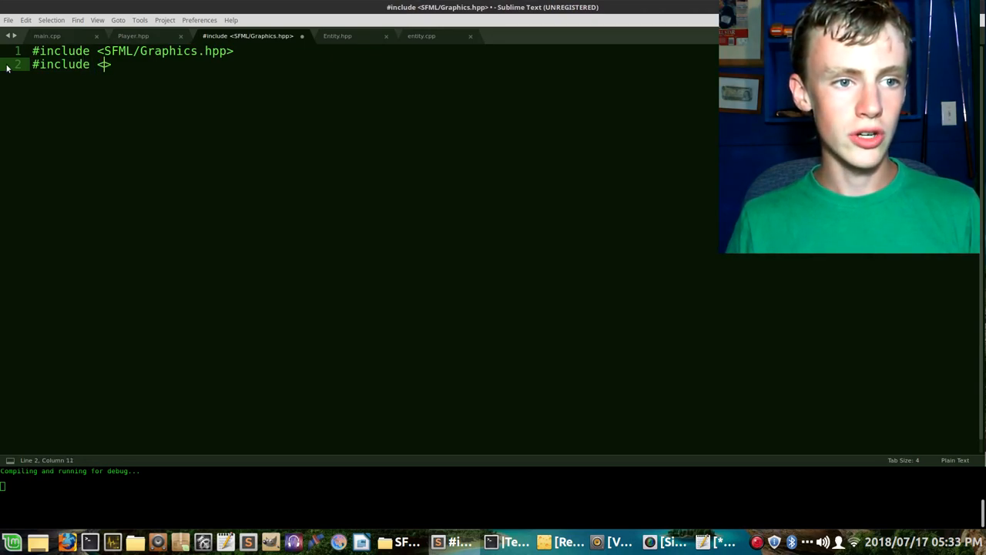
type("iostream")
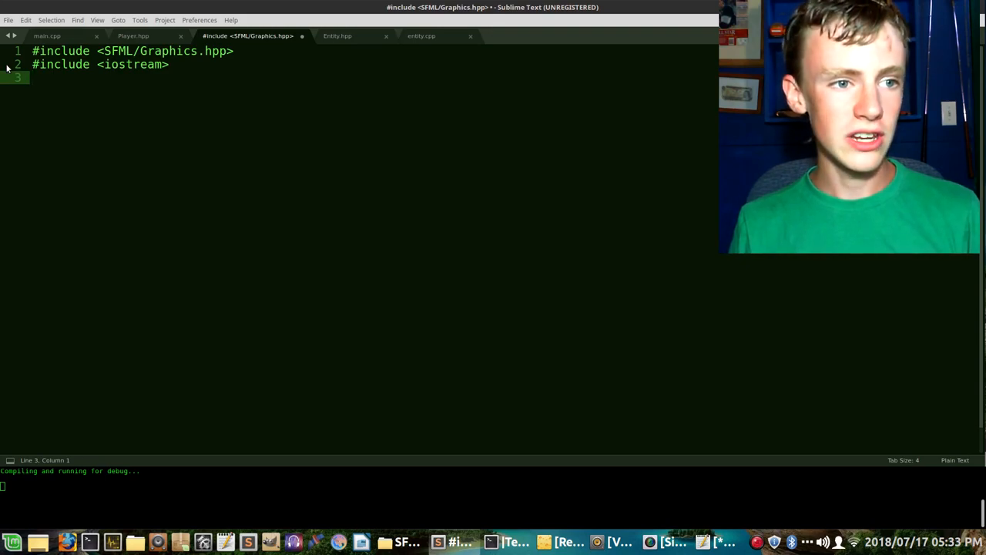
- Add #include lines for "../include/Entity.hpp" and "../include/Player.hpp"
type("#include \"\"")
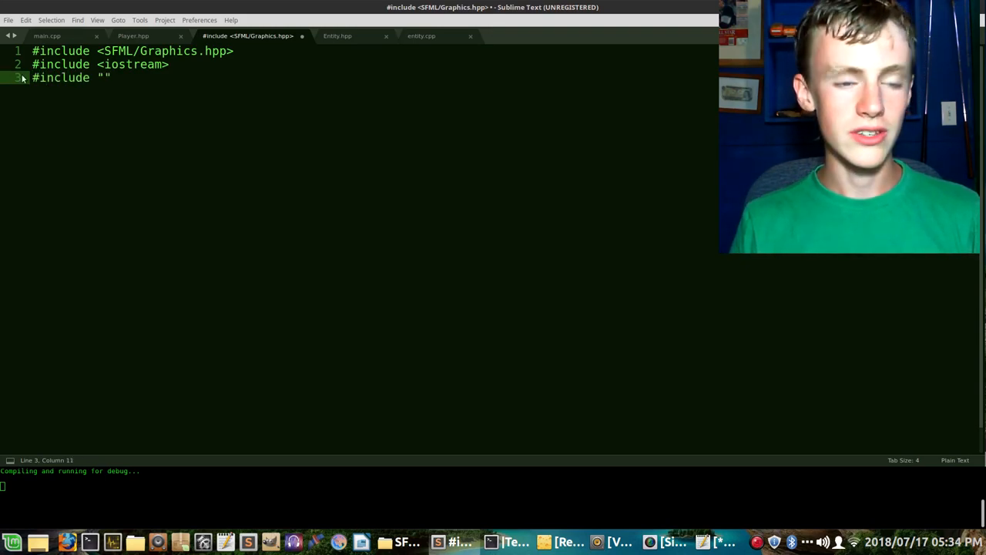
type("../")
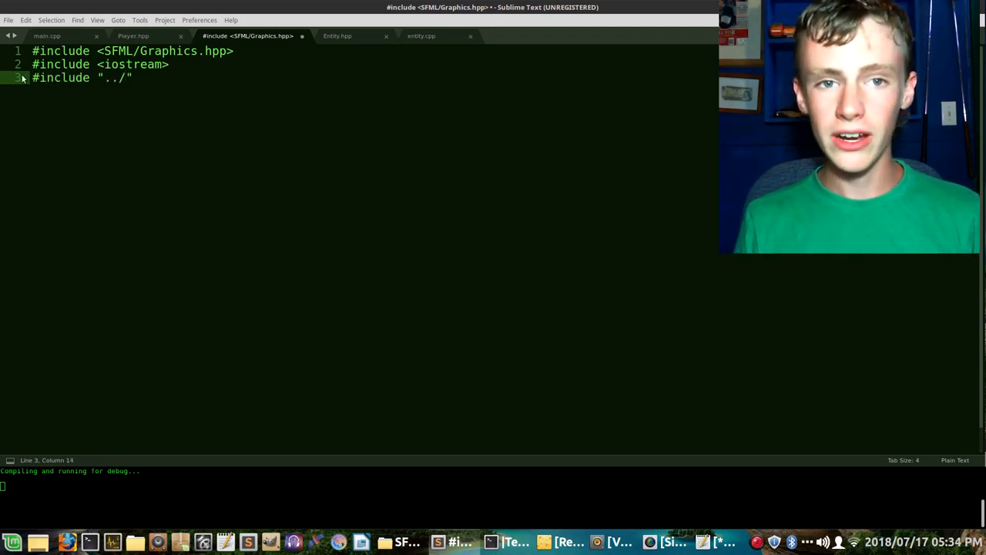
type("include")
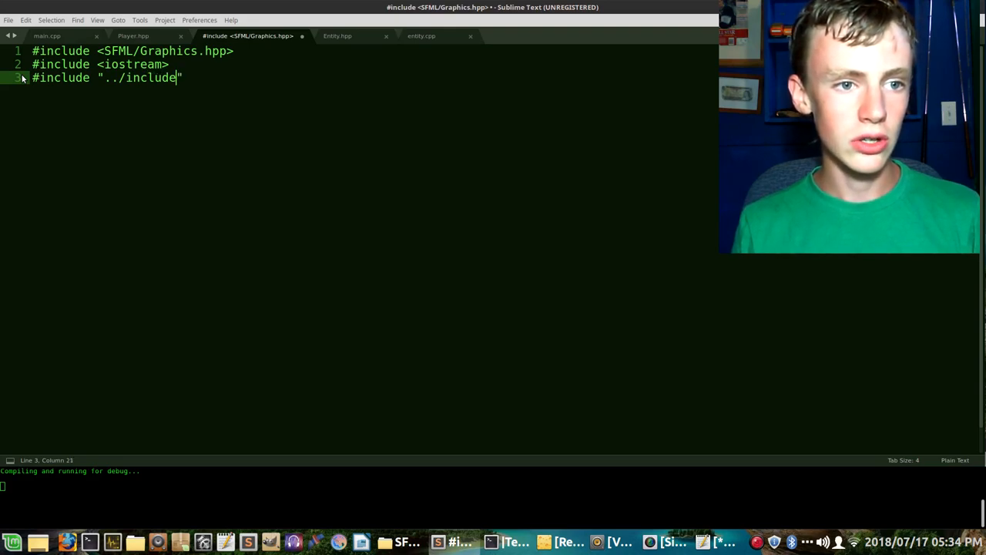
type("/")
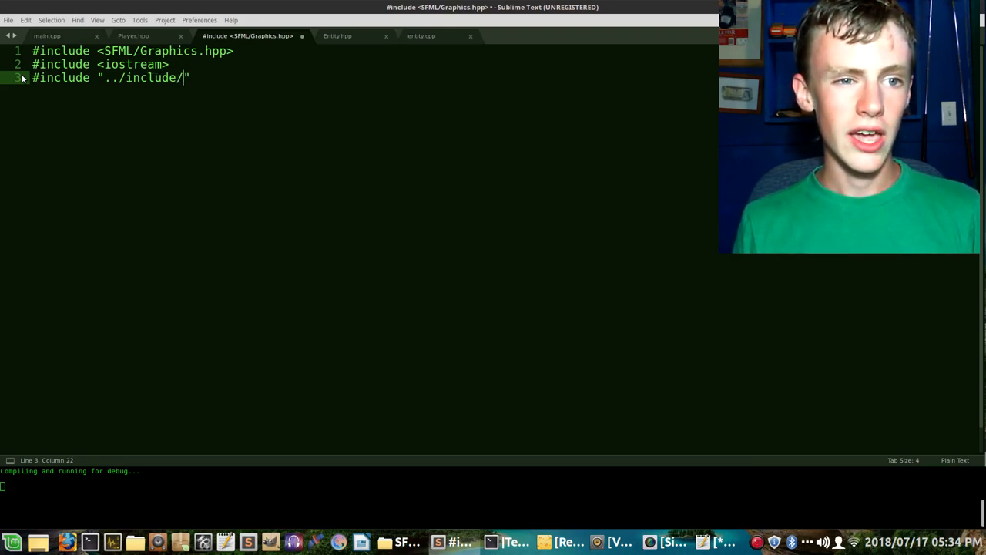
type("Entity.hpp")
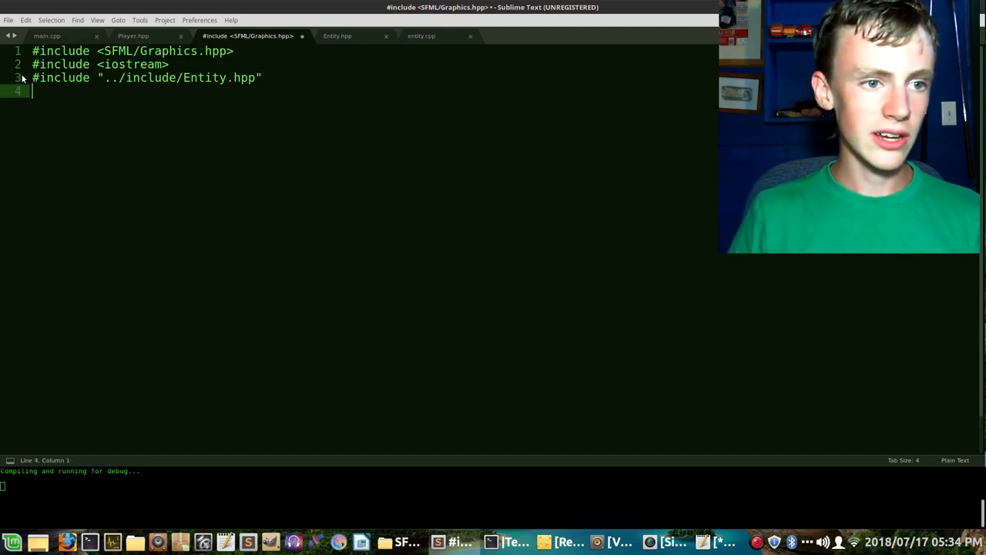
type("#include")
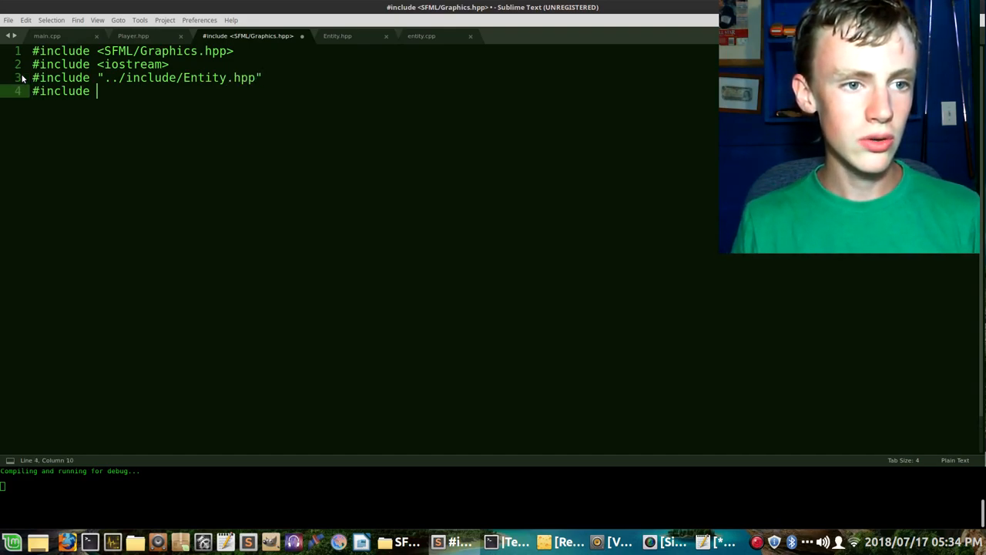
type("\"../incldue")
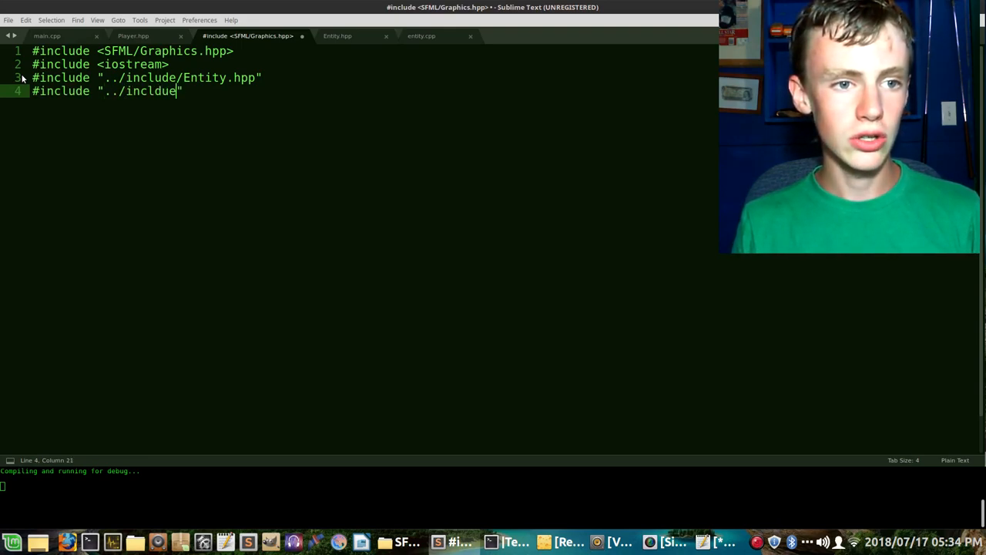
type("e/Player.")
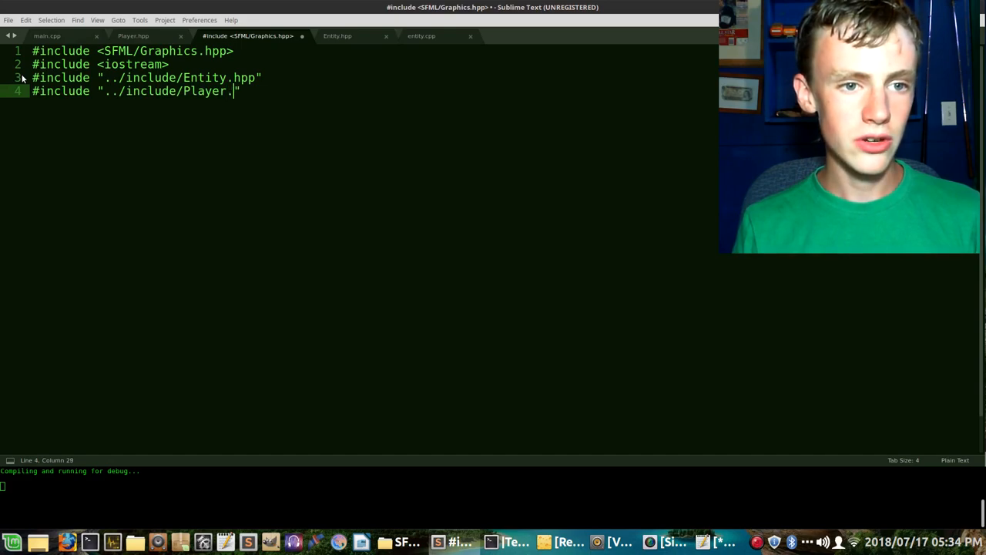
type("hpp")
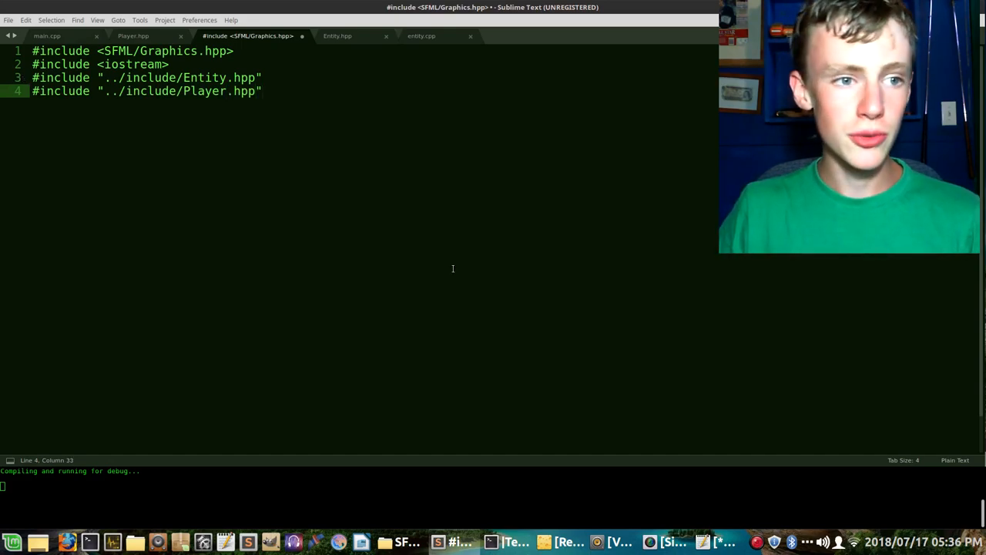
- Write an empty Player::Player() constructor definition with braces
type("Pla")
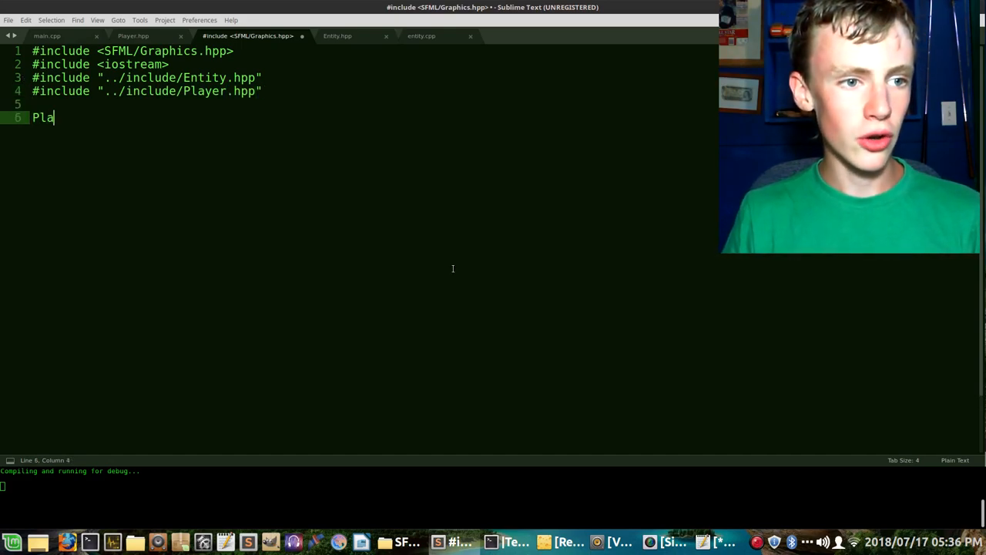
type("yer:")
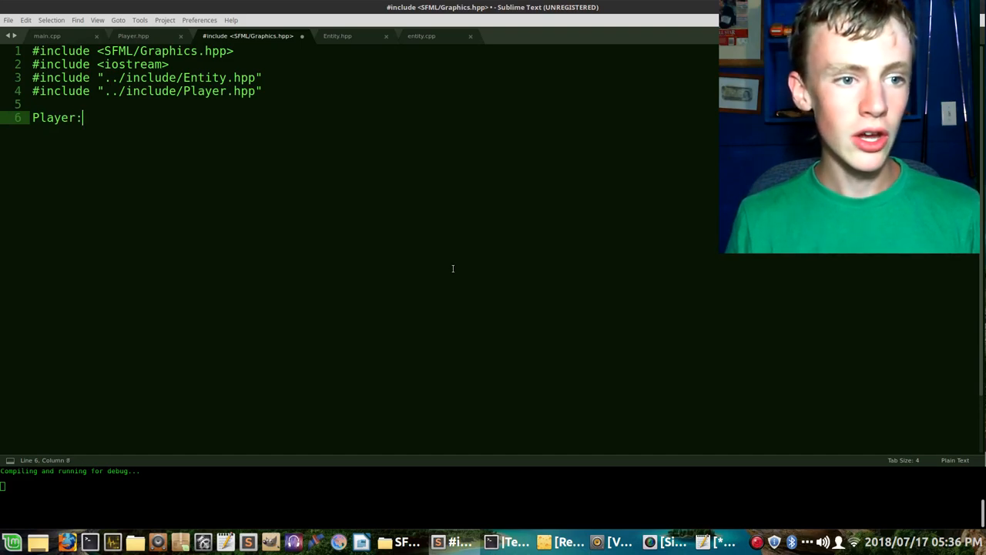
type(":Player")
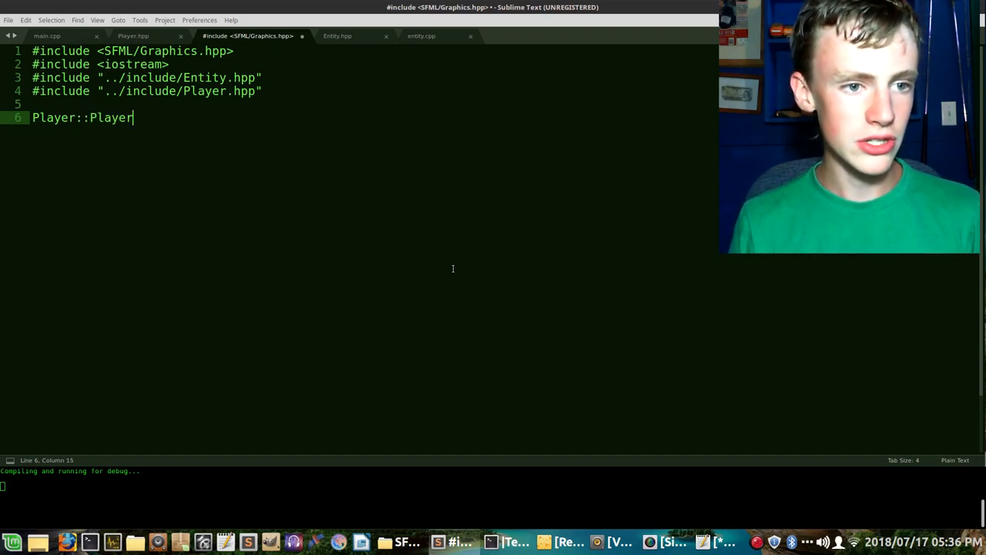
type("()")
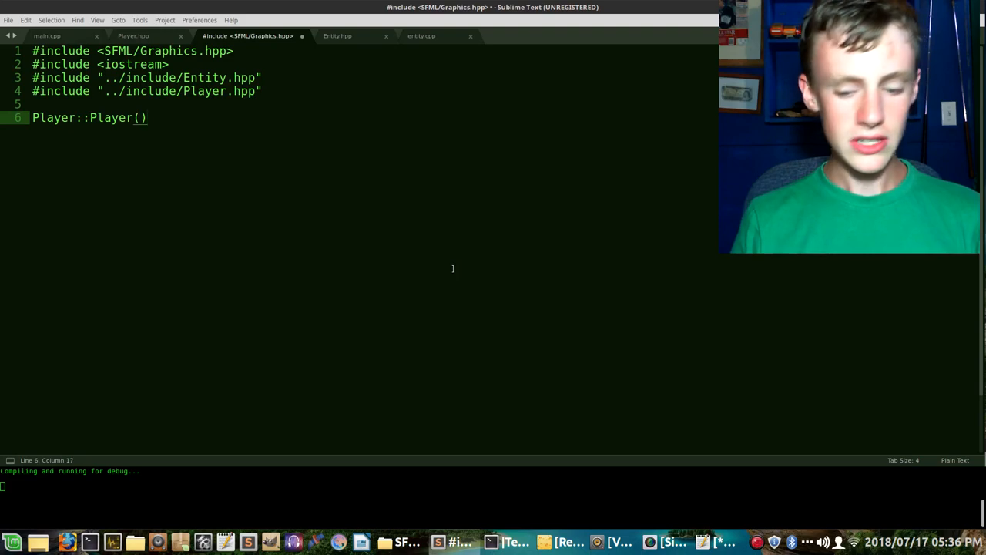
type("{")
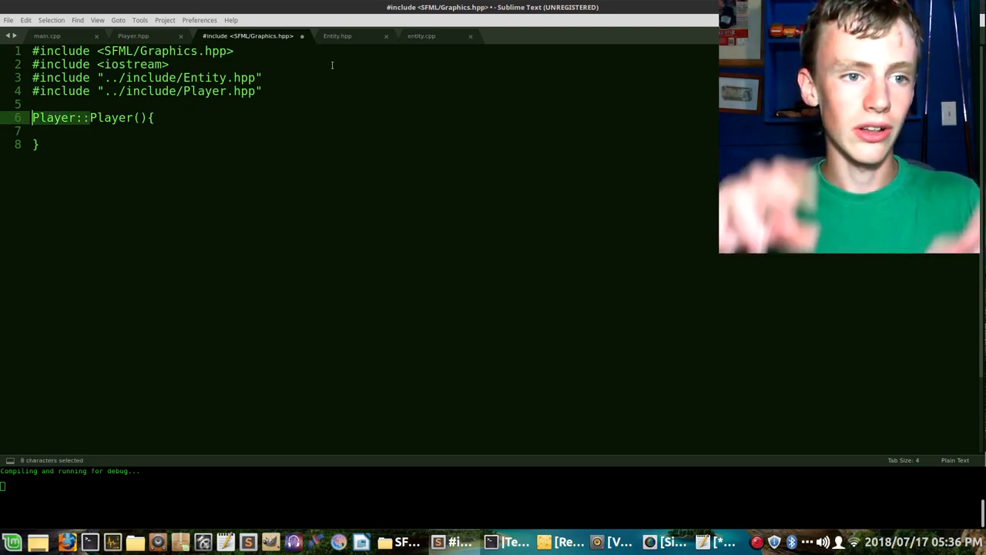
- Add const std::string& textureFile, i_x, i_y parameters, checking the Entity header tab
type("const")
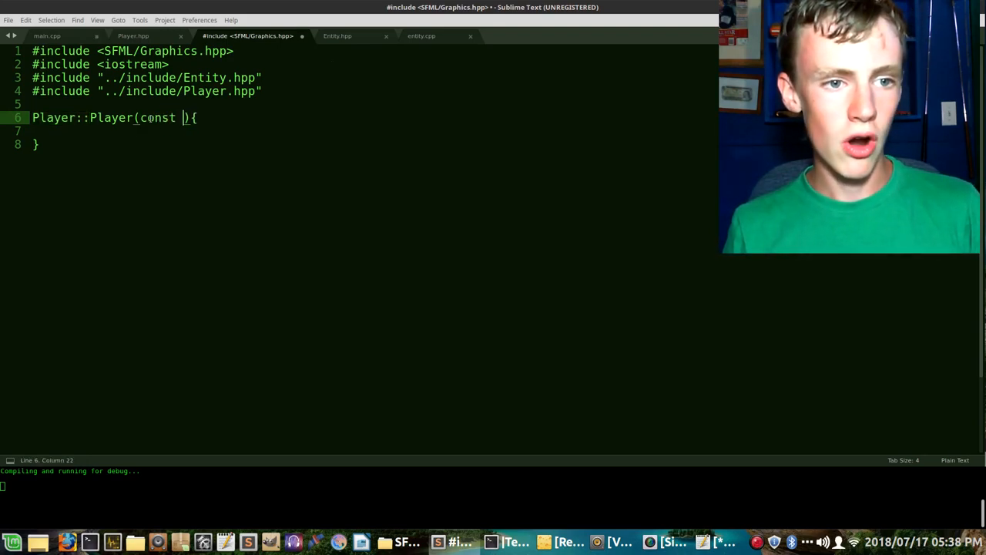
type("std::s")
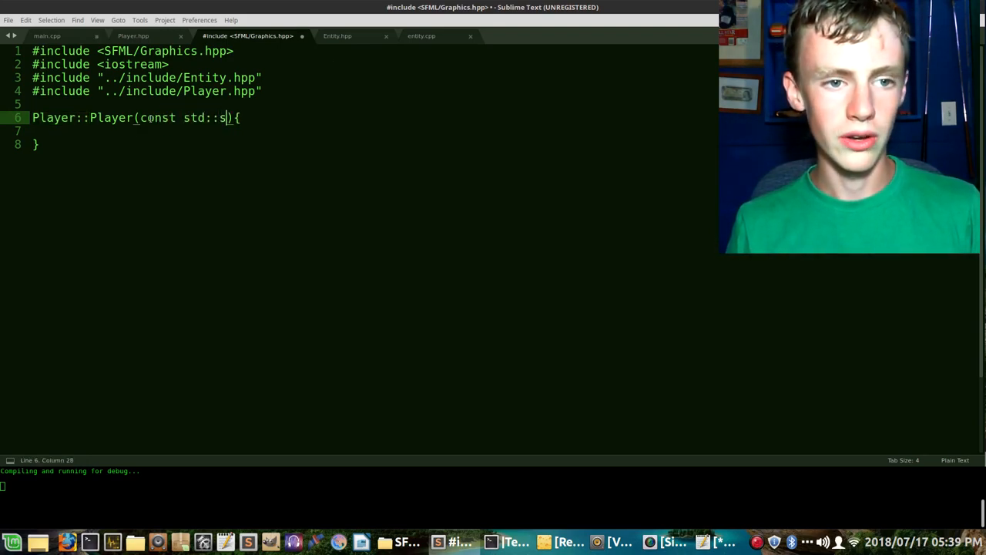
type("tring")
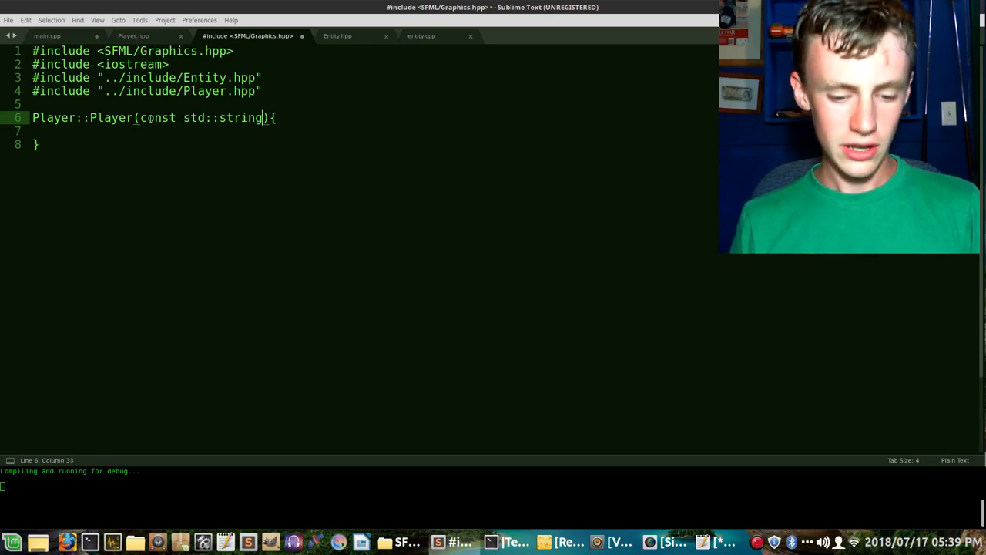
type("&")
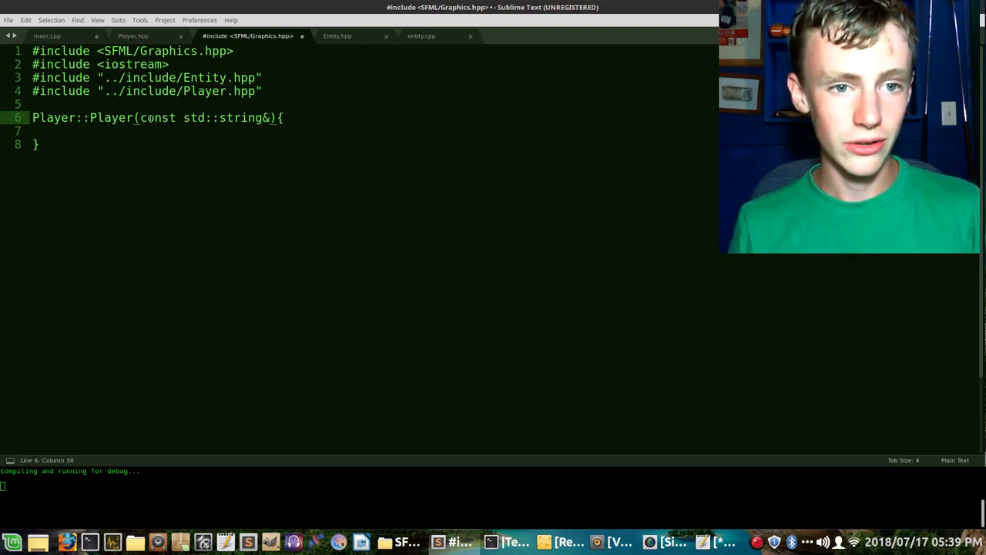
type("texture")
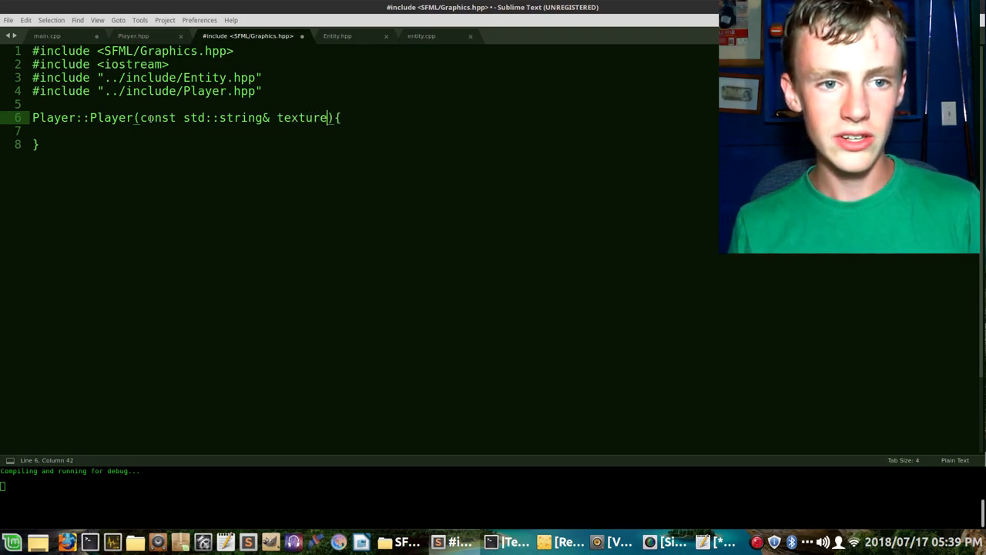
type("File, i")
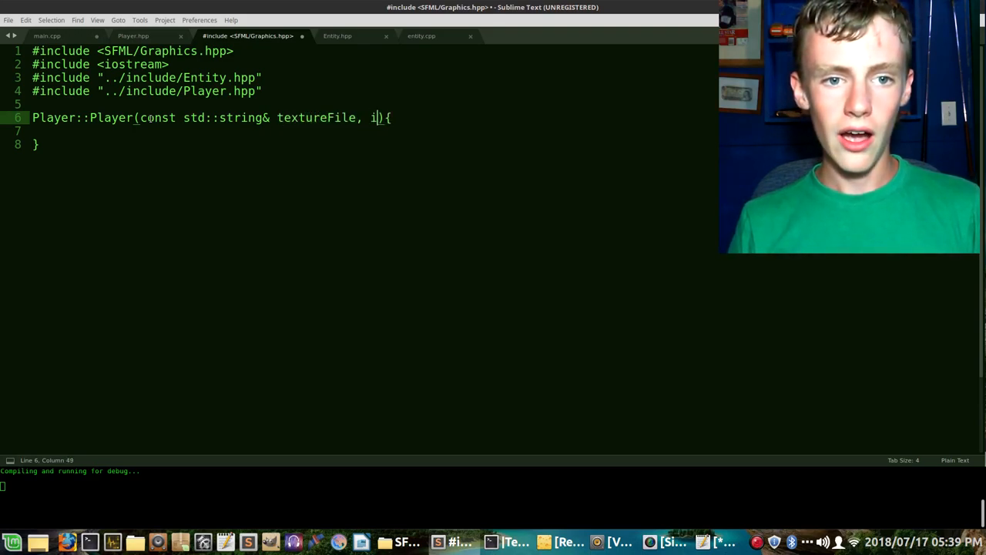
type("_x,")
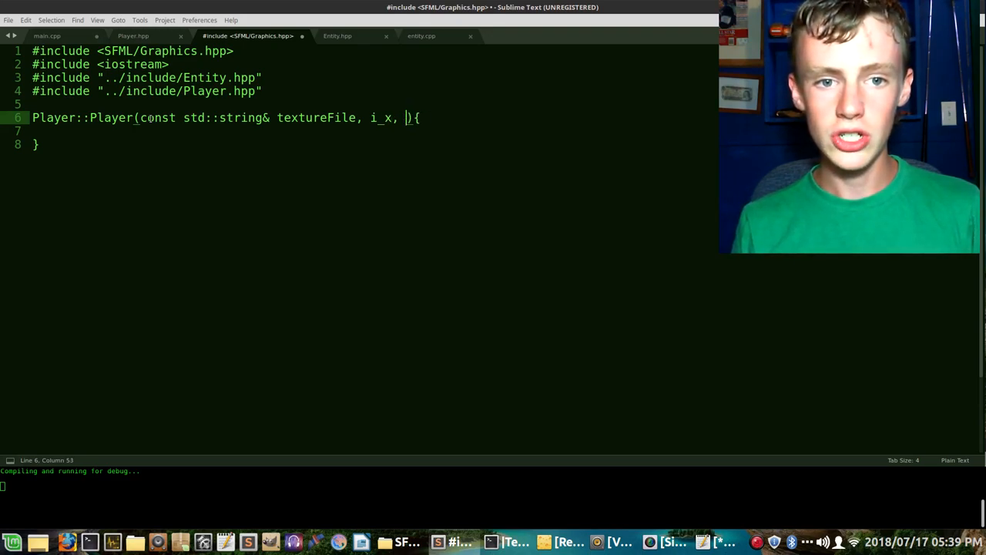
type("i_y,")
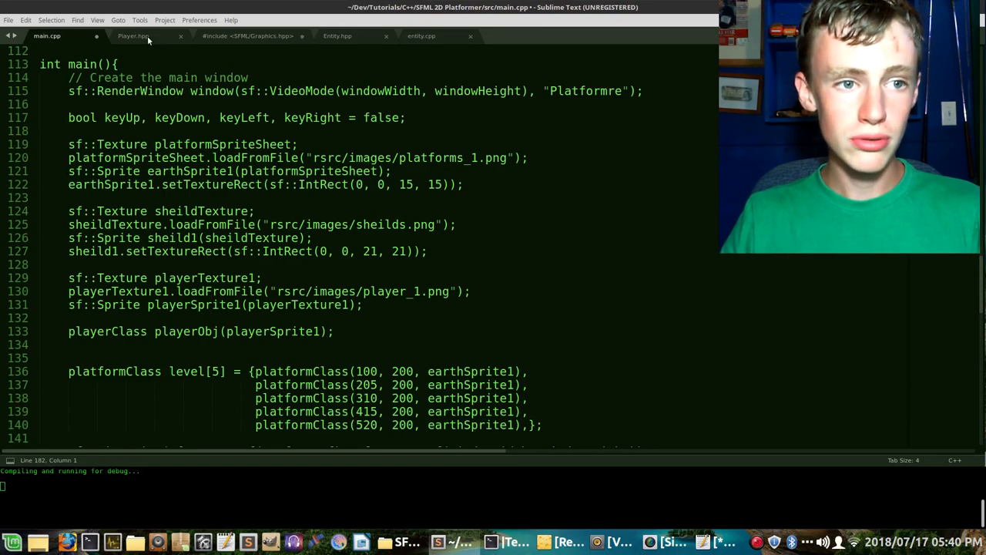
left_click(337, 35)
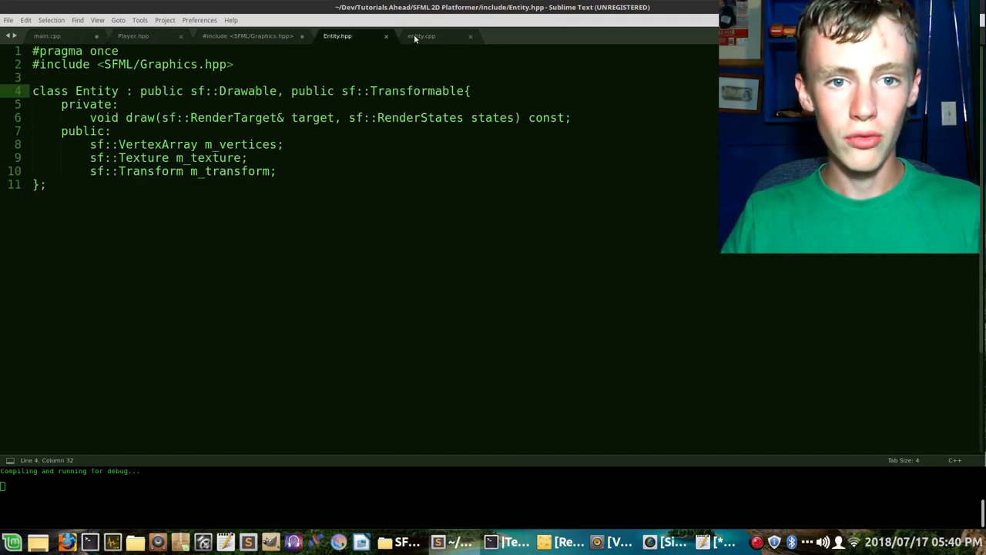
left_click(246, 35)
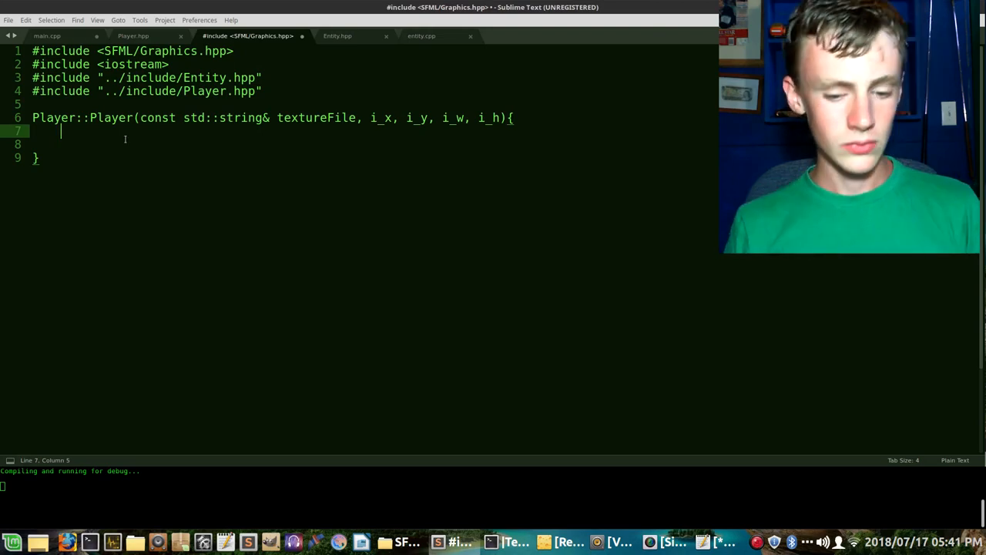
- Add m_texture.loadFromFile(); inside the constructor body
type("m_te")
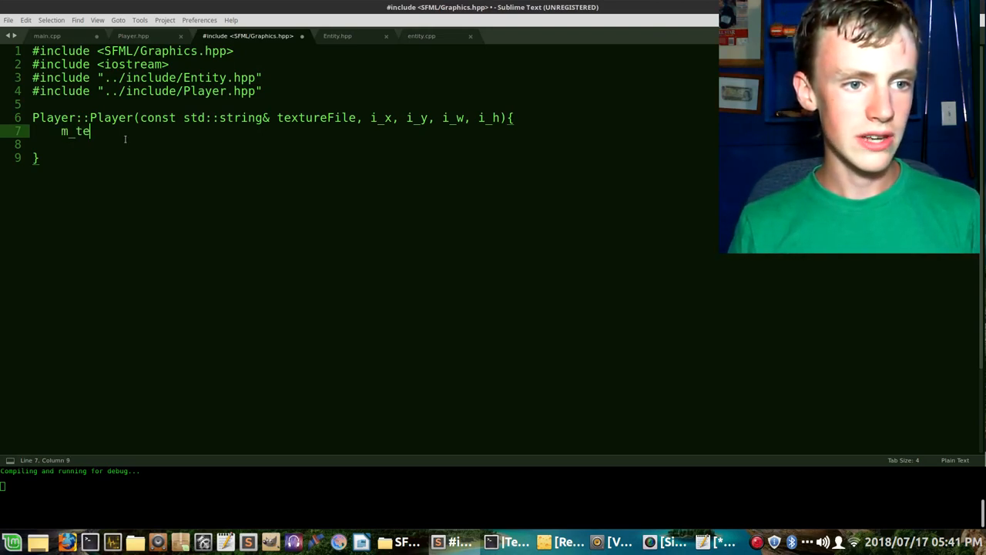
type("xture.la")
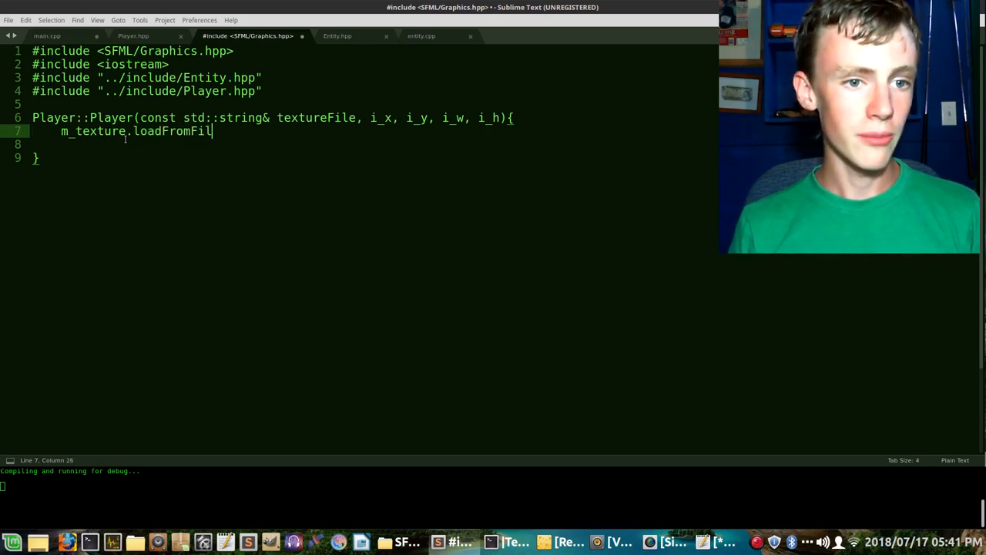
type("e")
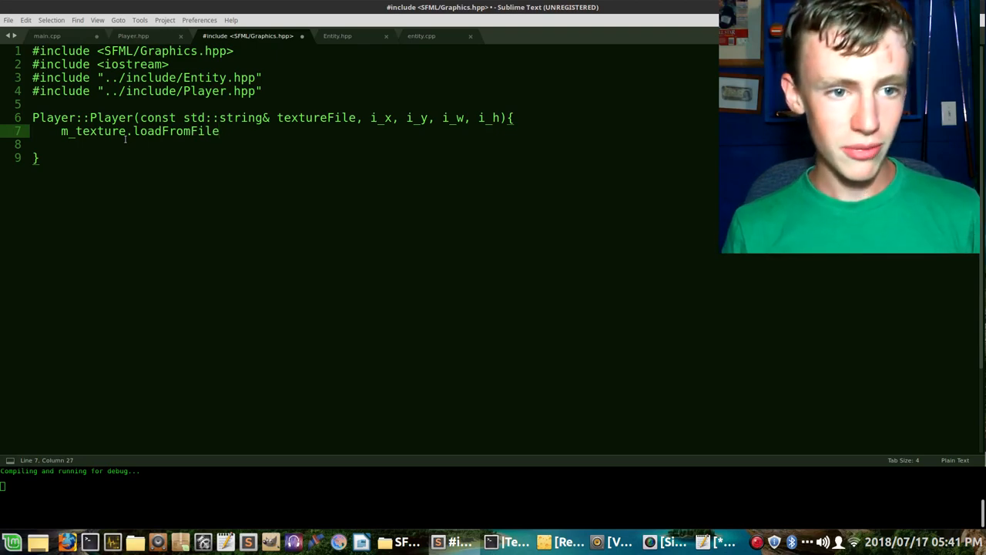
type("()")
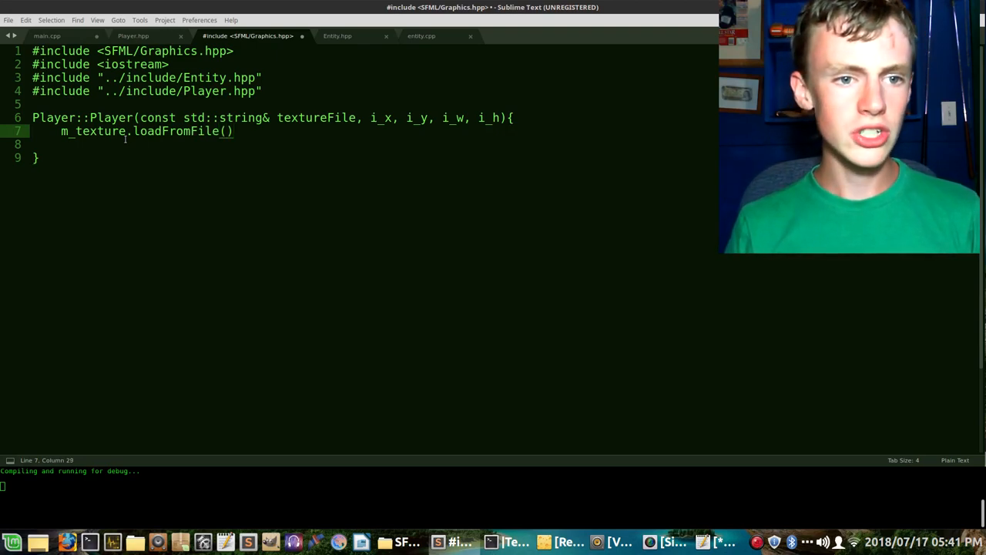
type(";")
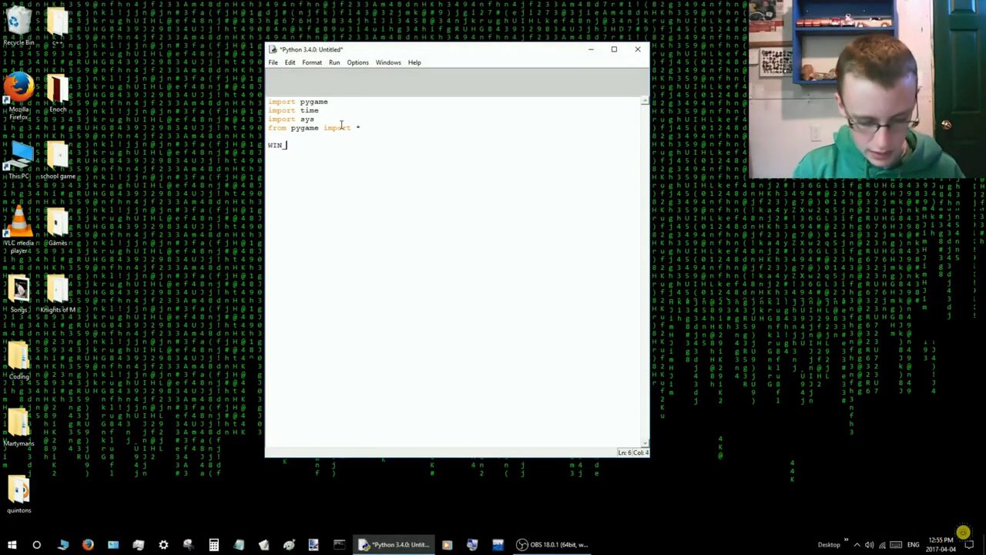
- Set WIN_HEIGHT to 500 and begin the next WIN_ constant
type("_H")
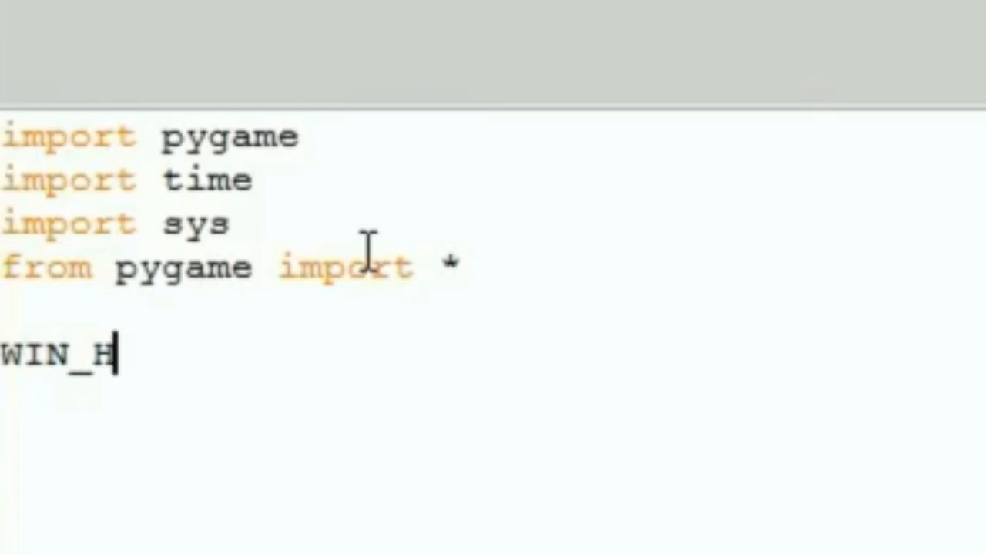
type("EIGHT =")
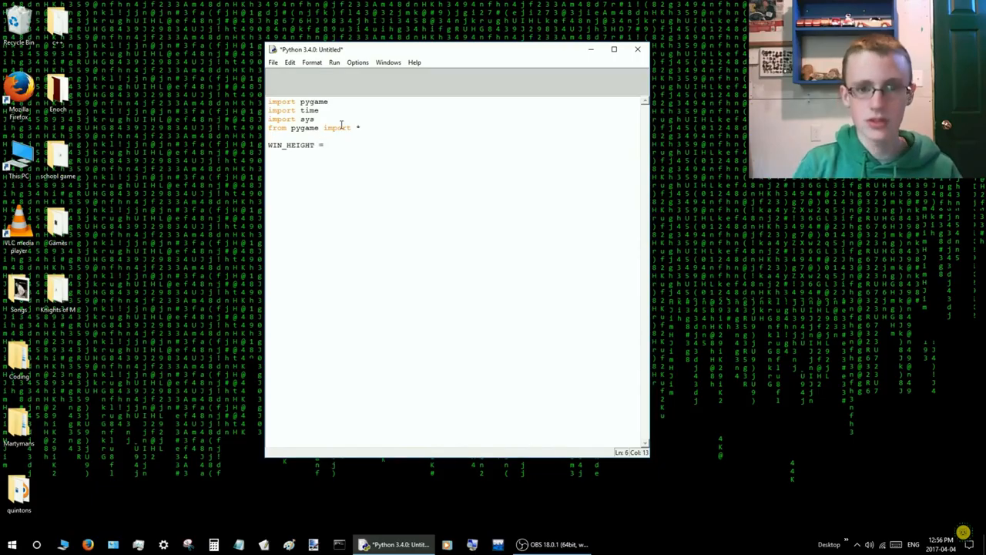
type("500")
type("DISPLAY = (")
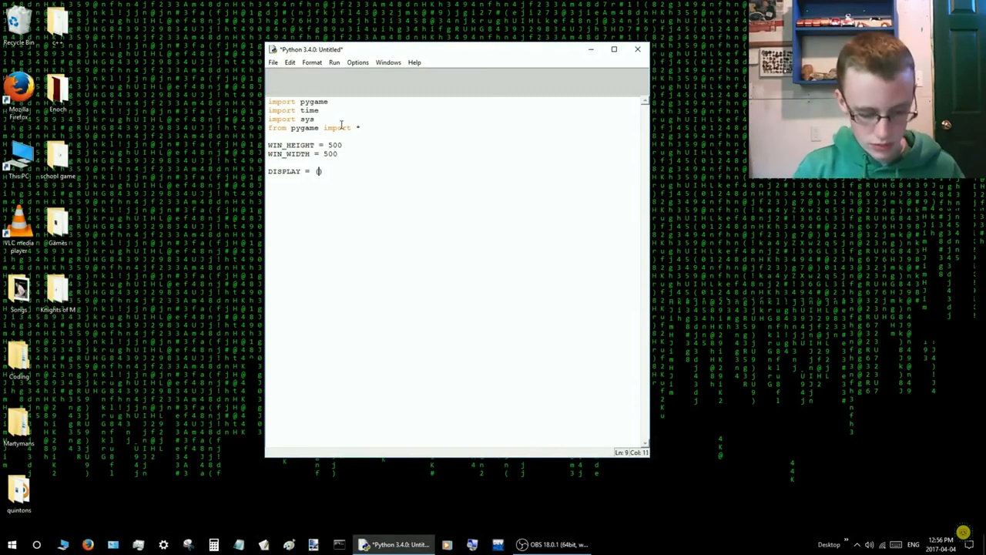
type("WIN_")
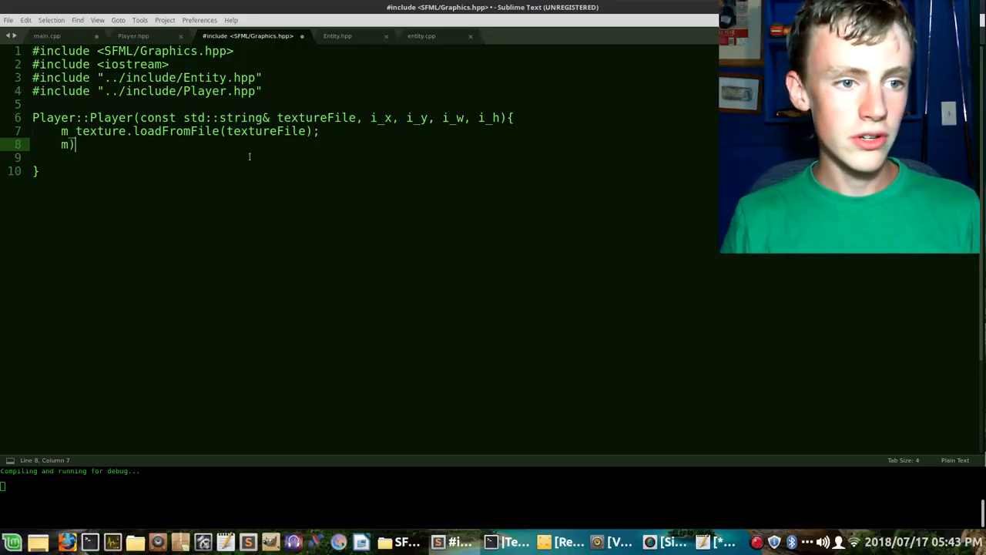
- Add m_vertices.setPrimitiveType(sf::Quad); to the constructor
type("_")
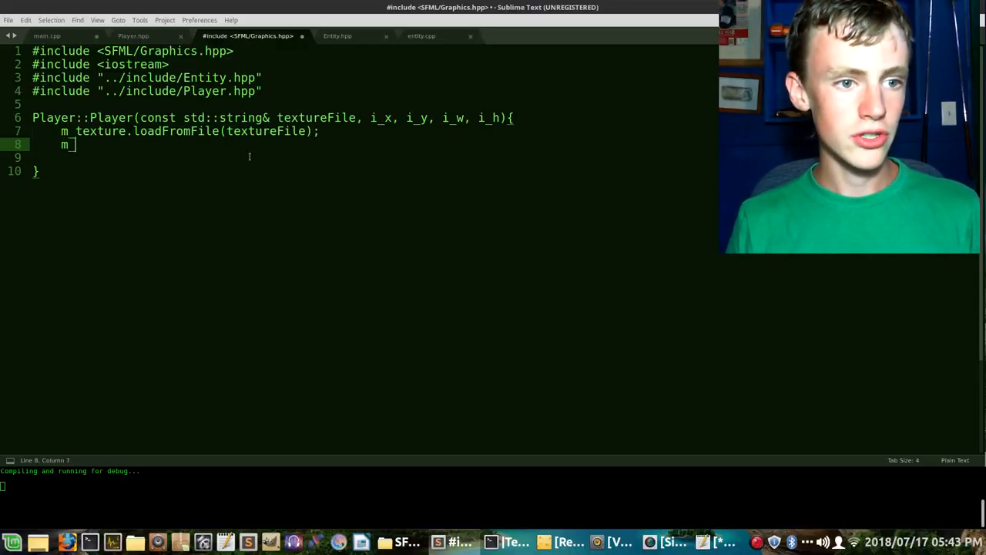
type("vertices")
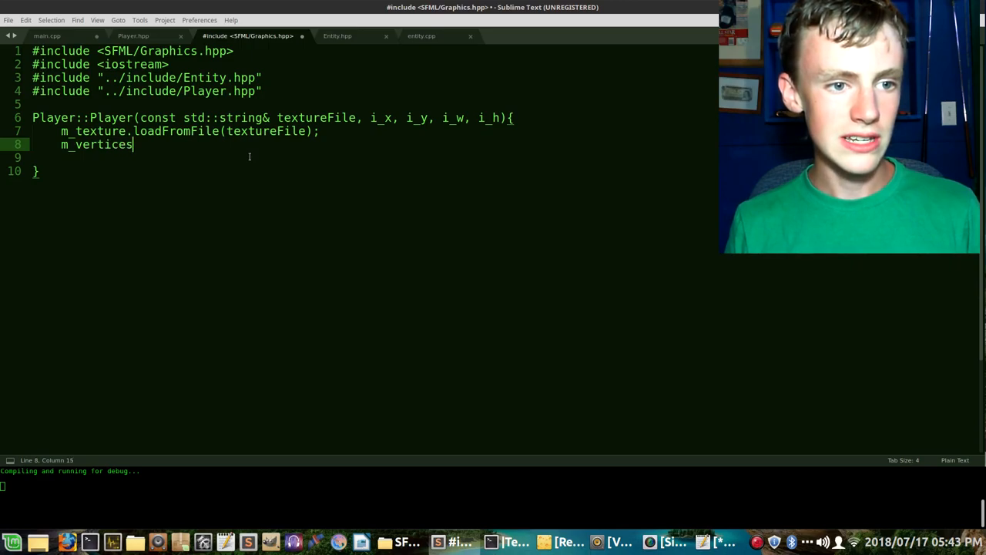
type(".setPrimi")
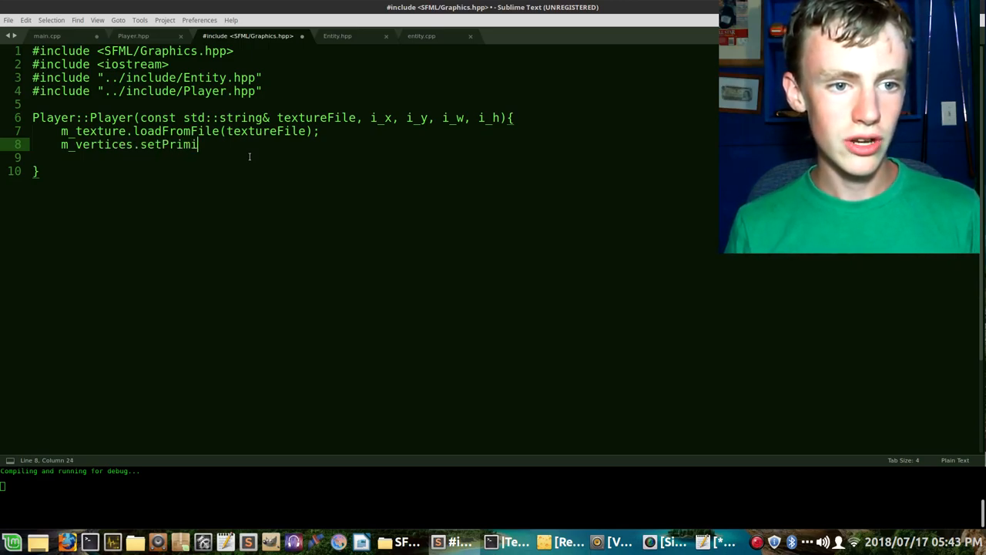
type("tiveT")
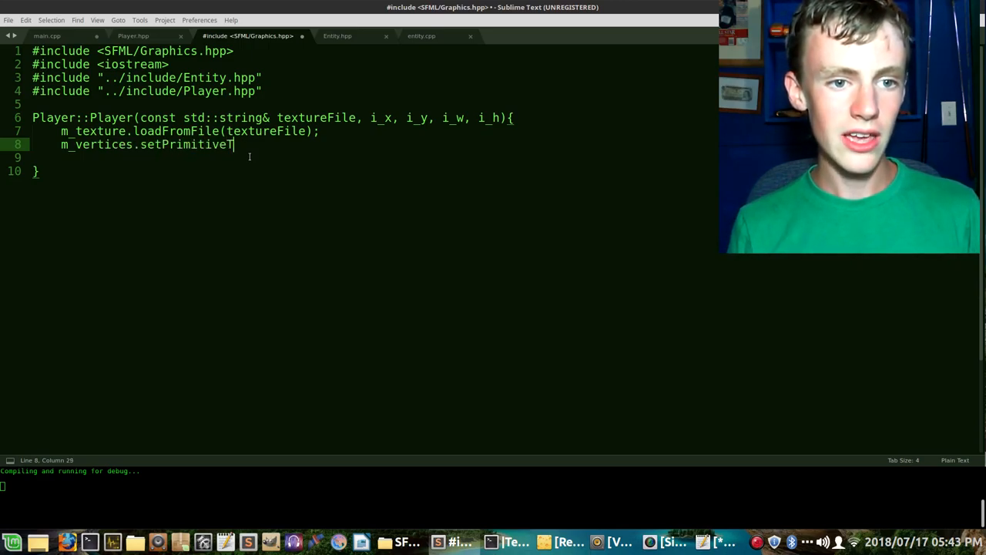
type("yp")
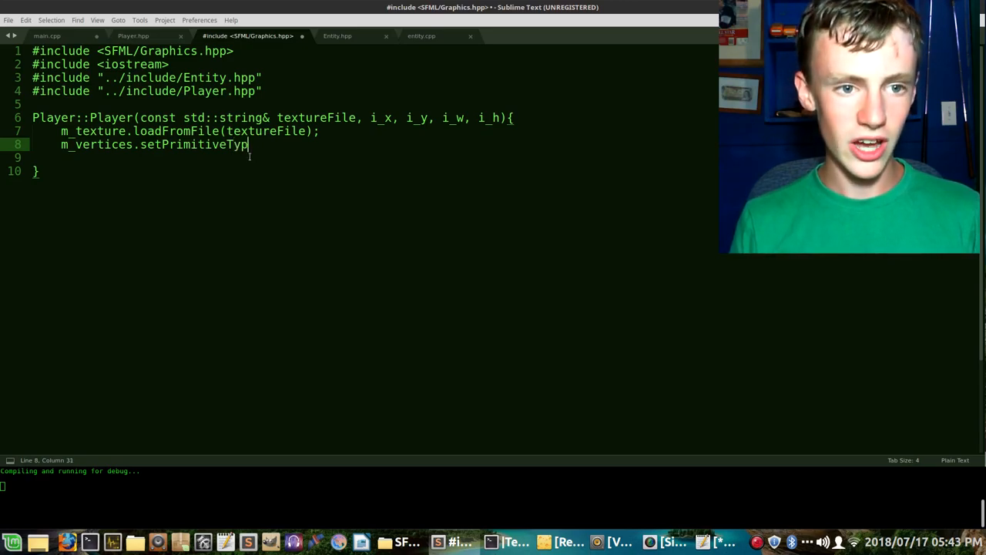
type("e(sf::);")
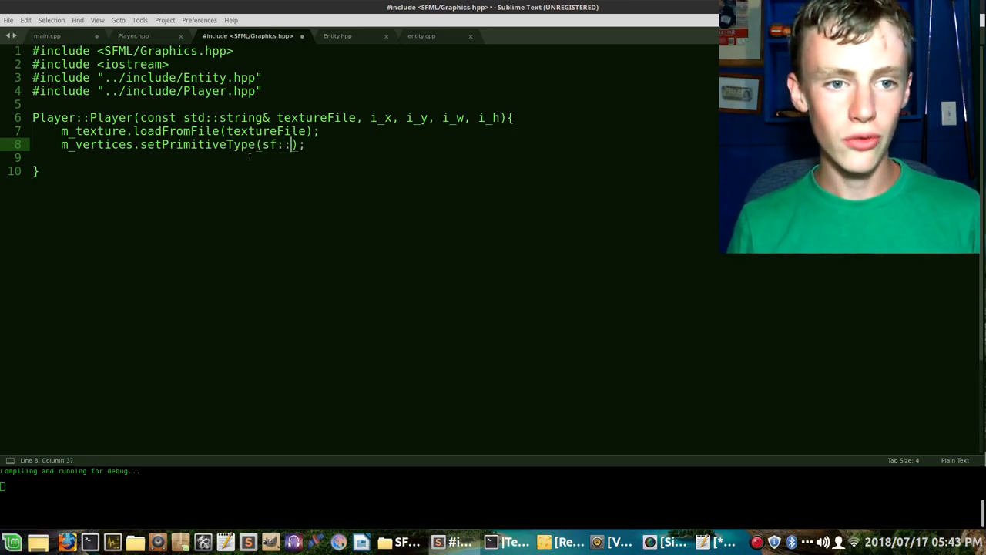
type("Quad")
left_click(374, 158)
type("m_vertice")
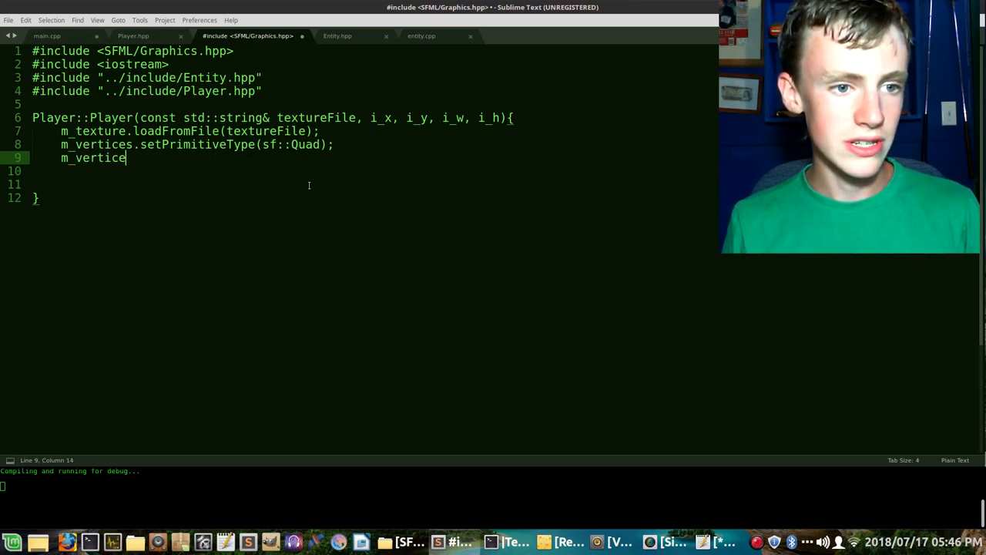
- Resize m_vertices to i_w * i_h * 4, then select the texture-loading line
type("s.resi")
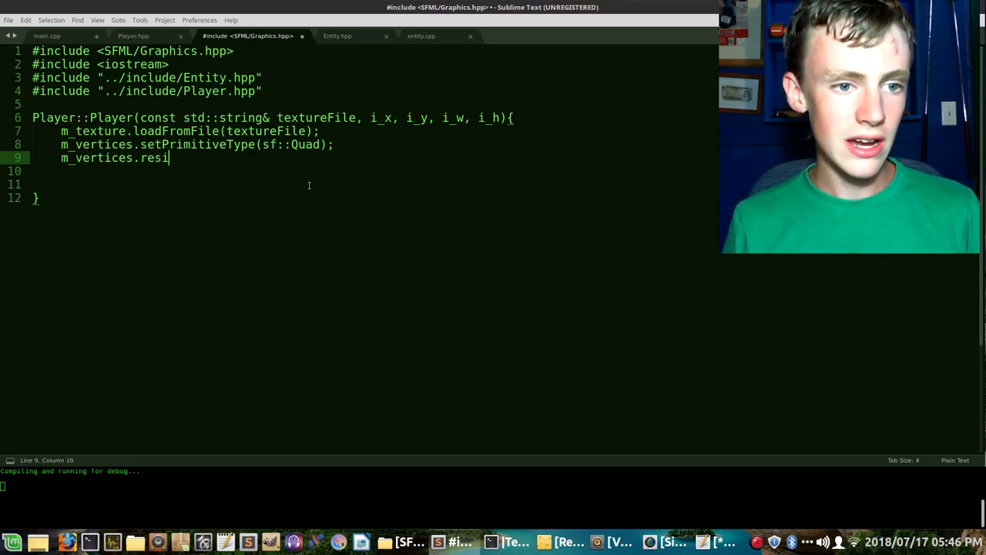
type("ze()")
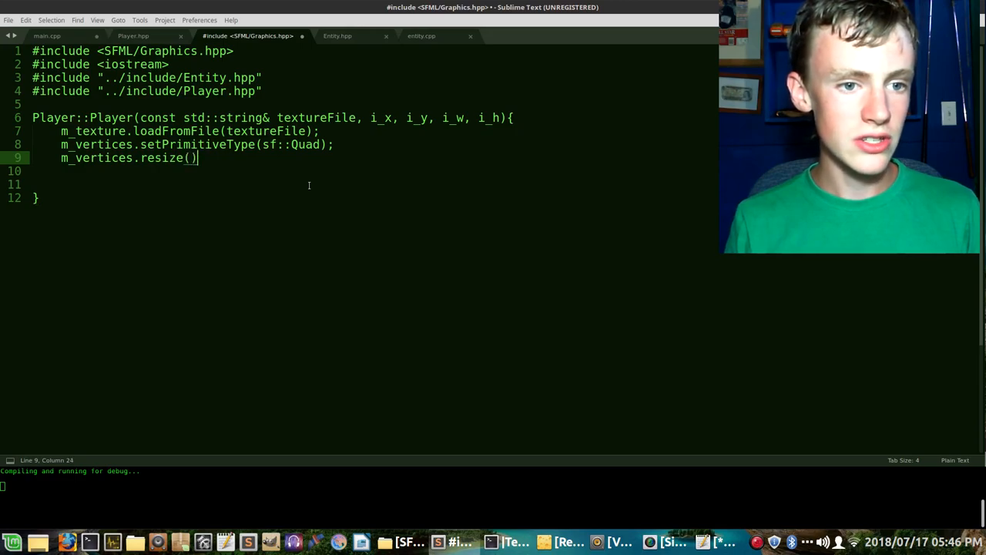
type("i;")
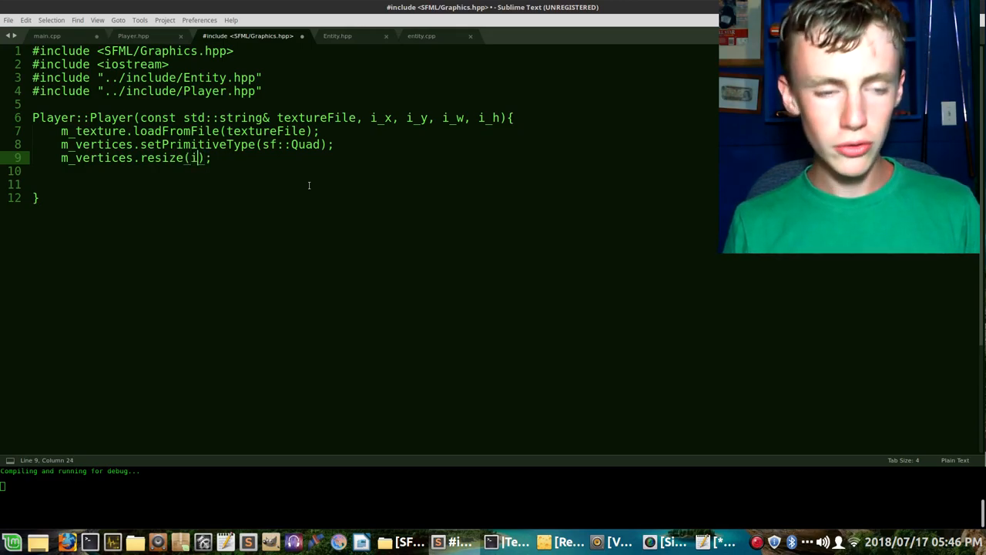
type("_w")
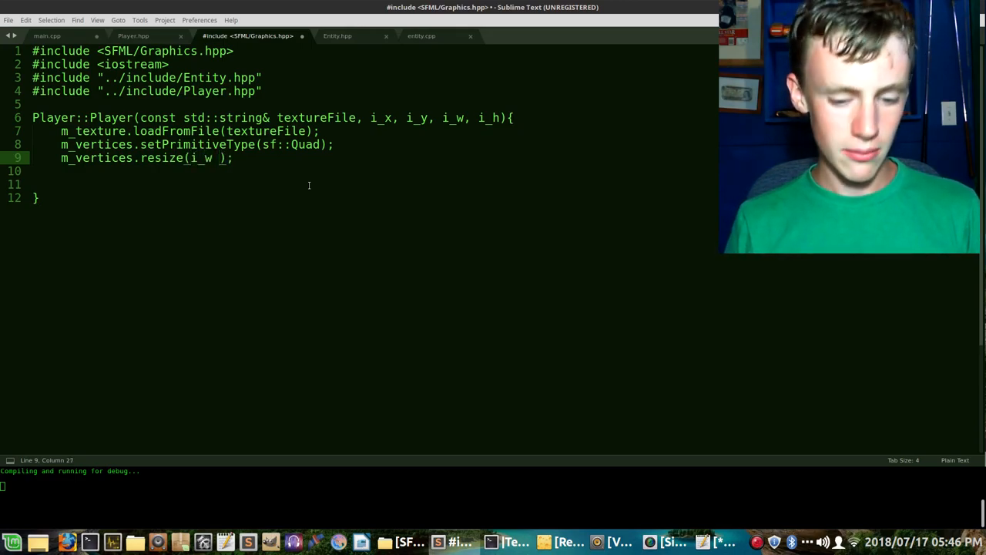
type("* i")
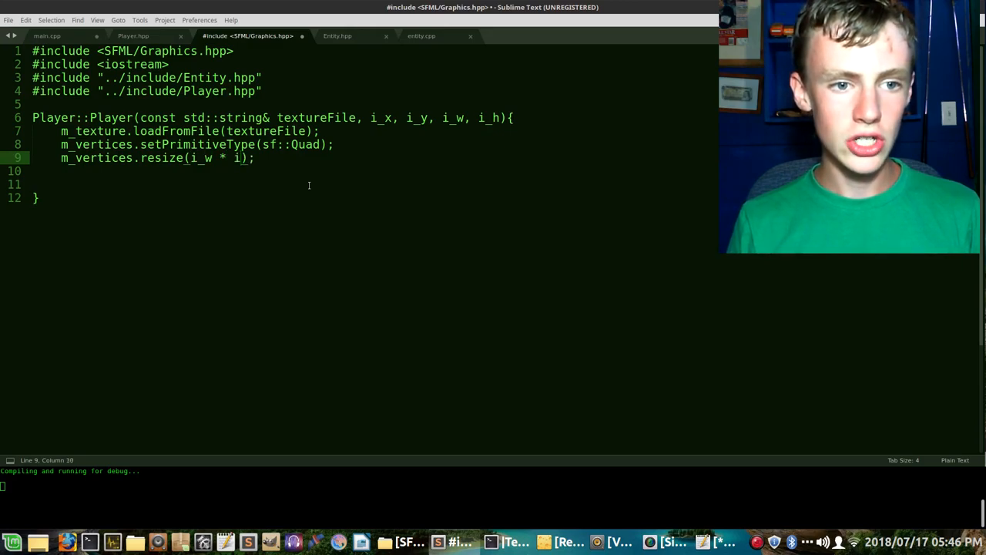
type("_h")
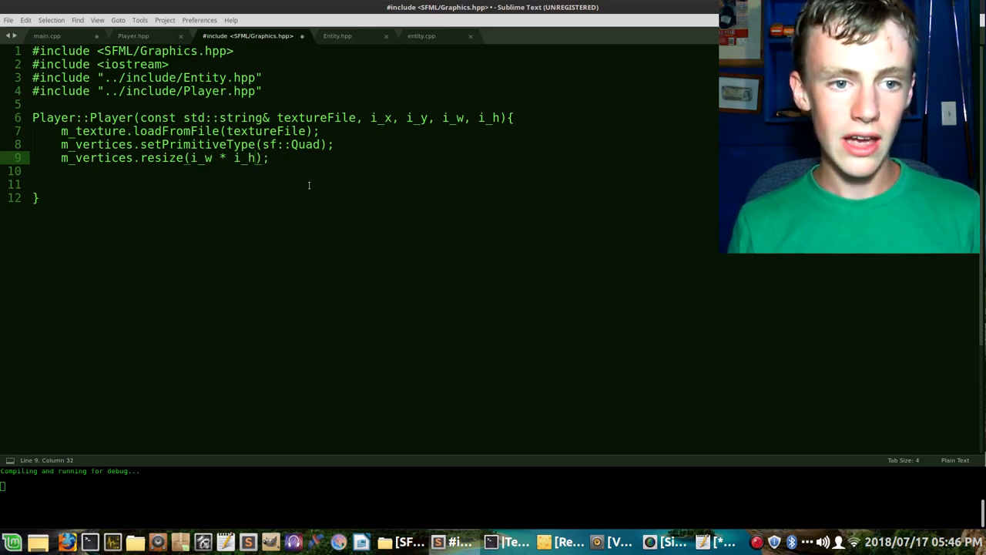
type("*")
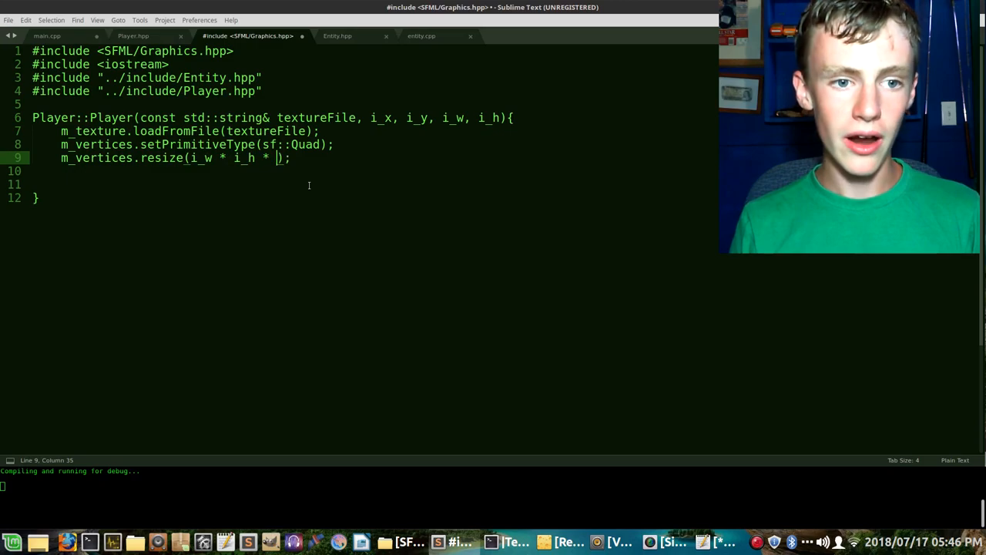
type("4")
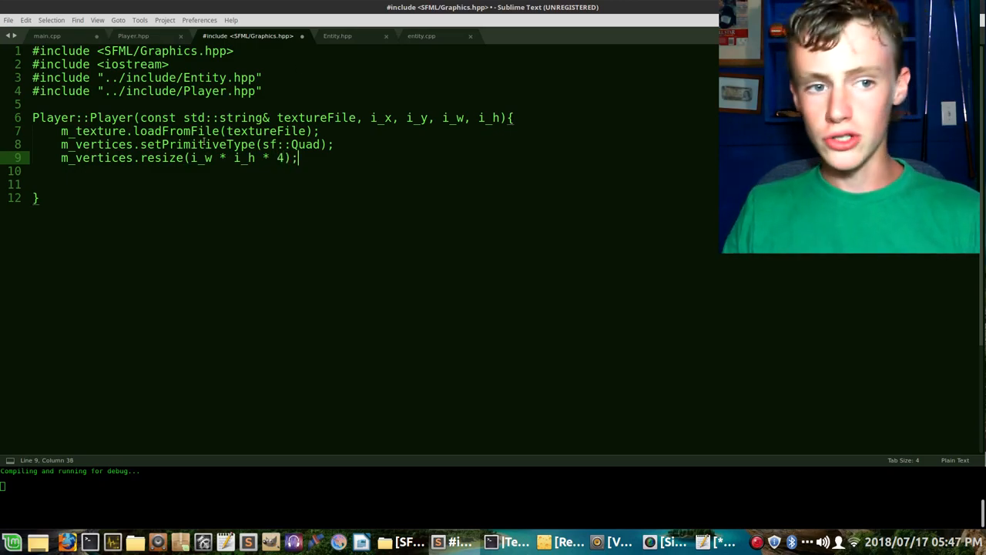
double_click(273, 131)
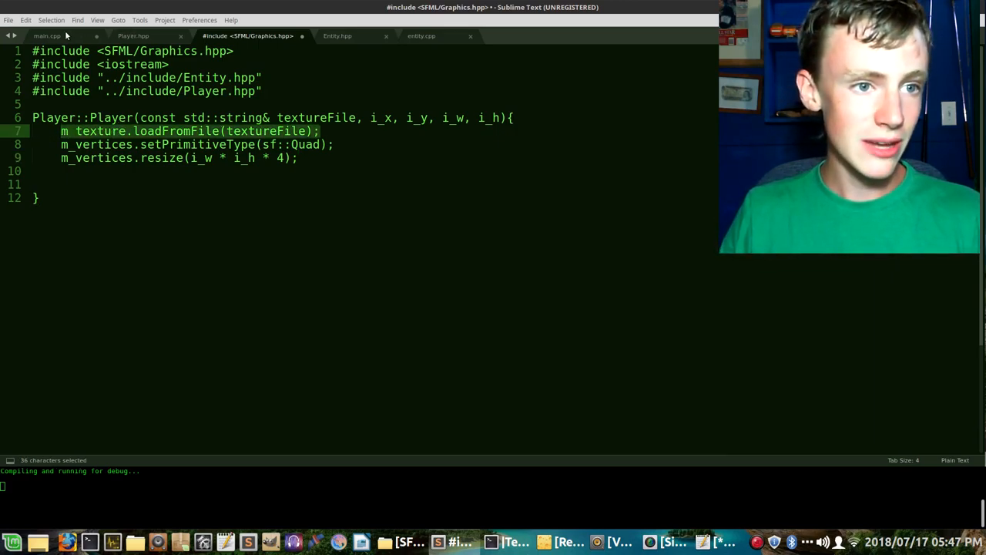
left_click(47, 35)
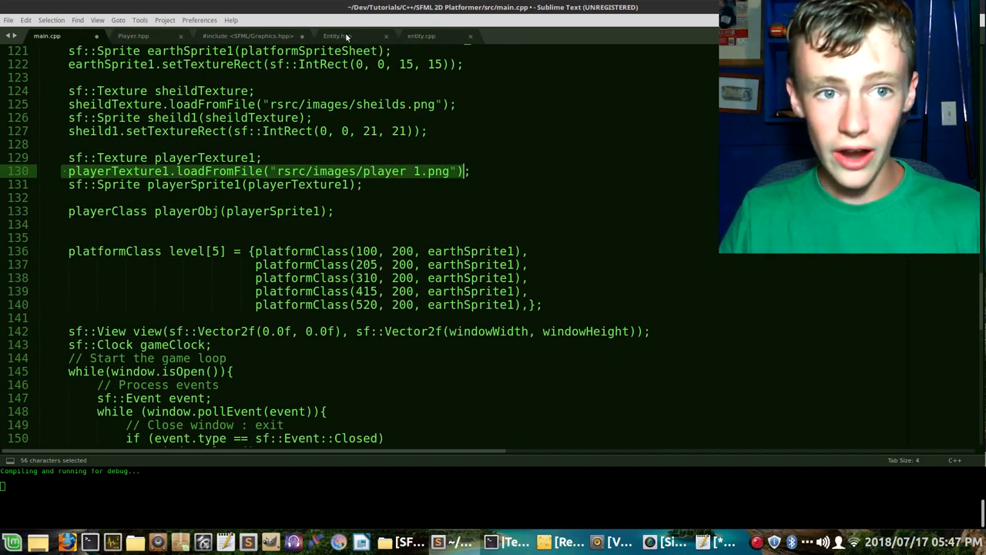
left_click(247, 35)
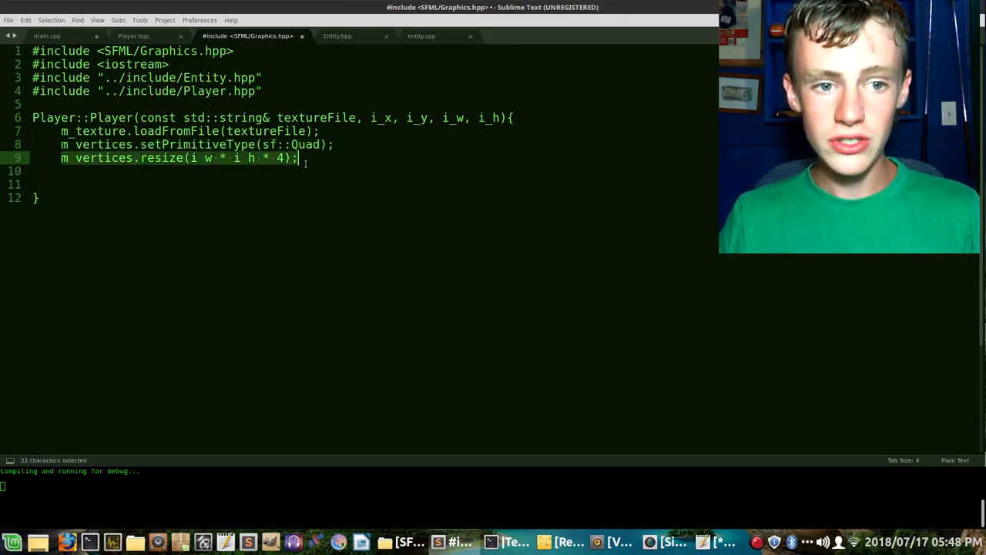
- Start a new constructor line below the resize call reading m_vertices[0]
key("Return")
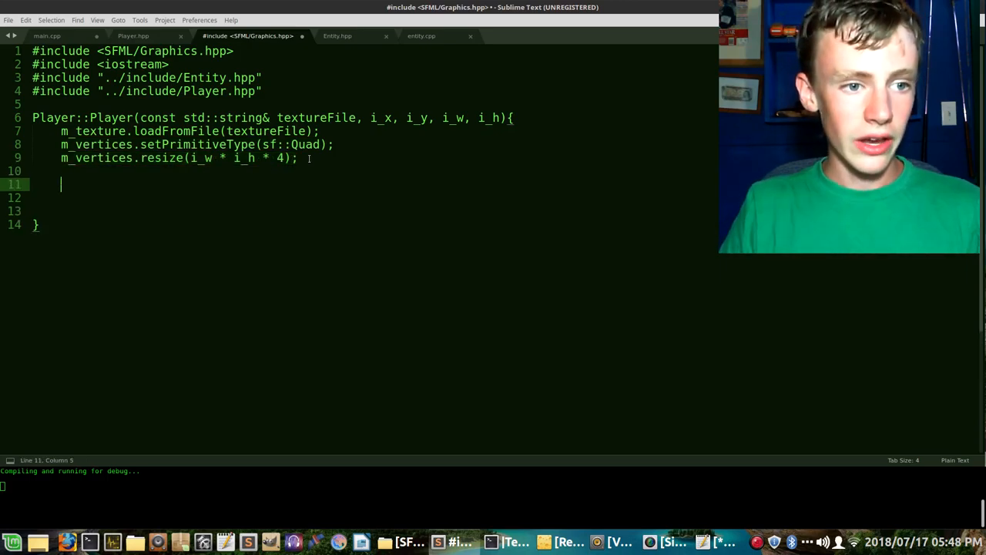
type("m")
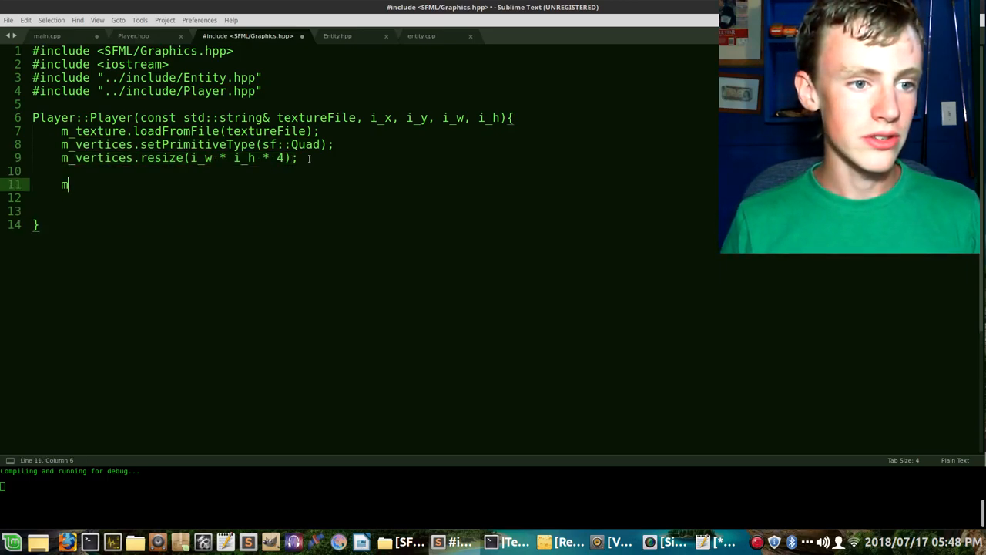
type("_verti")
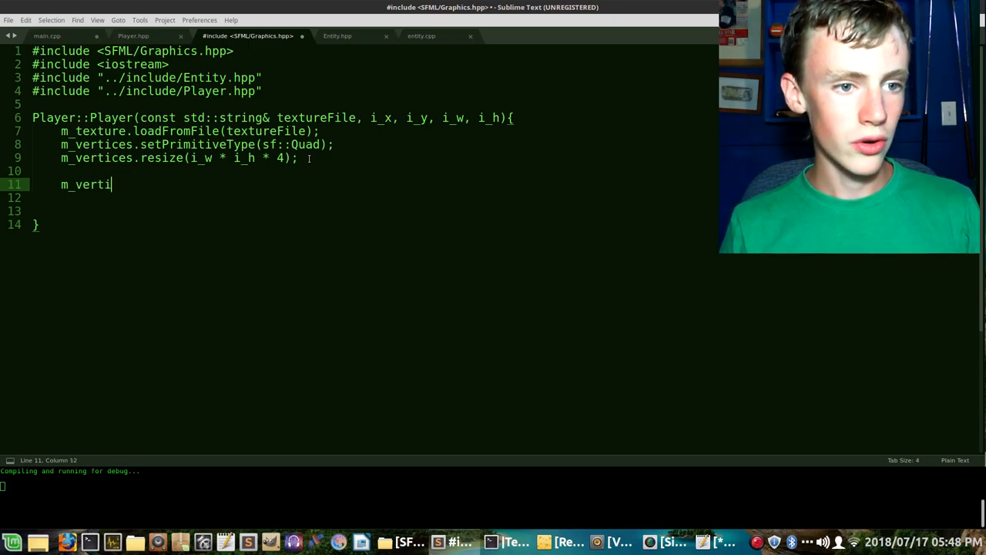
type("ces[]")
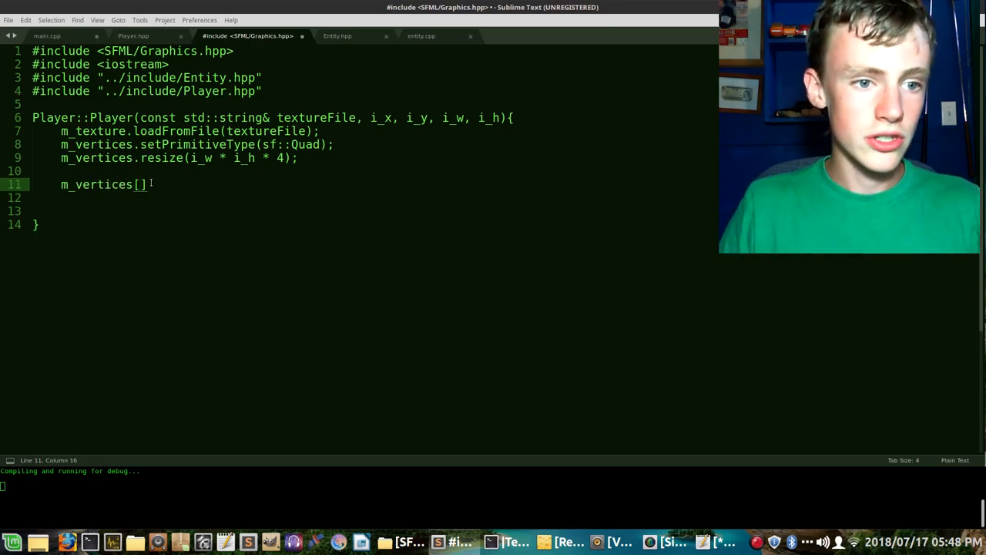
type("0")
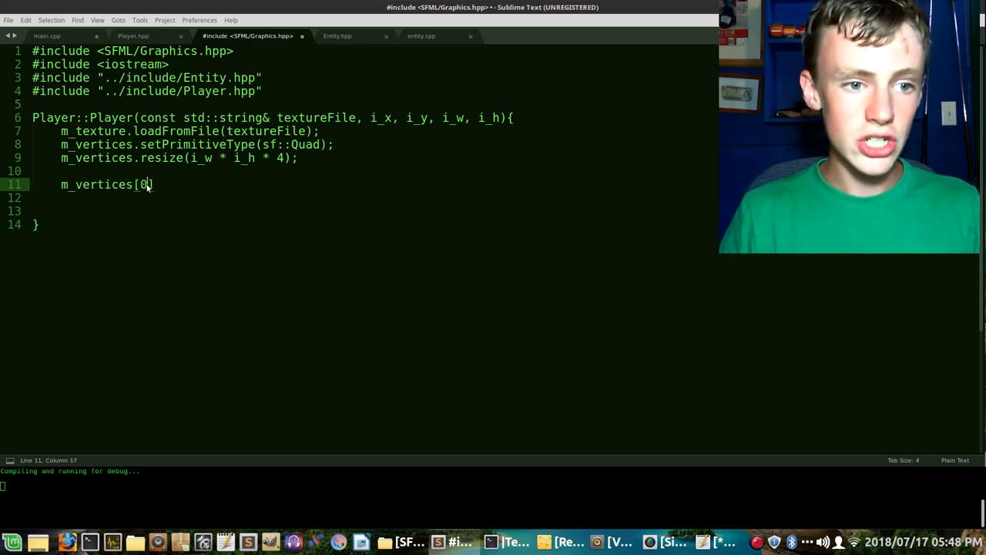
type("]")
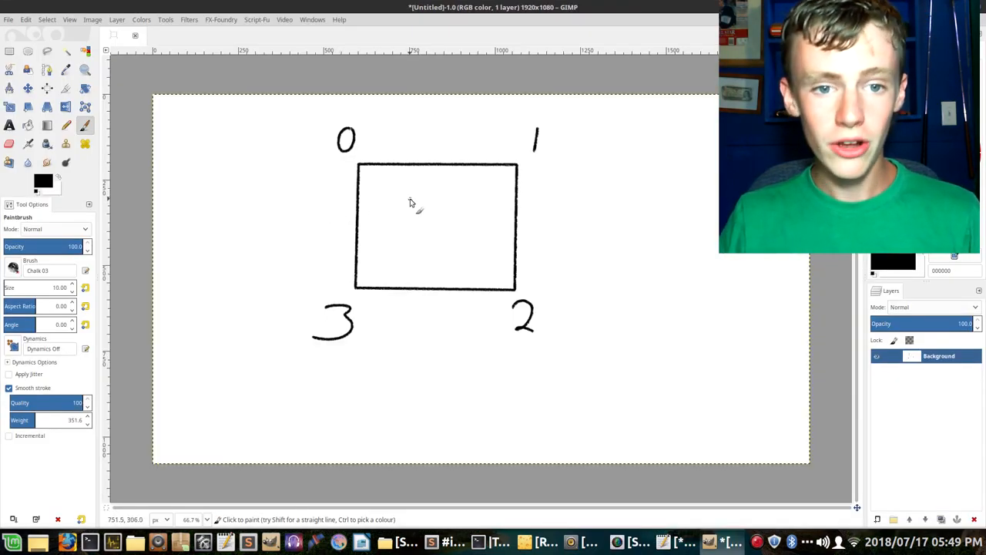
mouse_move(418, 170)
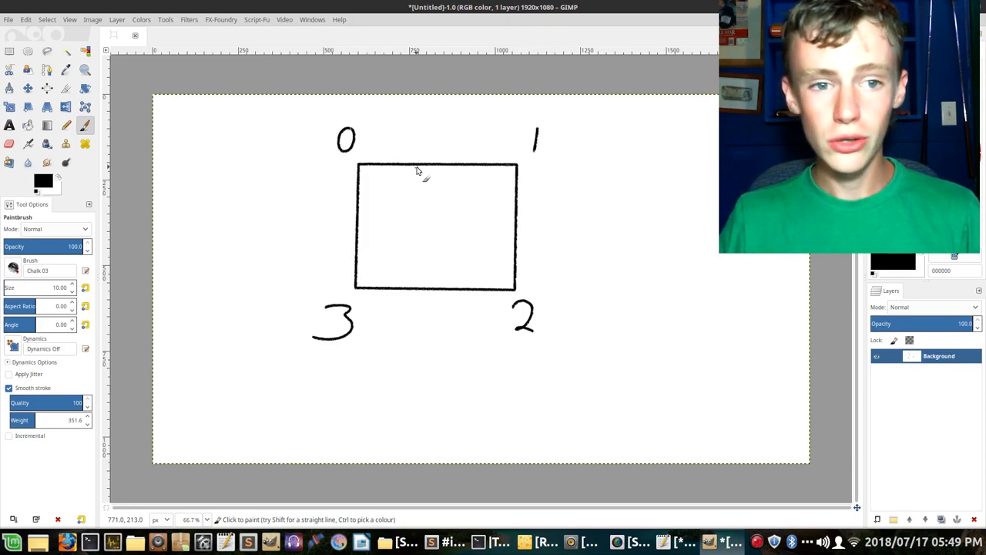
mouse_move(553, 146)
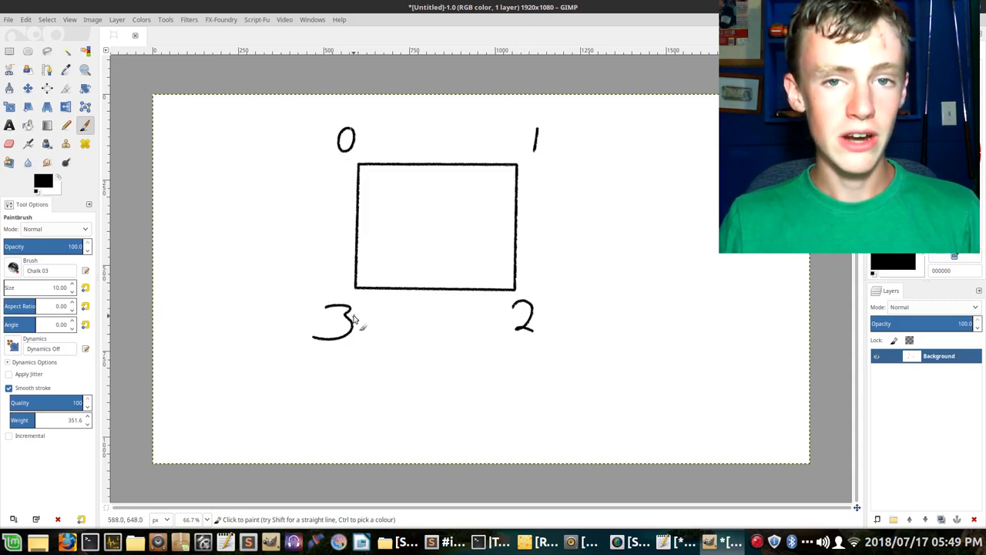
mouse_move(349, 141)
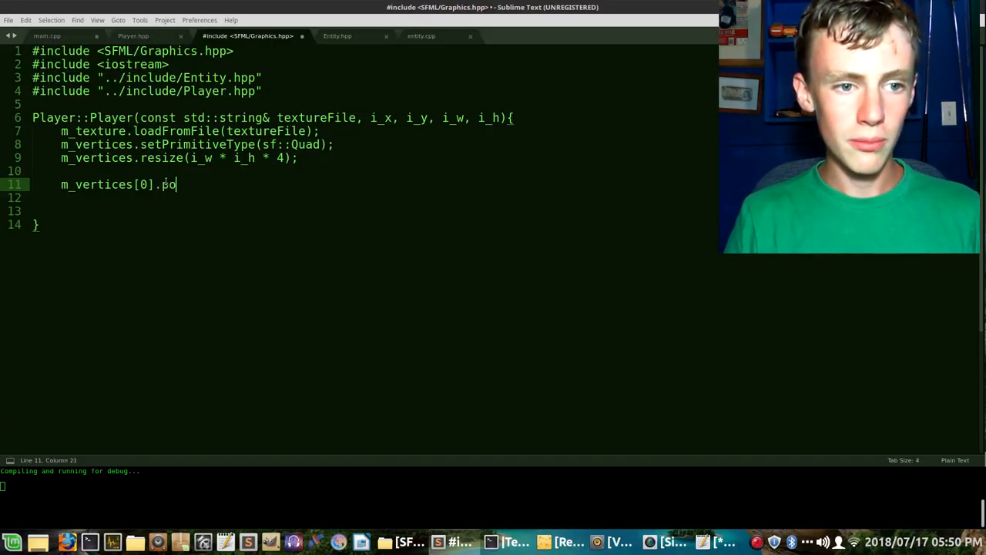
- Complete m_vertices[0].position = sf::Vector2f(i_x, i_y); and paste extra copies of that line
type("s")
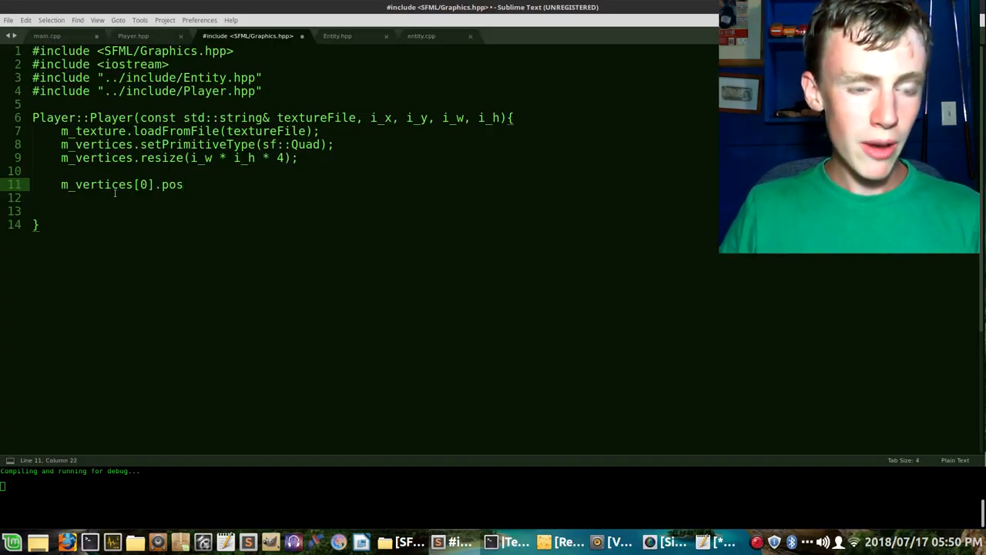
type("i")
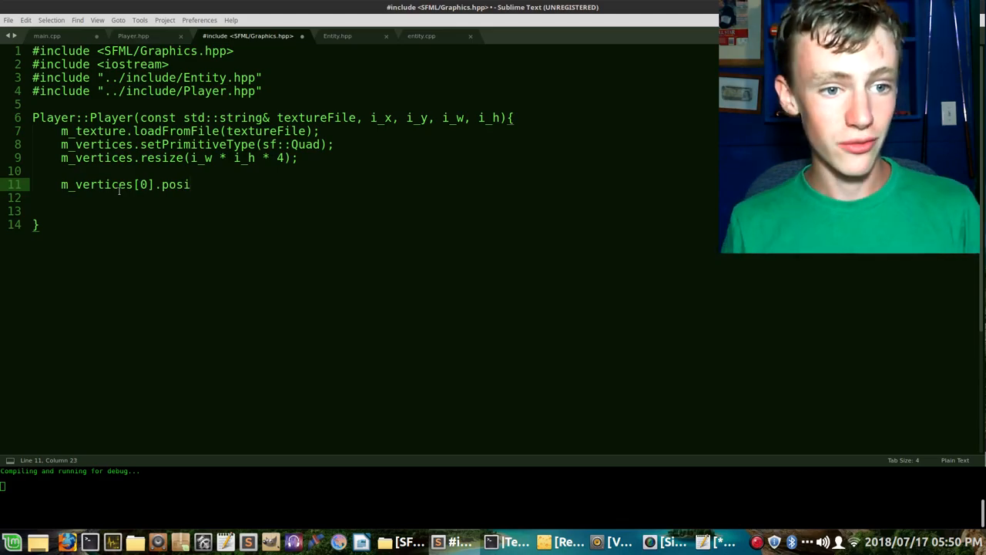
type("ti")
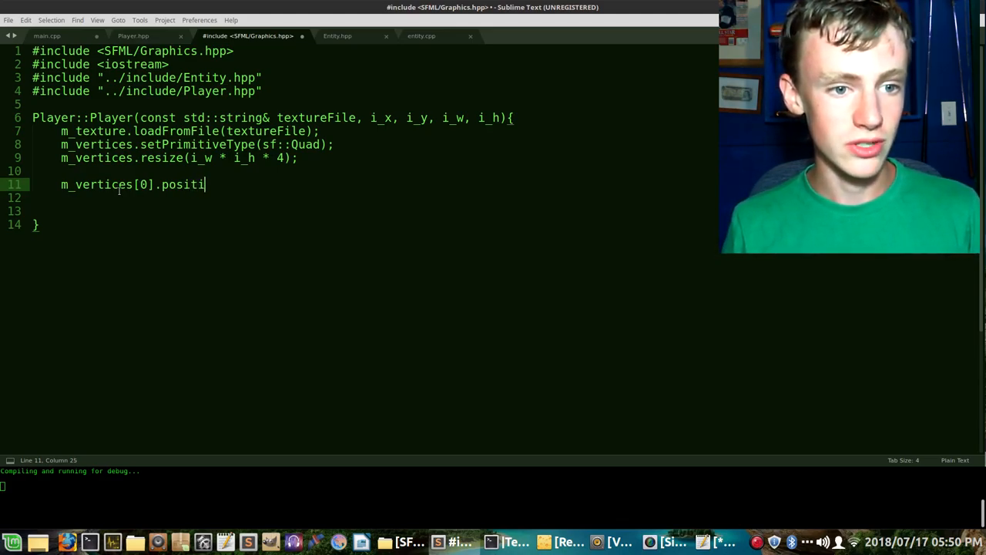
type("on =")
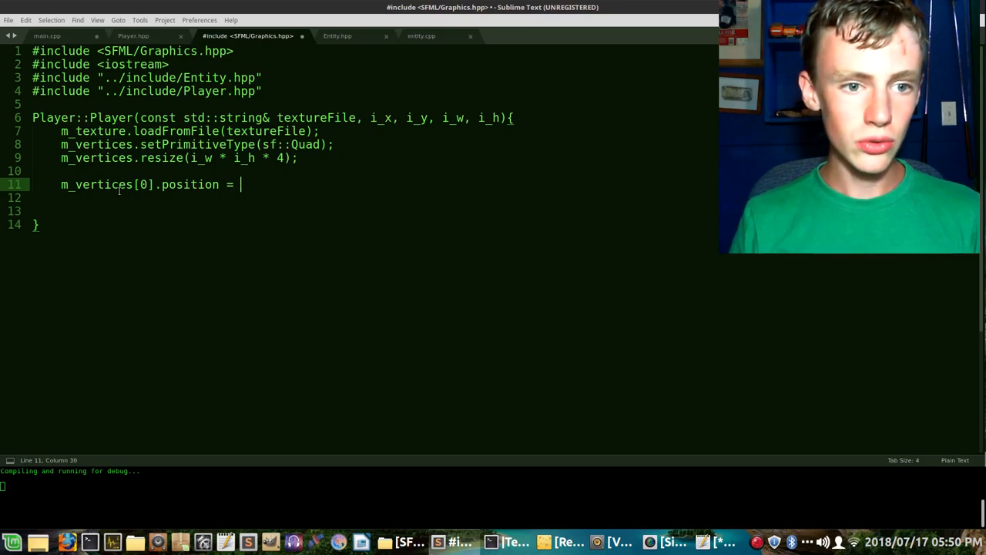
type("sf::Ve")
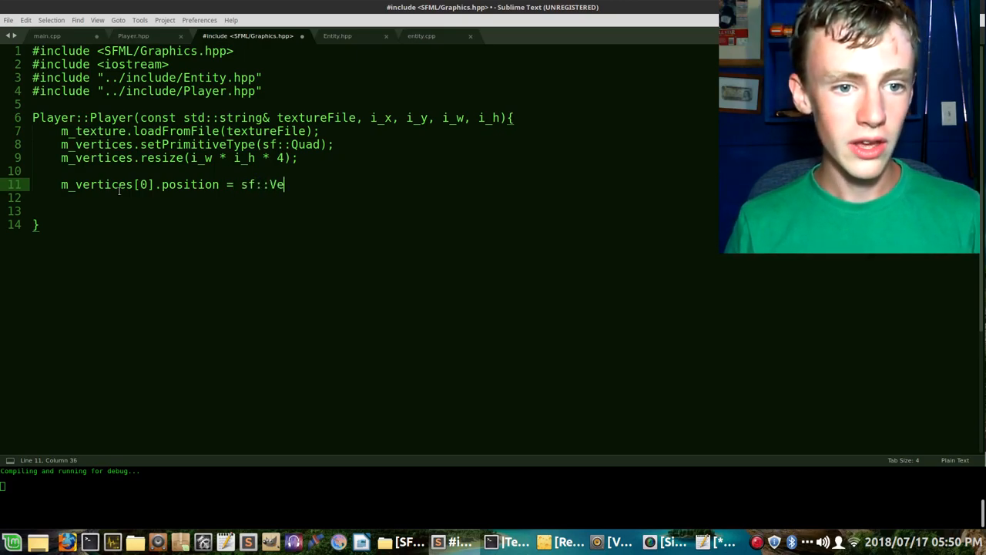
type("ctor2f();")
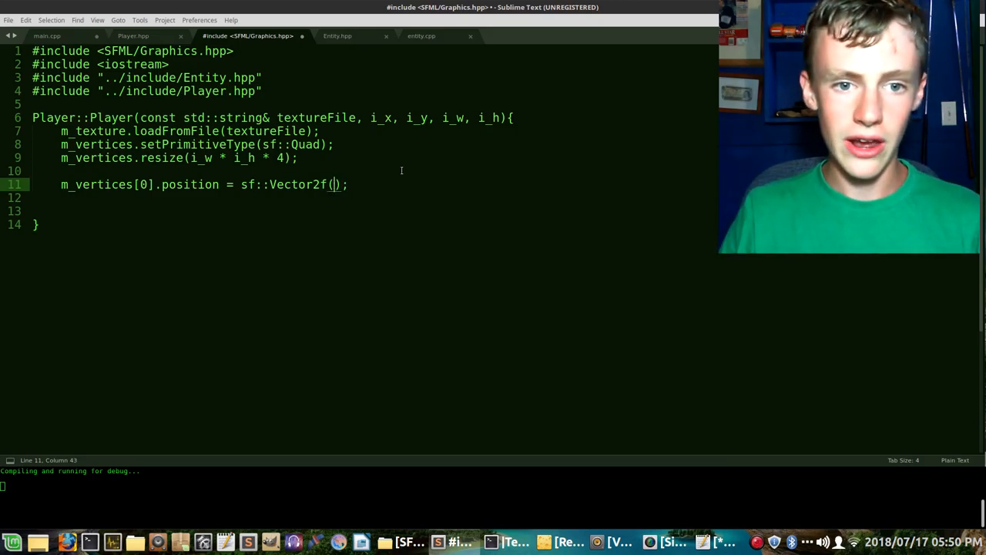
type("i_")
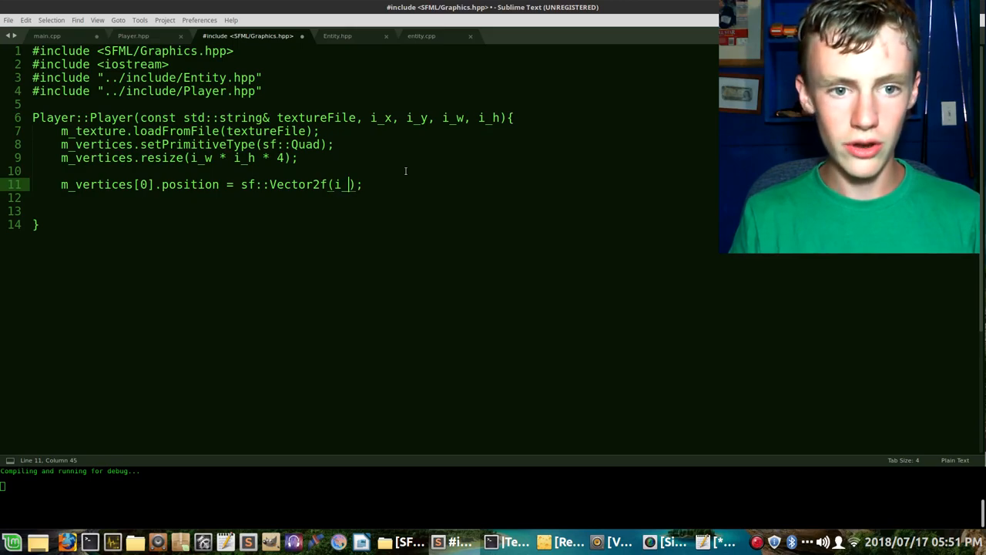
type("x, i")
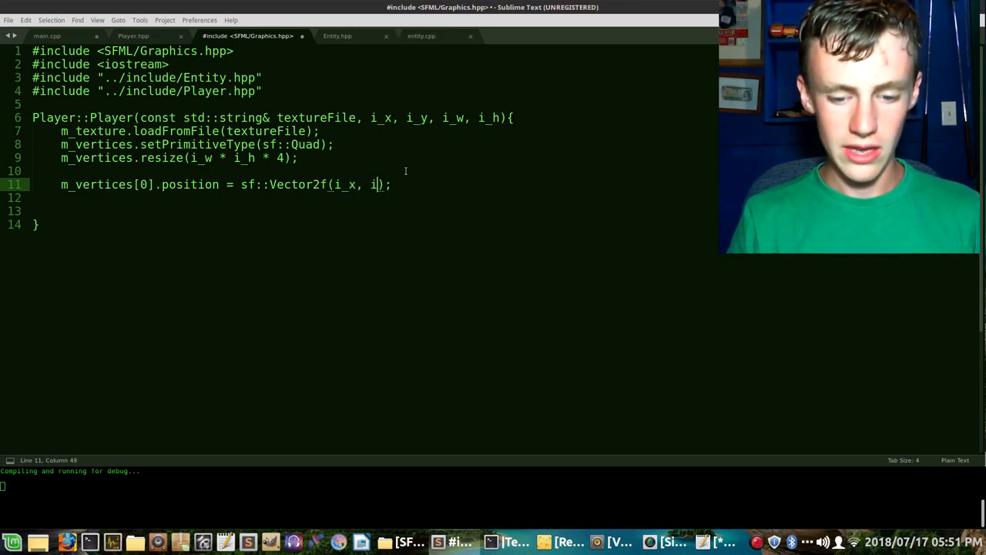
type("_y")
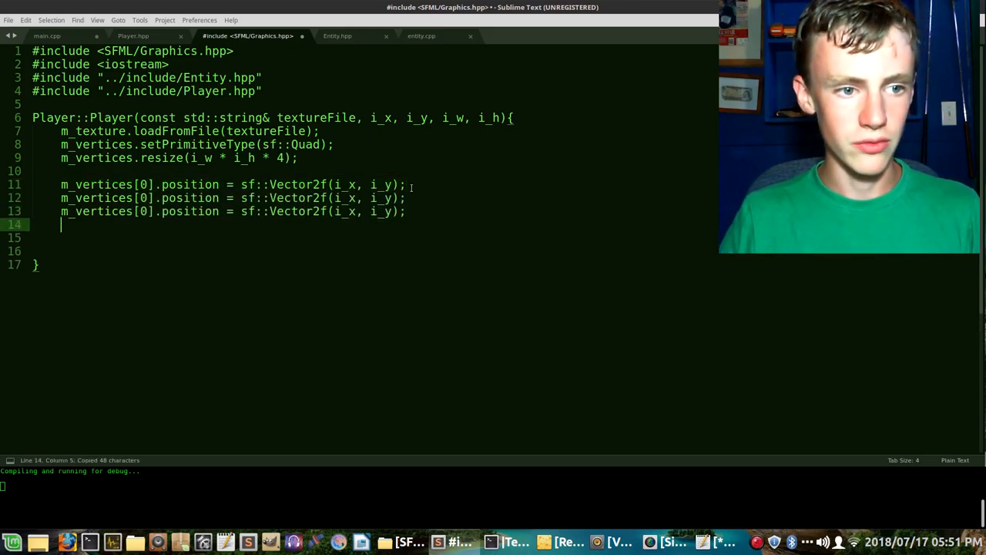
key("ctrl+v")
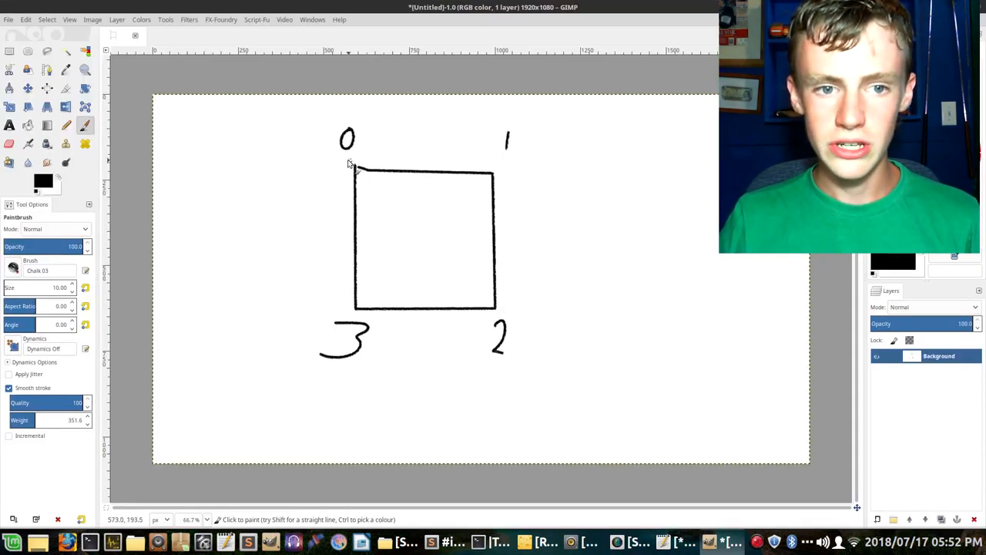
mouse_move(348, 166)
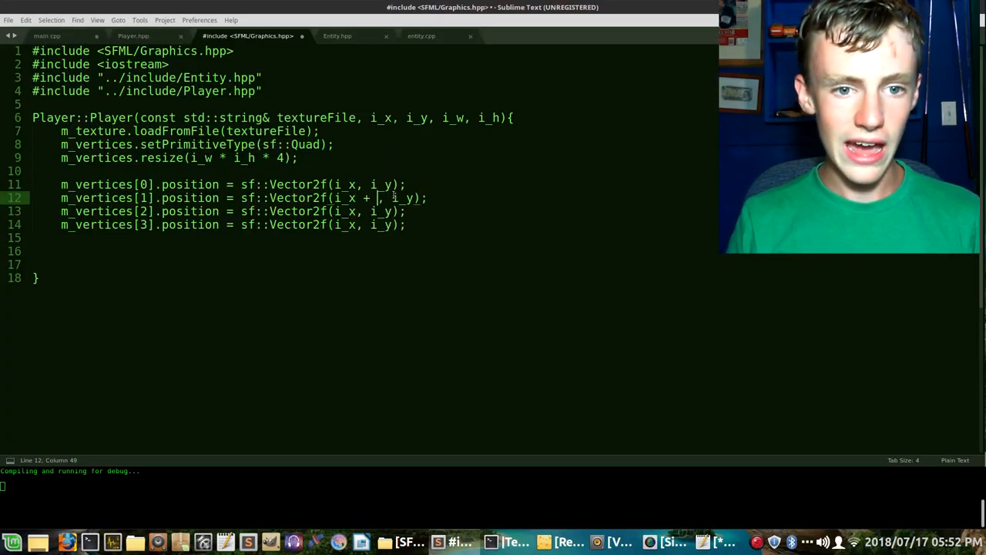
- Edit the copies so vertices 1–3 sit at (i_x+i_w,i_y), (i_x+i_w,i_y+i_h), (i_x,i_y+i_h)
type("i_w")
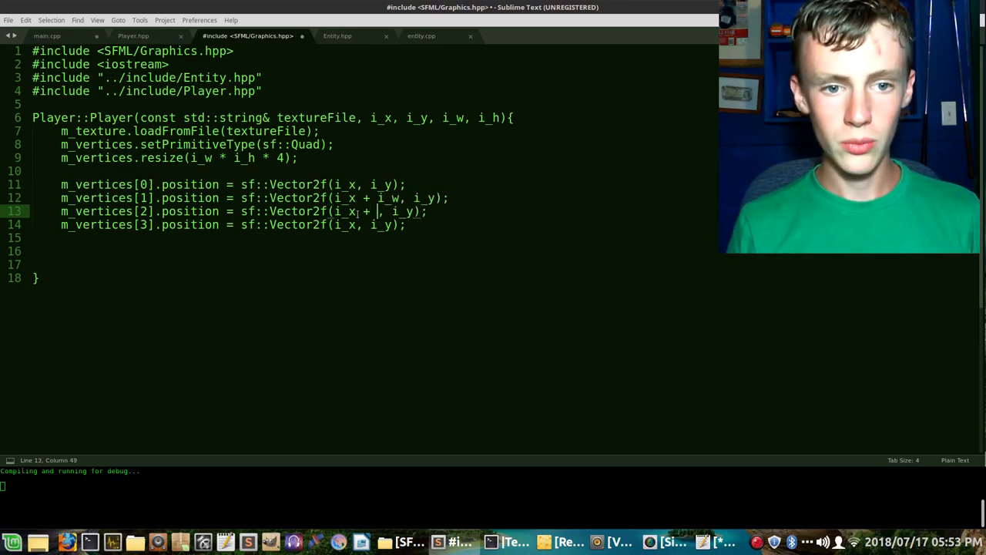
type("i_w")
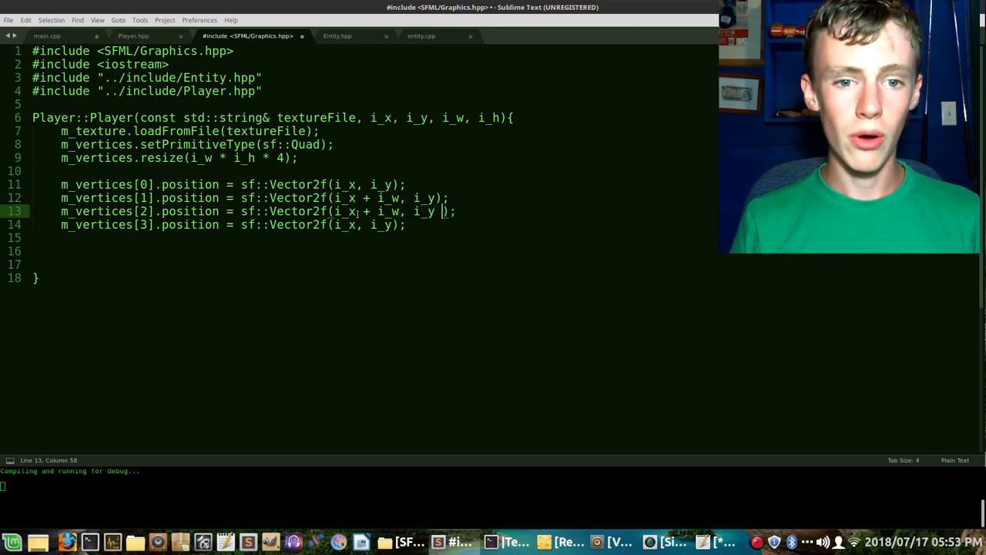
type("+ i_h")
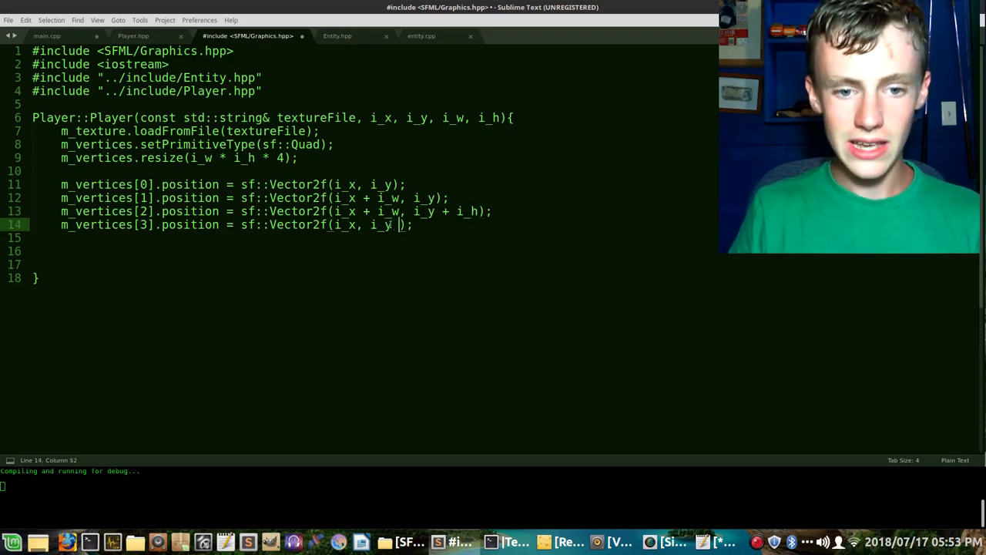
type("+ i")
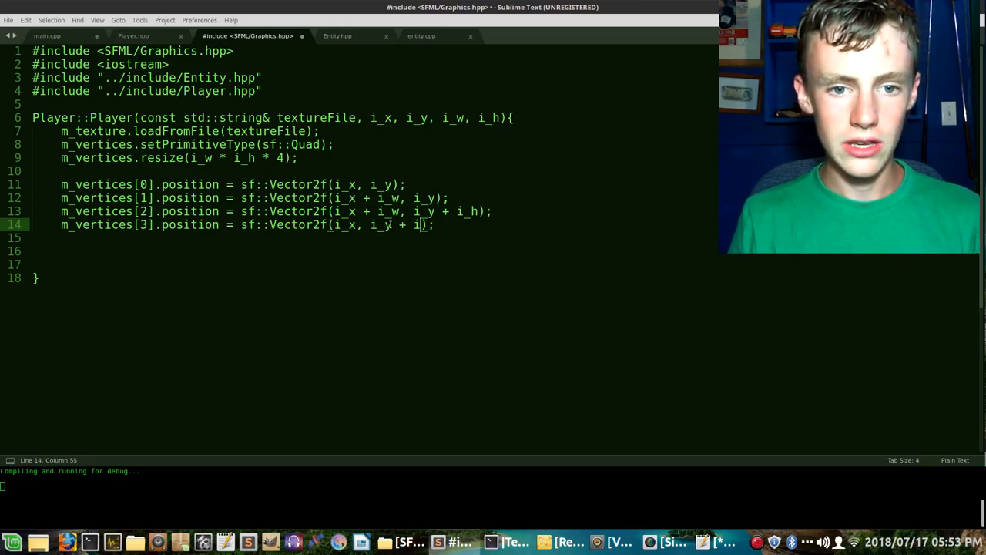
type("h")
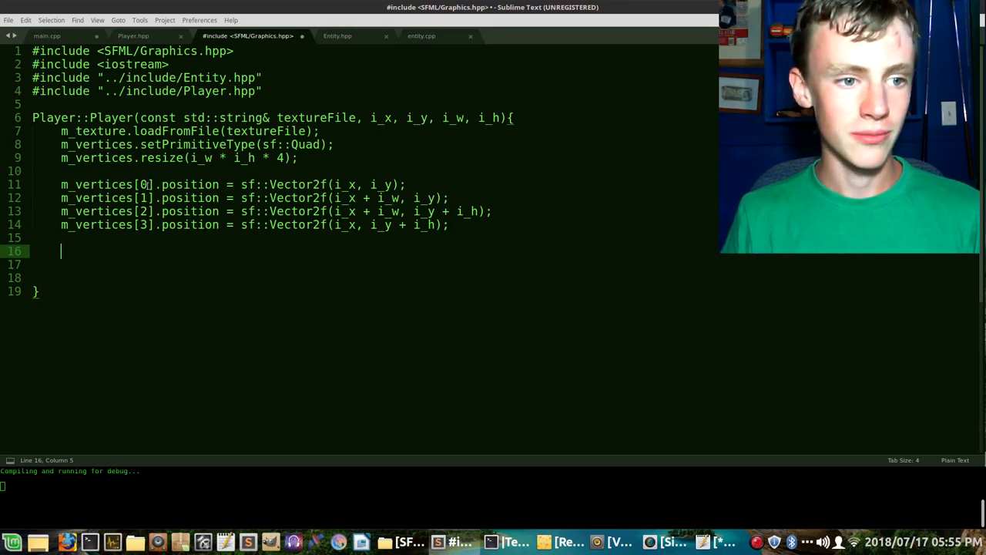
- Write m_vertices[0].texCoords = sf::Vector2f(0, 0); in the constructor
type("m_vert")
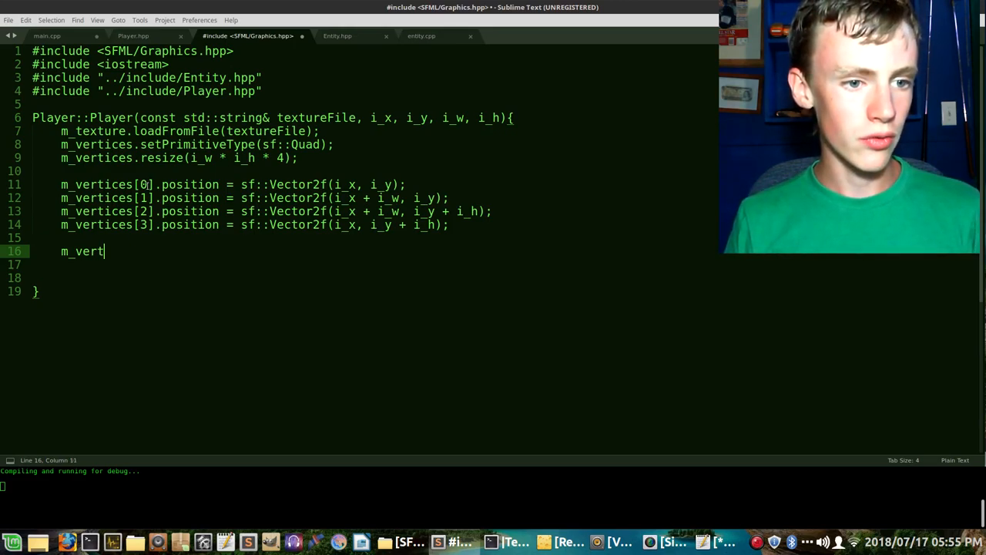
type("ices[]")
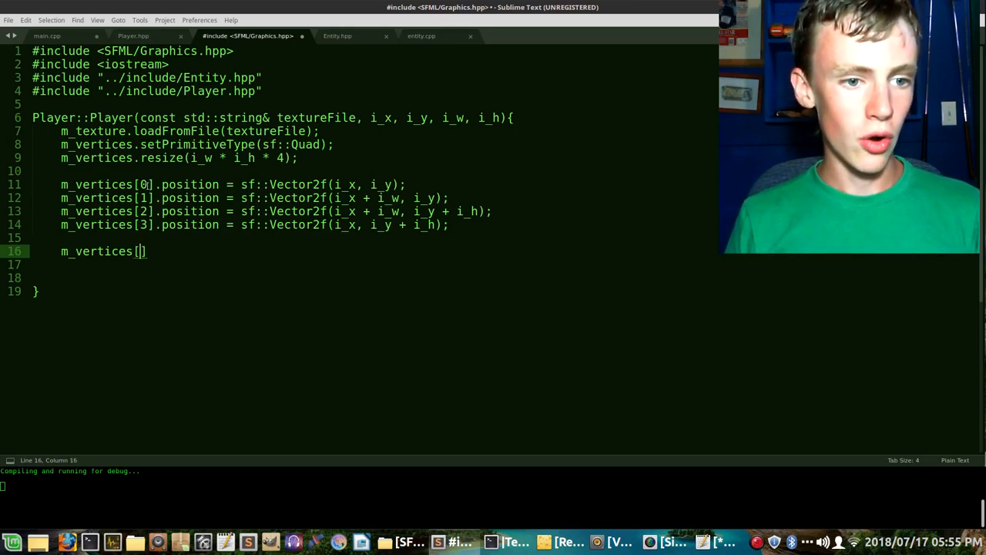
type("0]")
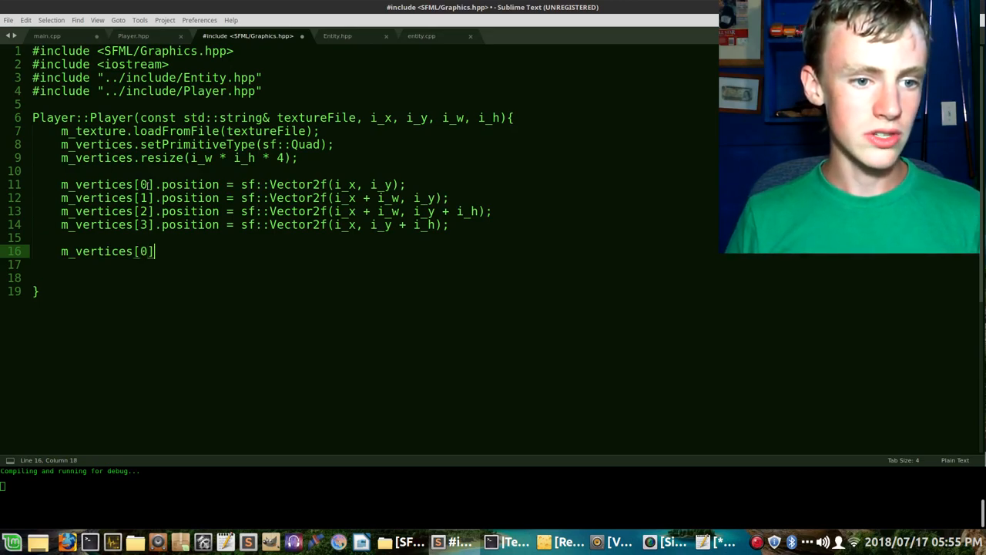
type(".texCoords")
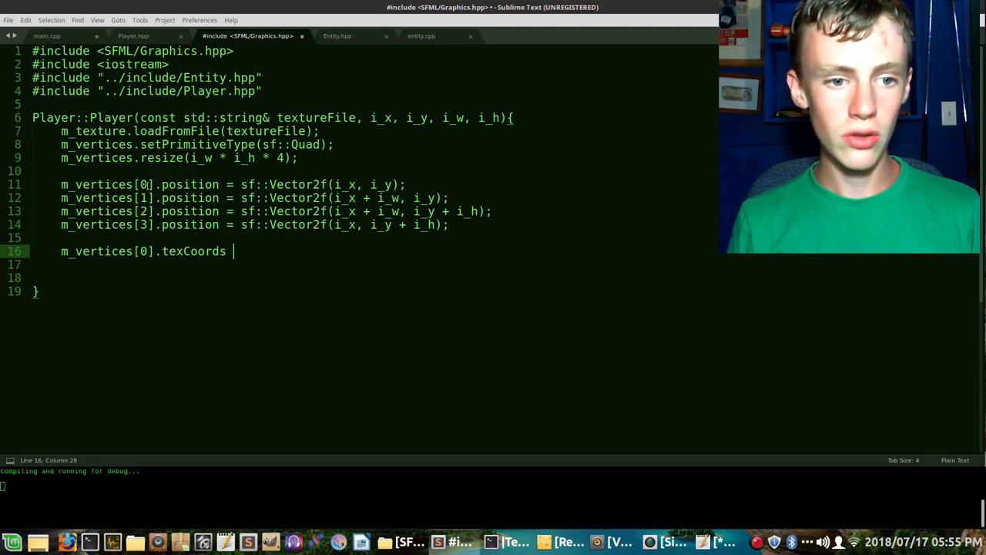
type("= sf::")
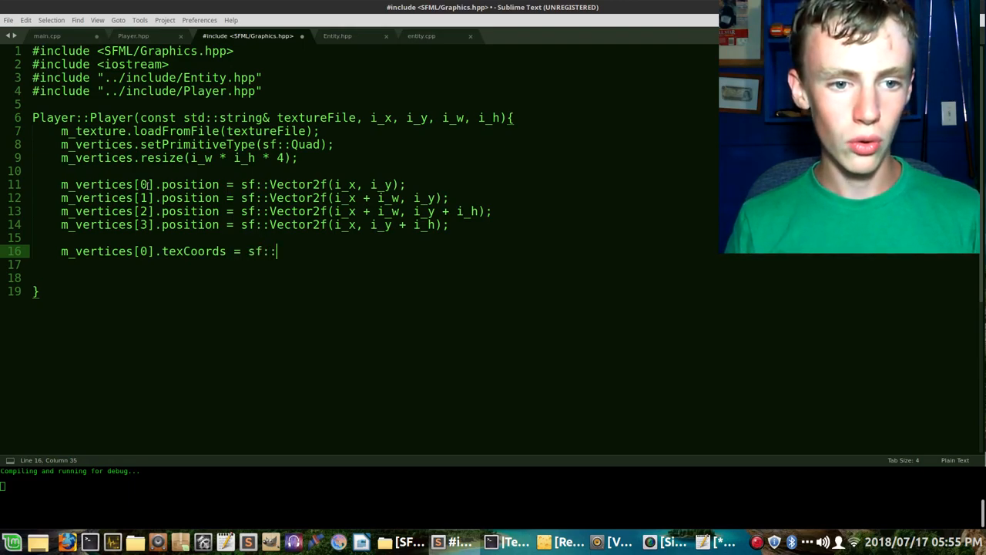
type("Vector2")
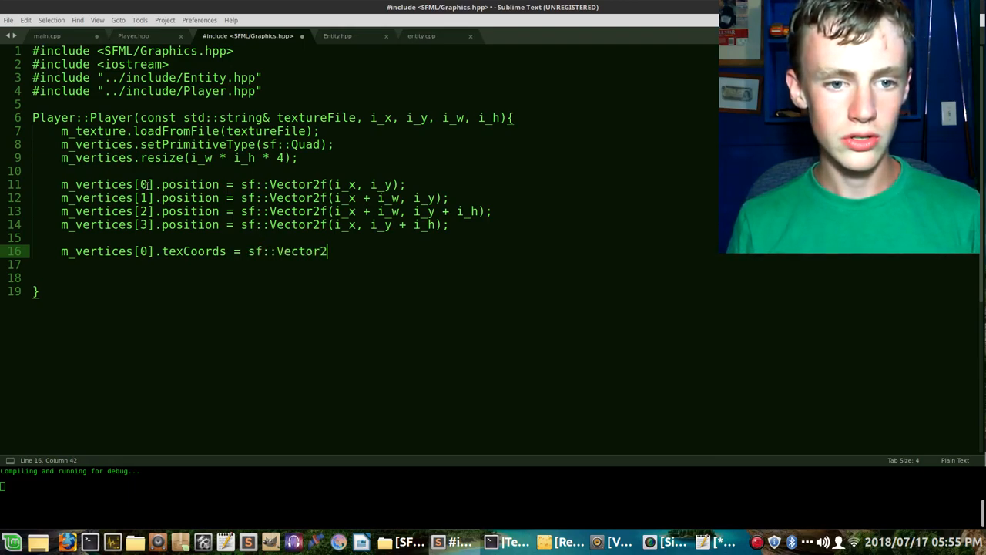
type("();")
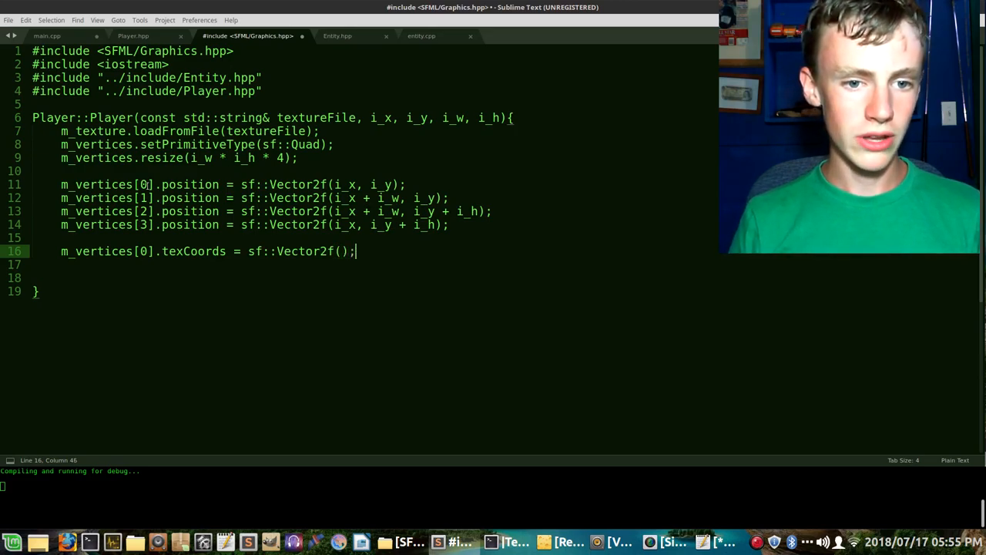
type("0")
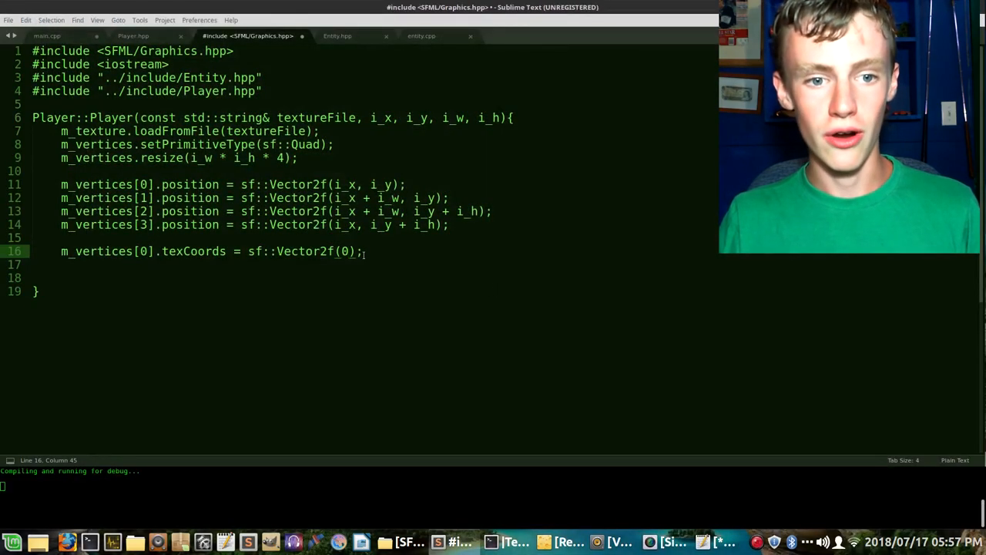
type(",0")
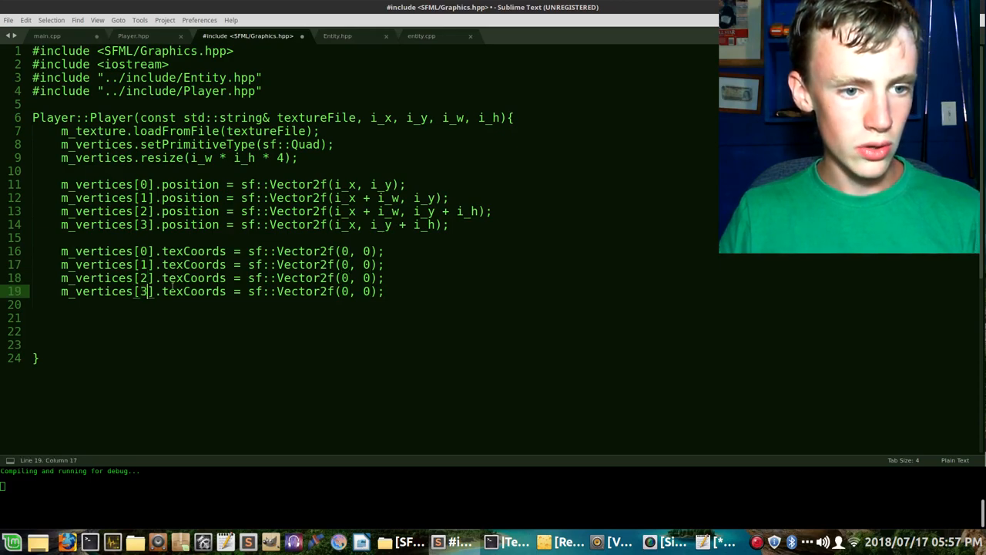
- Change the duplicated texture coordinates to (i_w,0), (i_w,i_h) and (0,i_h)
left_click(347, 264)
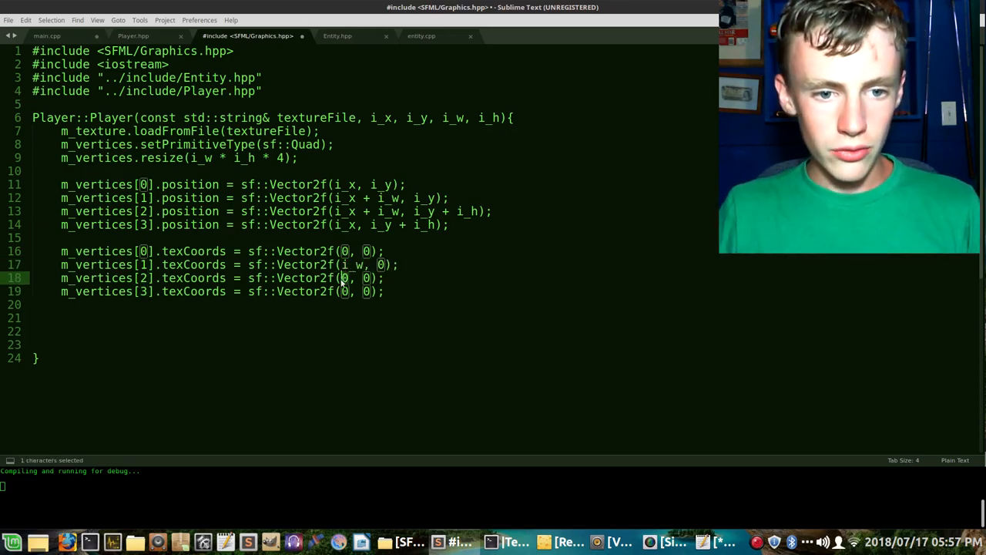
type("i_")
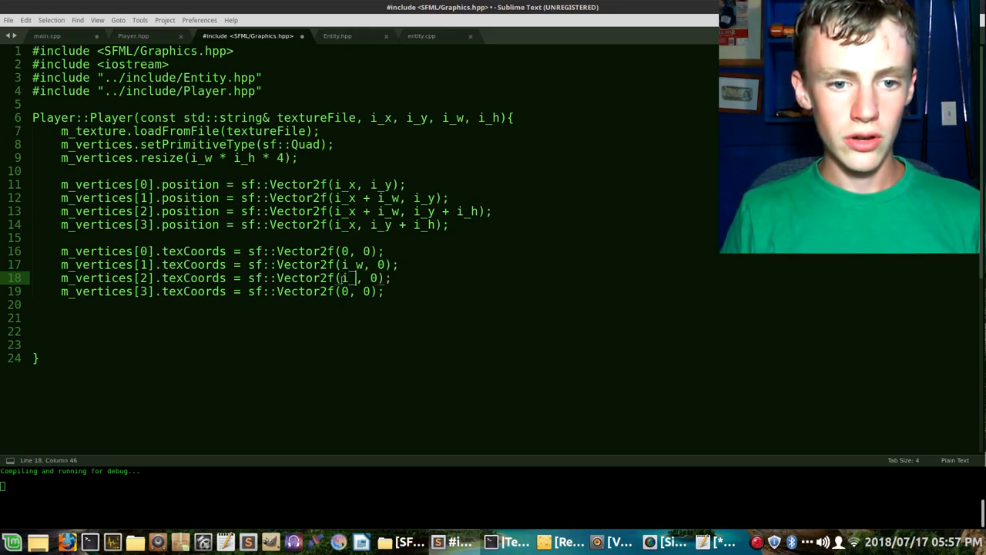
type("i_w,")
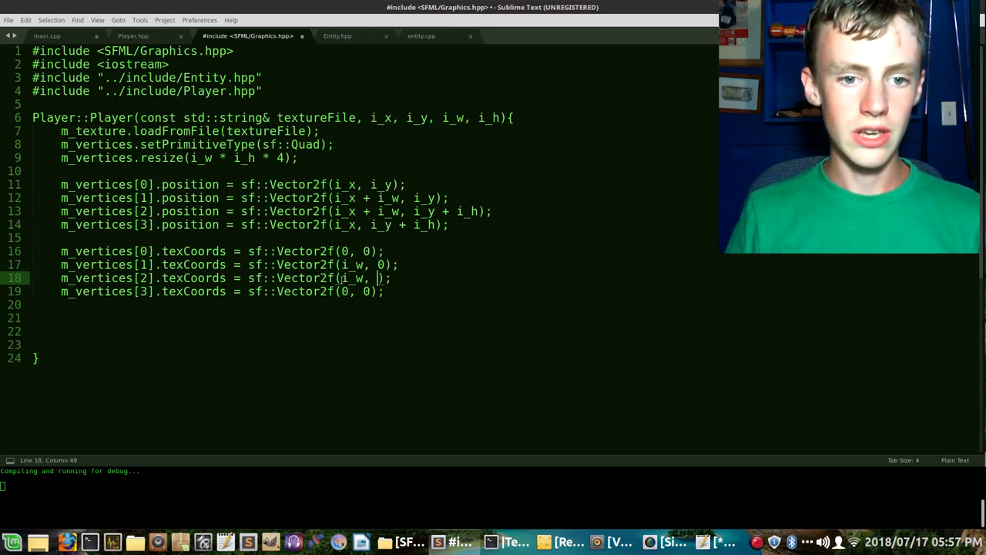
type("i_h")
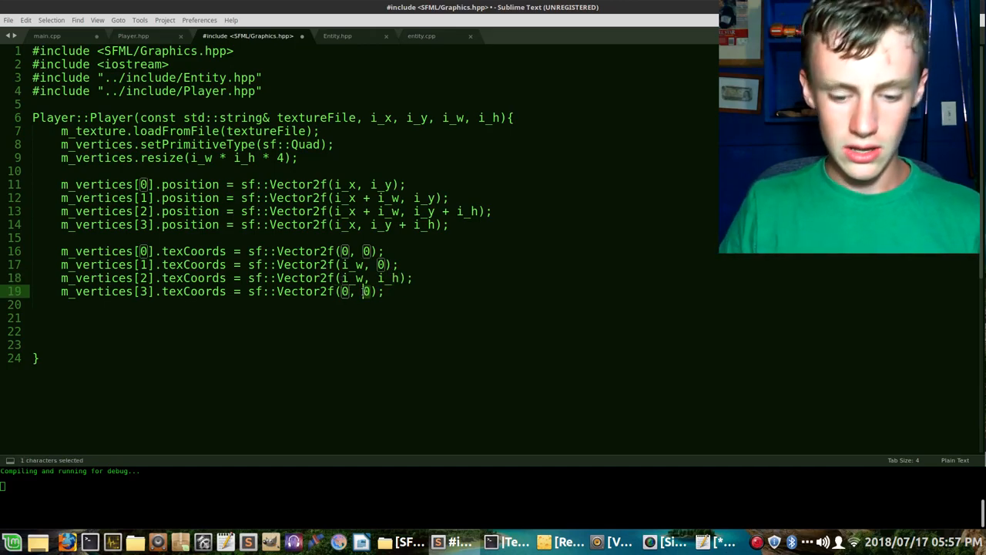
type("i_h")
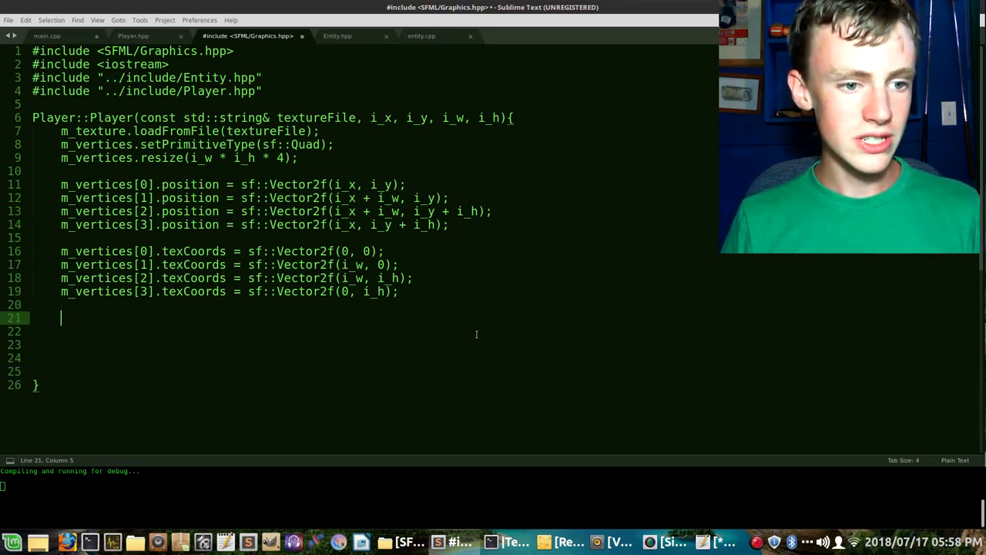
- Add m_transform.scale(3.0f, 3.0f, i_x, i_y); to the Player constructor
type("m")
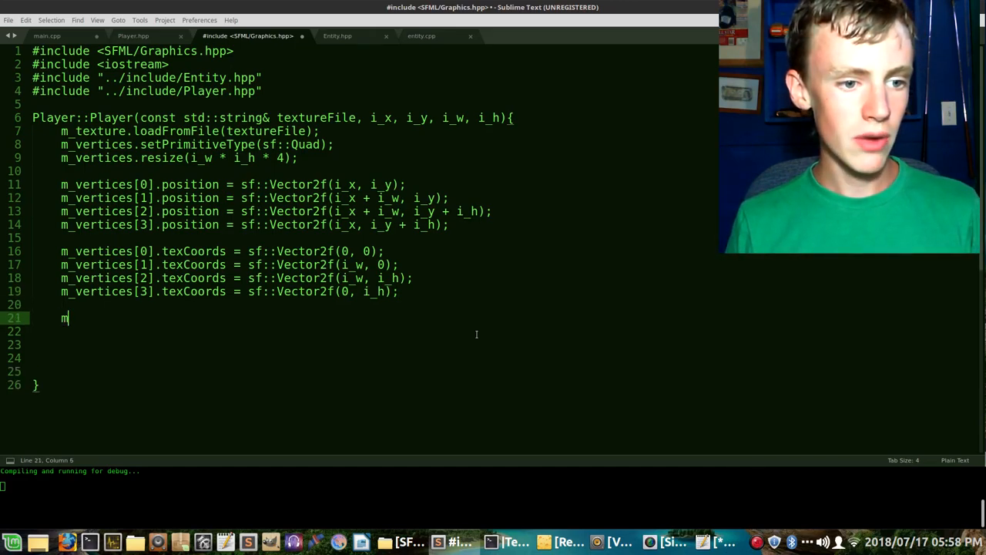
type("_tra")
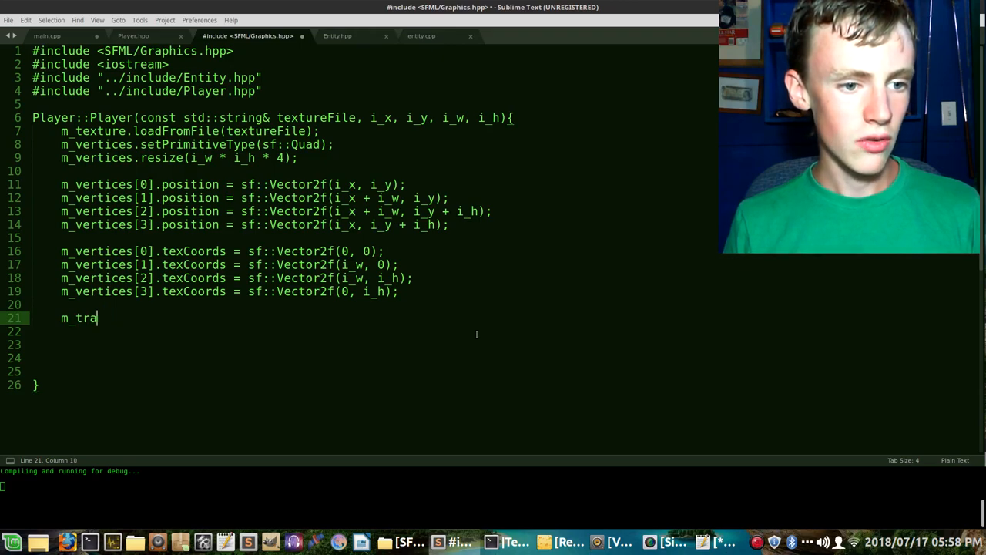
type("sf")
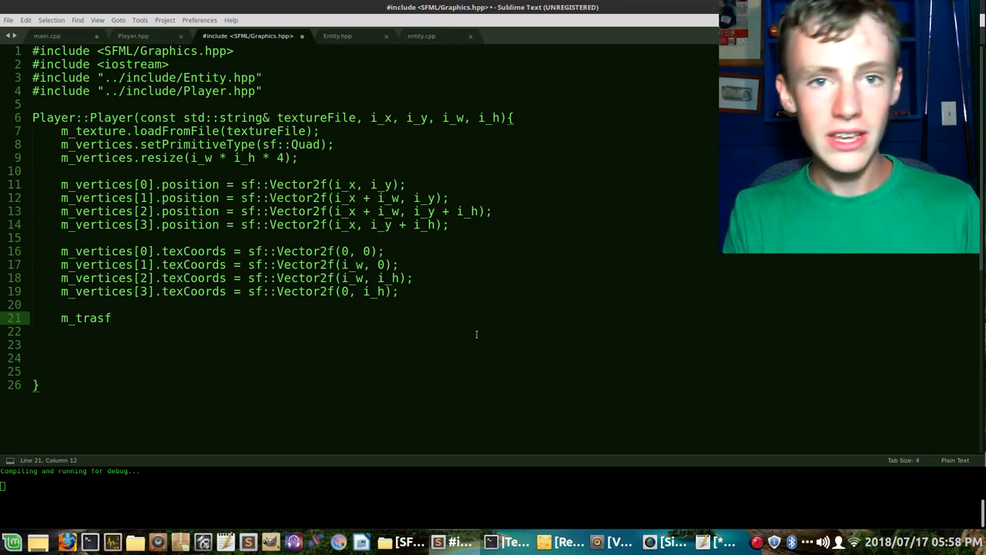
type("nfor")
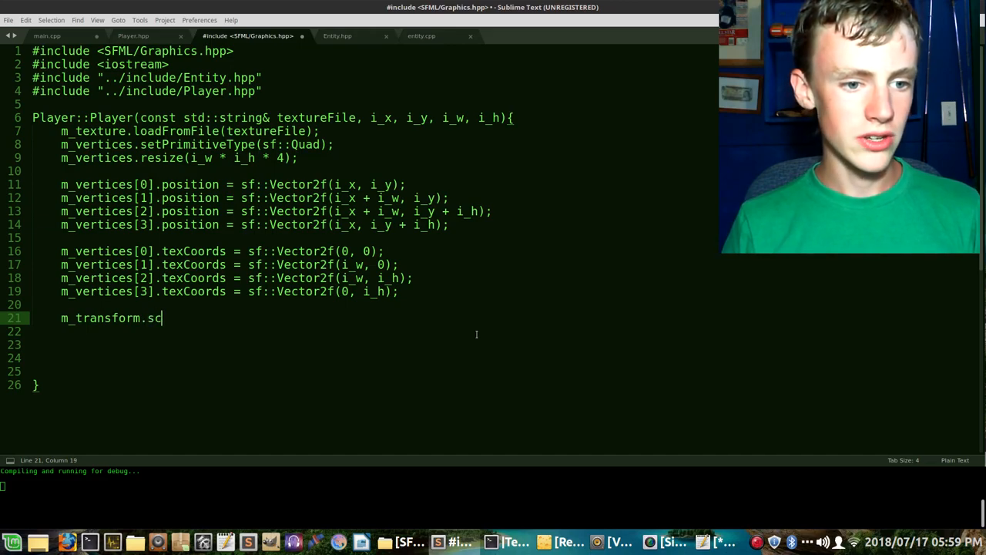
type("ale()")
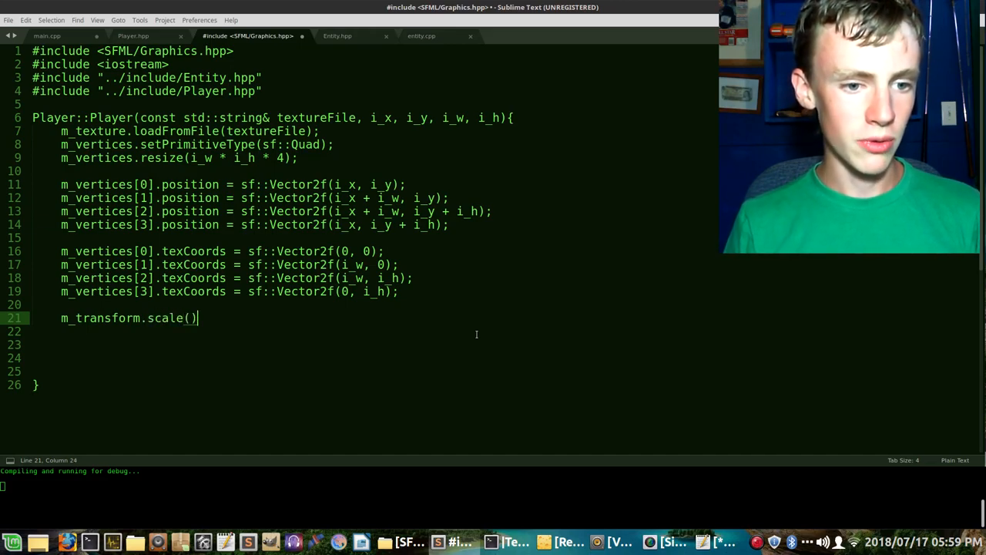
type(";")
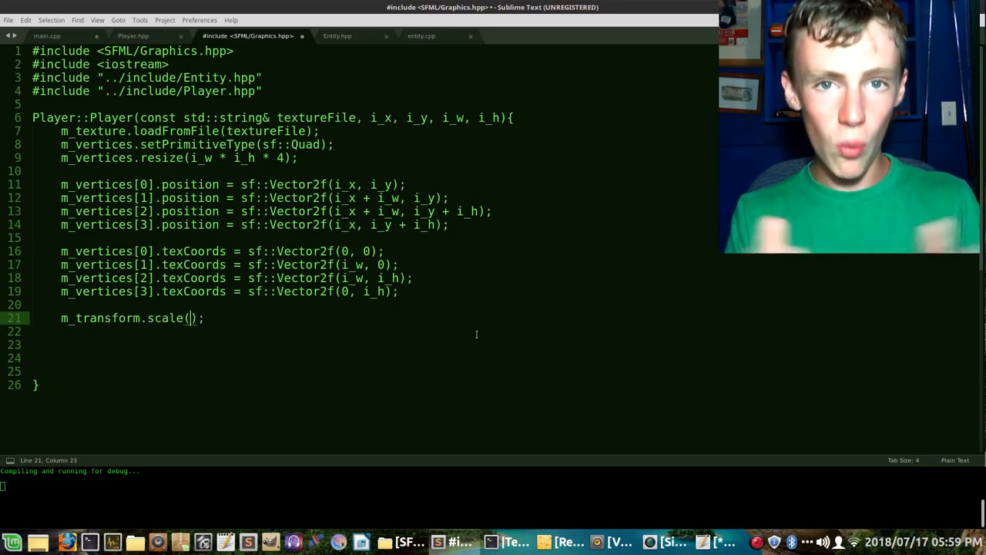
type("3")
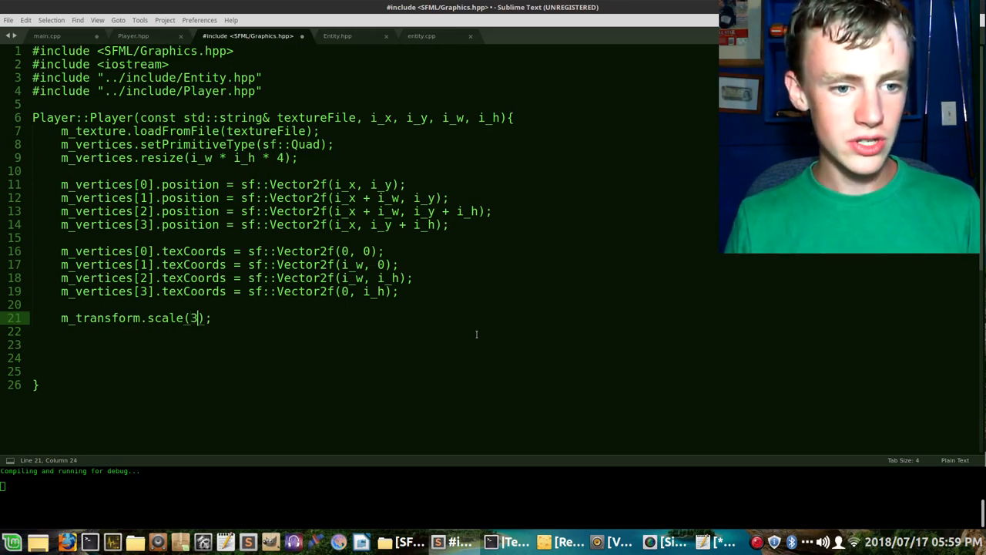
type(".0f")
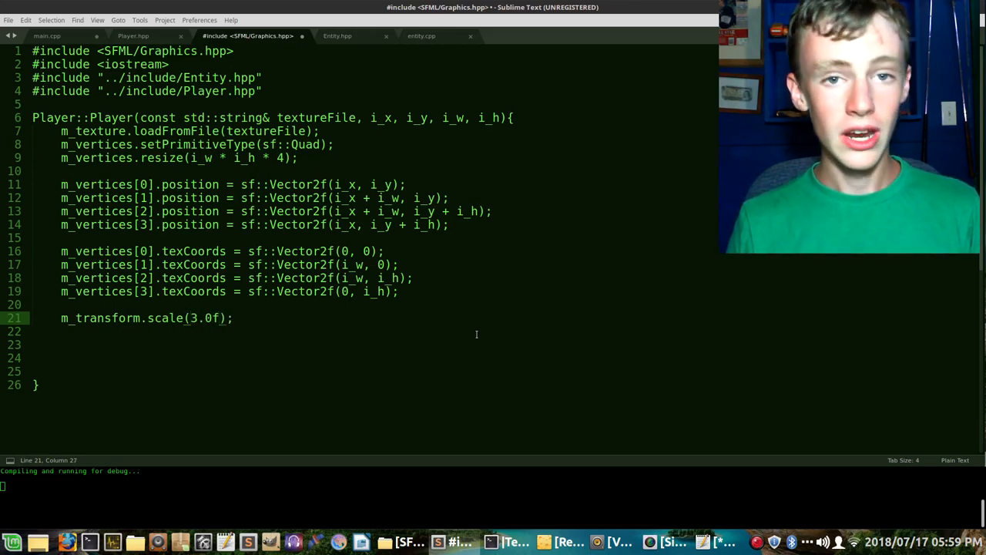
type(", 3.")
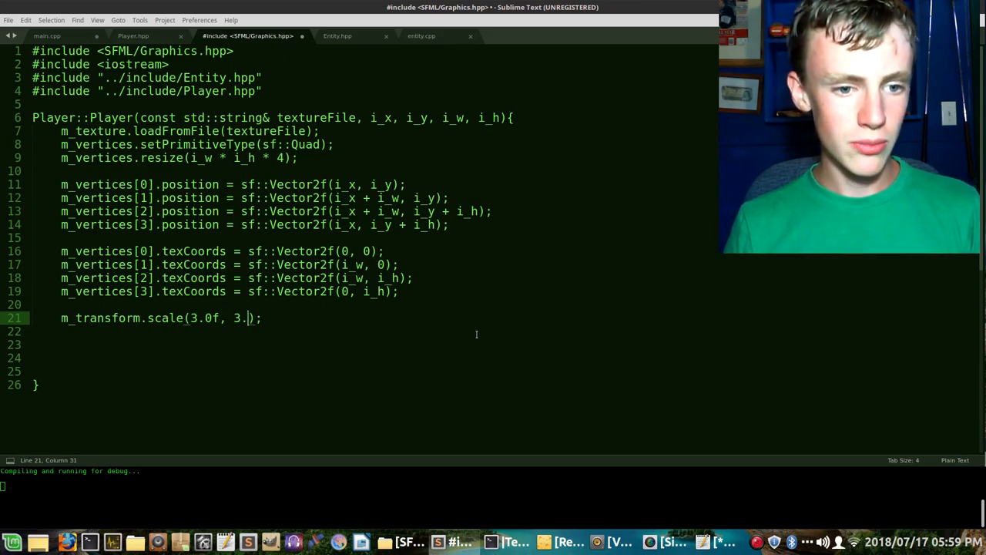
type("0f,")
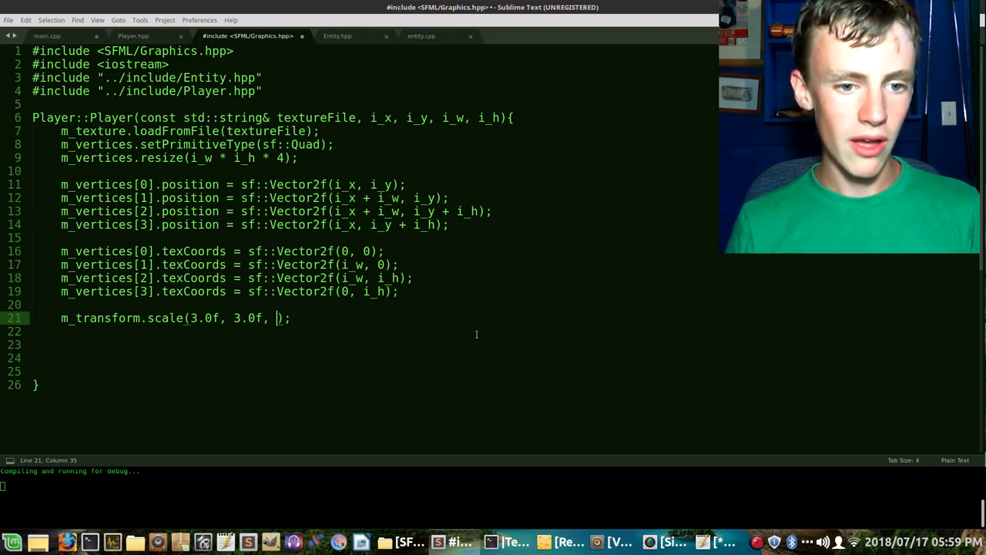
type("ii")
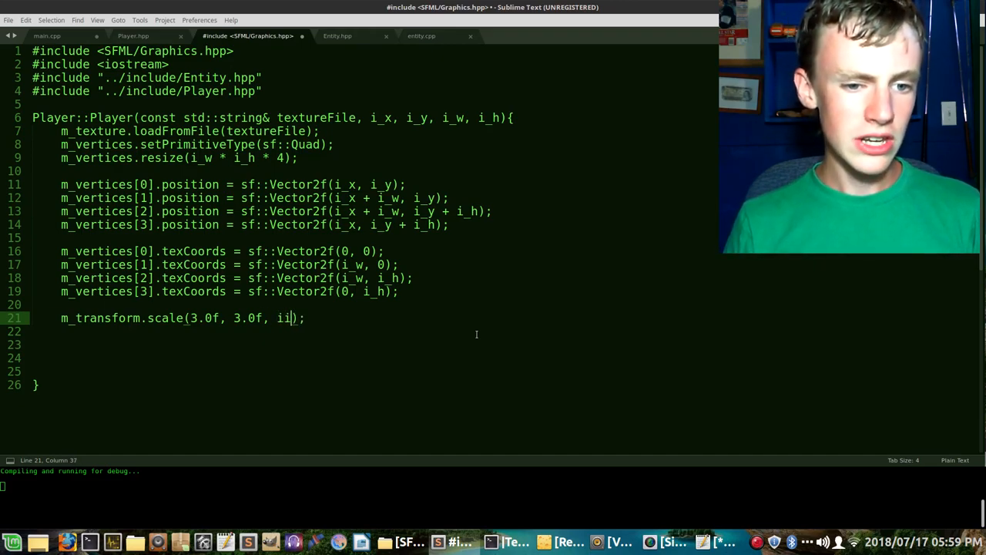
type("-")
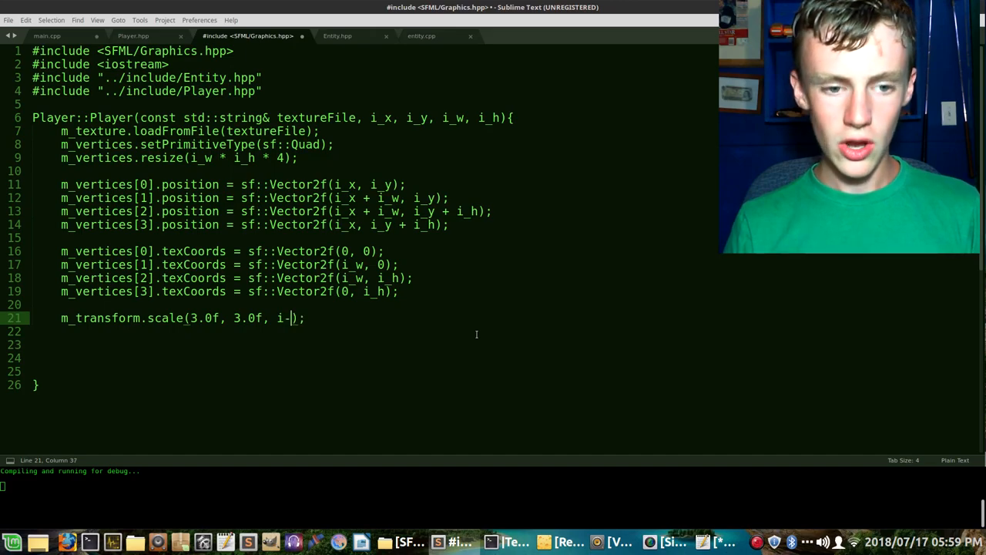
type("y")
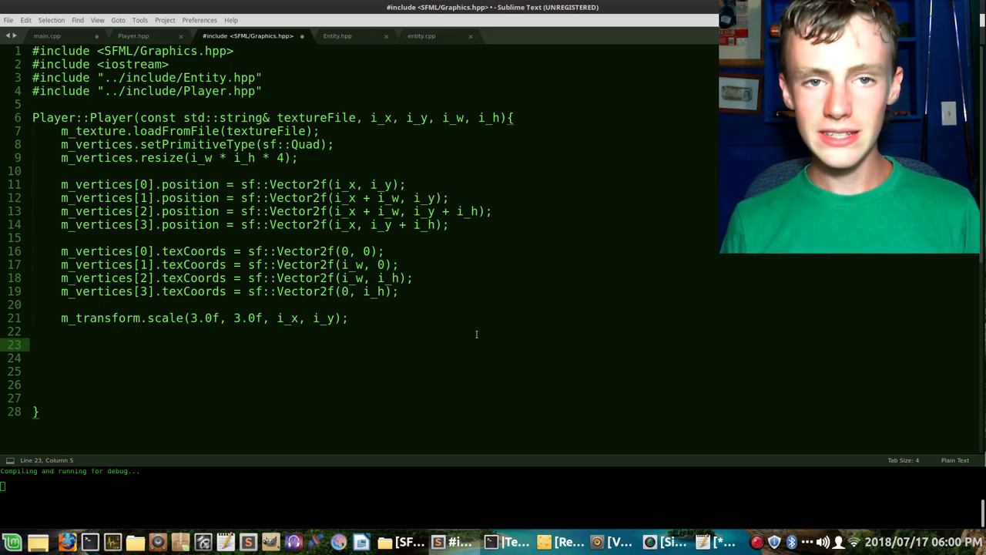
- Initialise m_xVel and m_yVel to 0.0f
type("m_x")
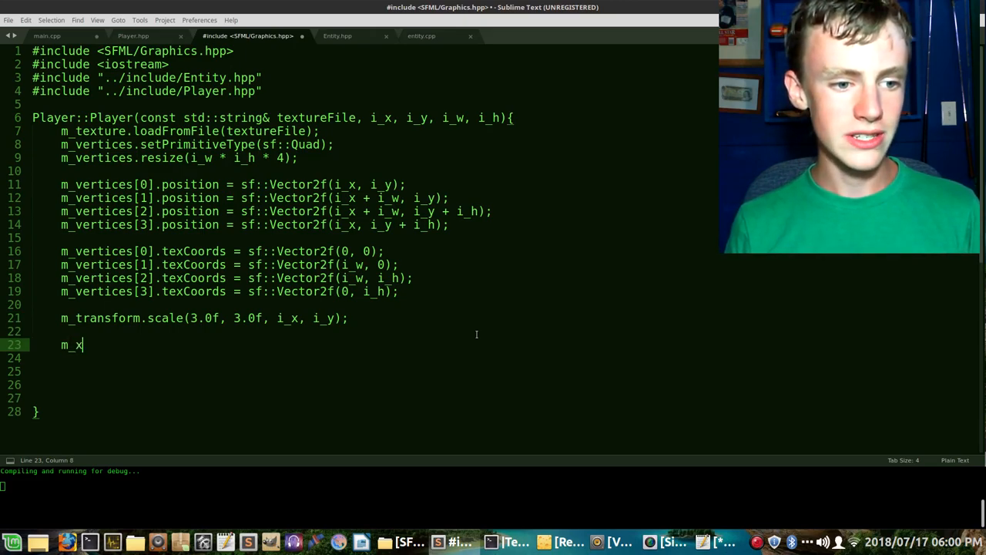
type("Vel =")
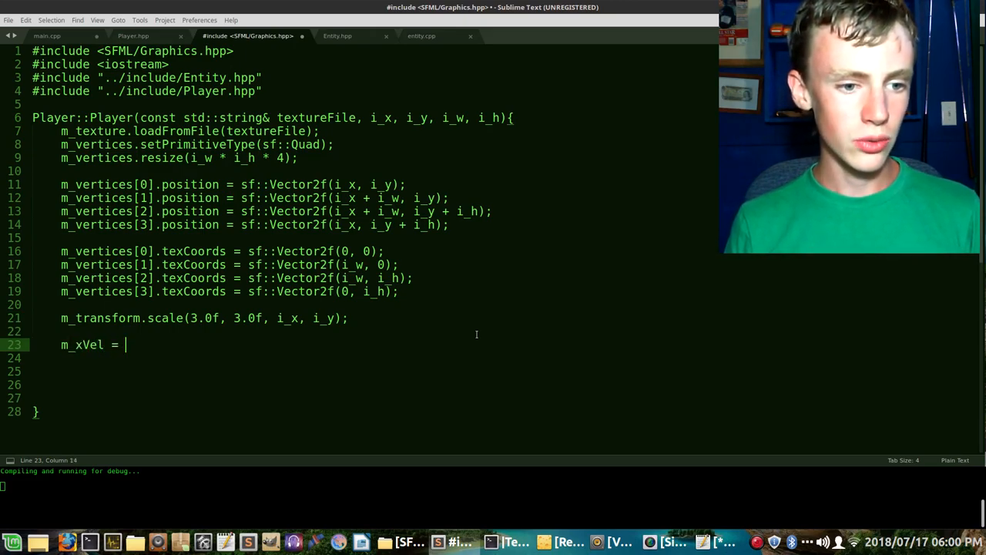
type("0.0f;")
left_click(374, 358)
type("m_yVel")
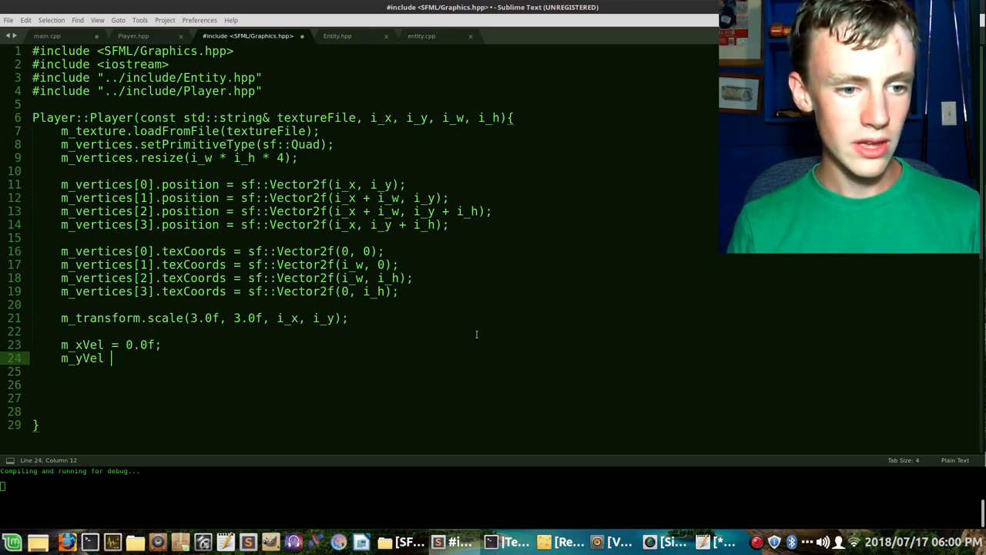
type("= 0.0f")
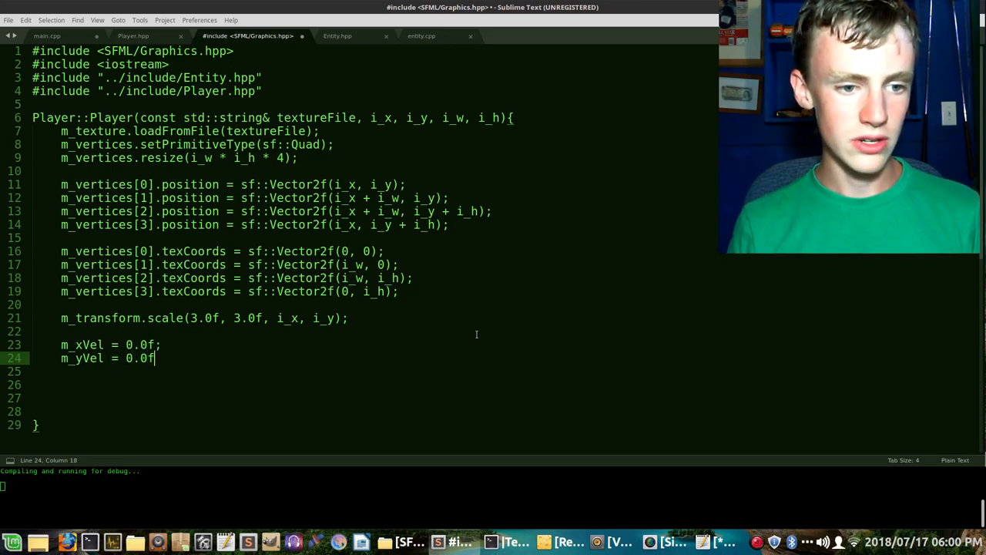
type(";")
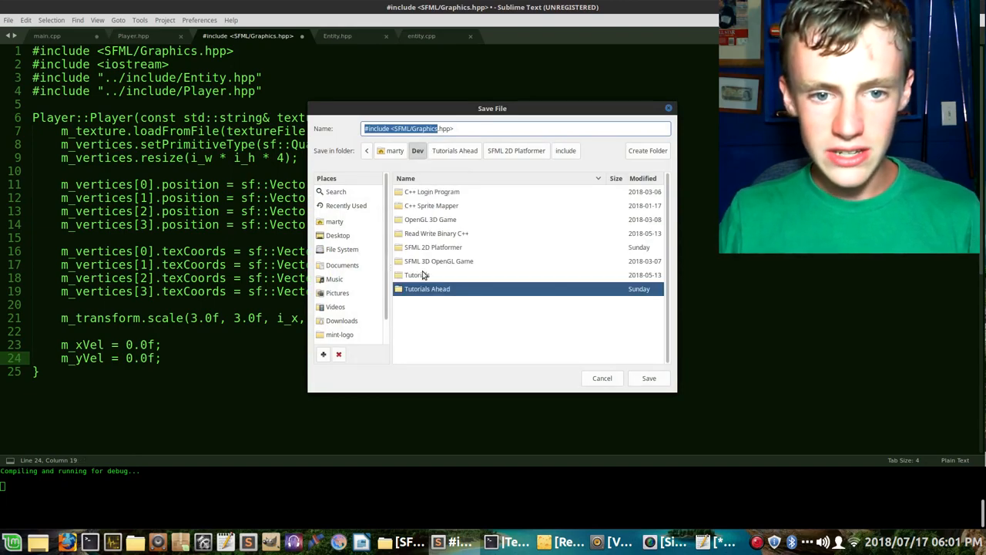
- Save the file as player.cpp in the SFML 2D Platformer/src folder
double_click(434, 247)
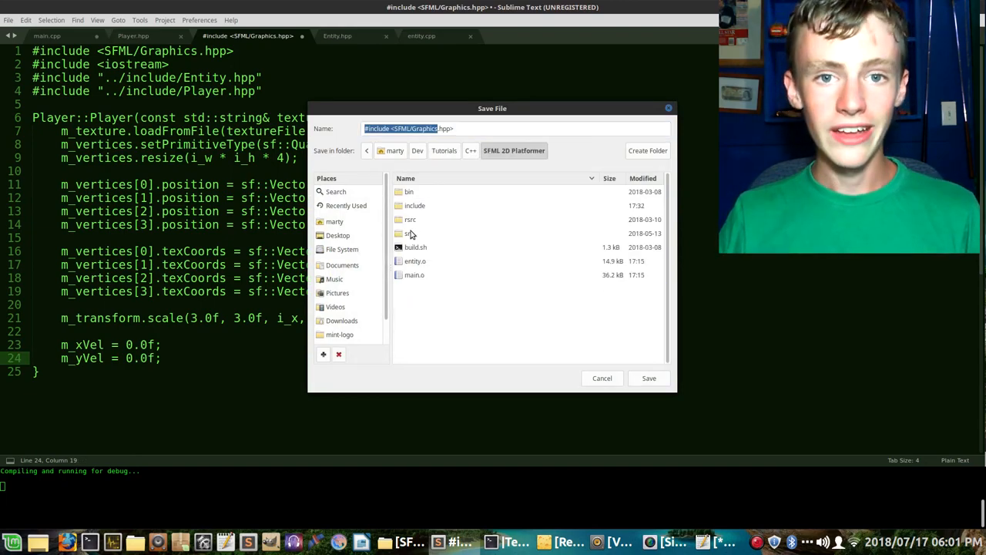
double_click(408, 233)
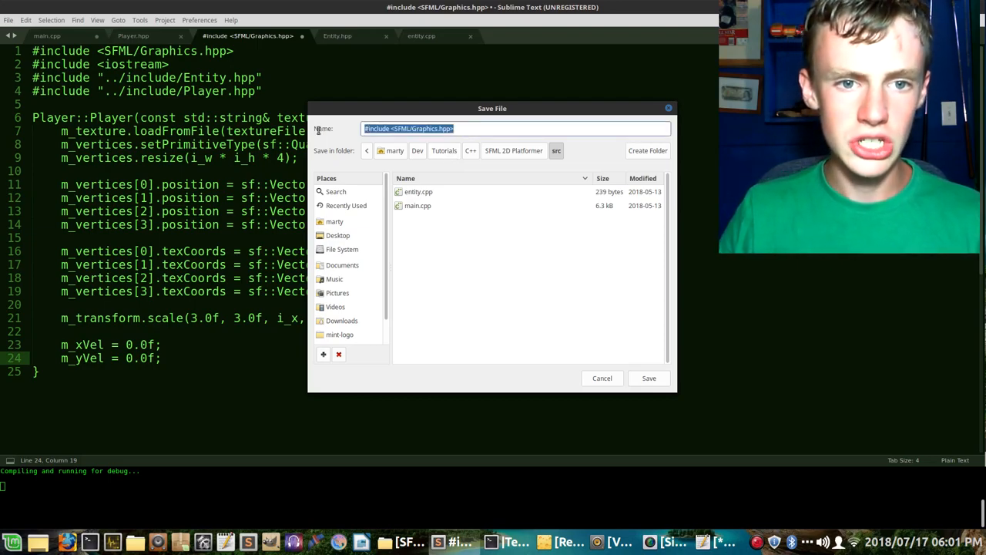
type("player.")
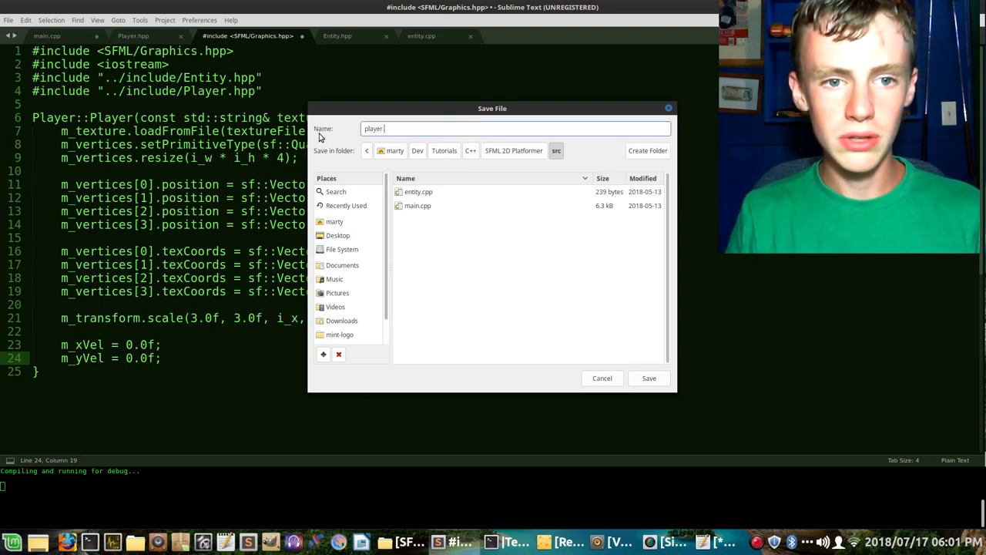
type("cpp")
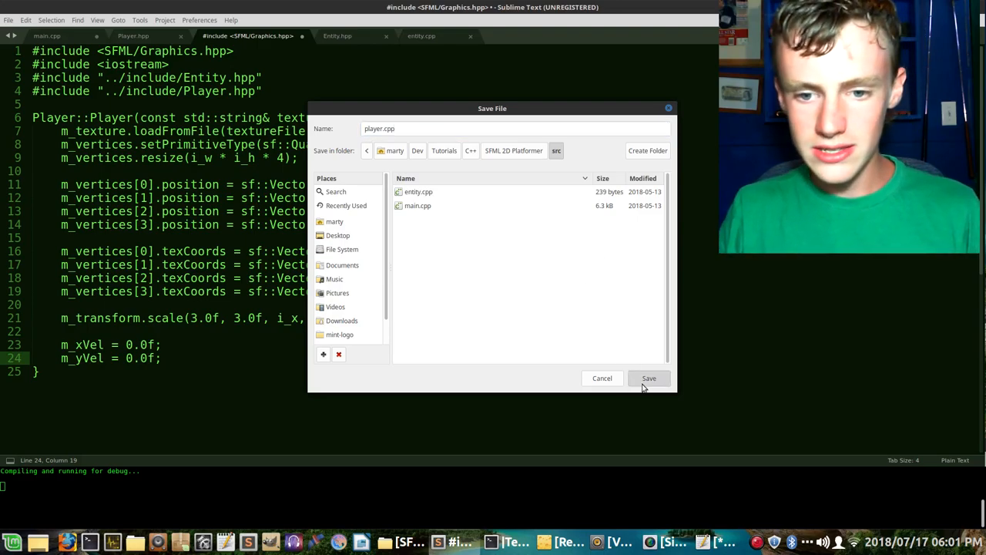
left_click(649, 378)
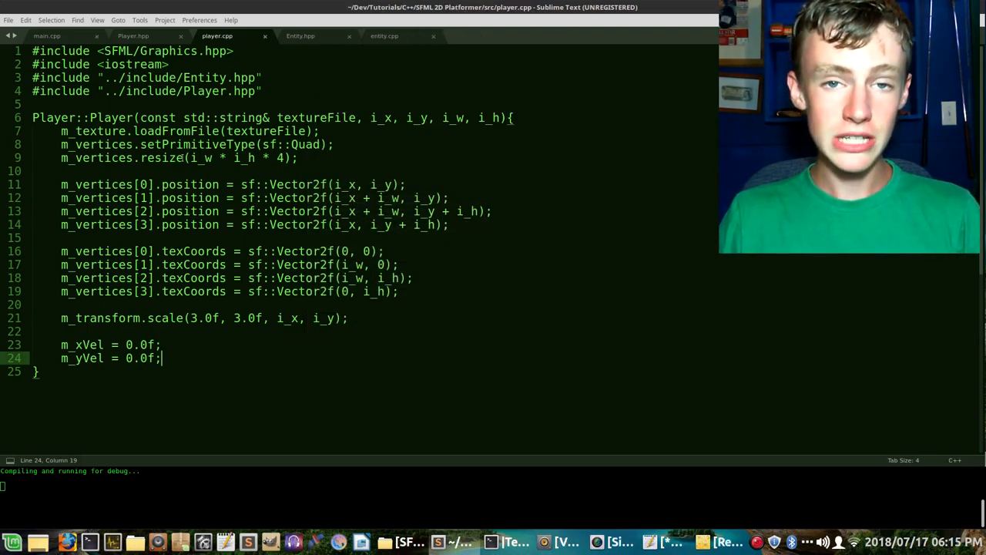
- Add #include "../include/Player.hpp" to main.cpp under the Entity.hpp include
left_click(47, 35)
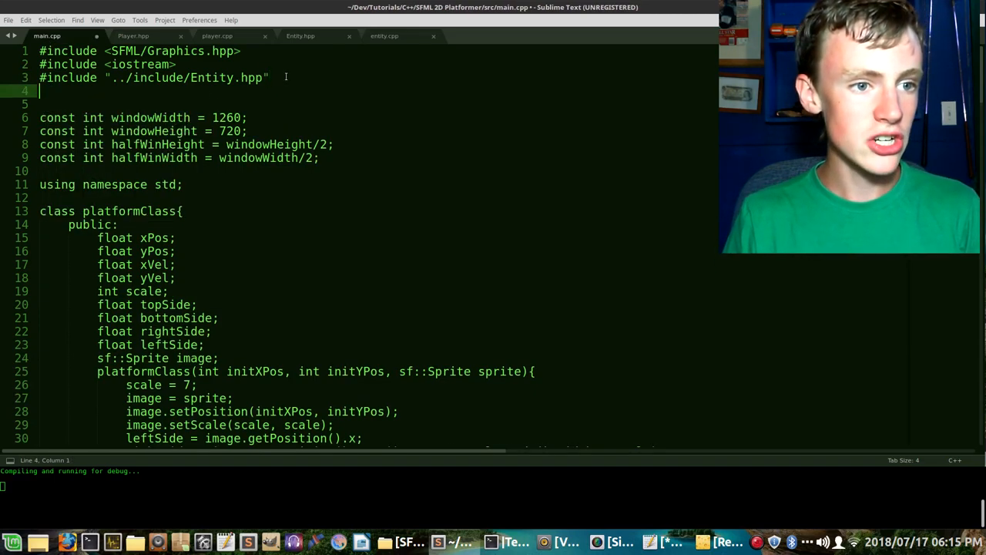
type("#include \"..")
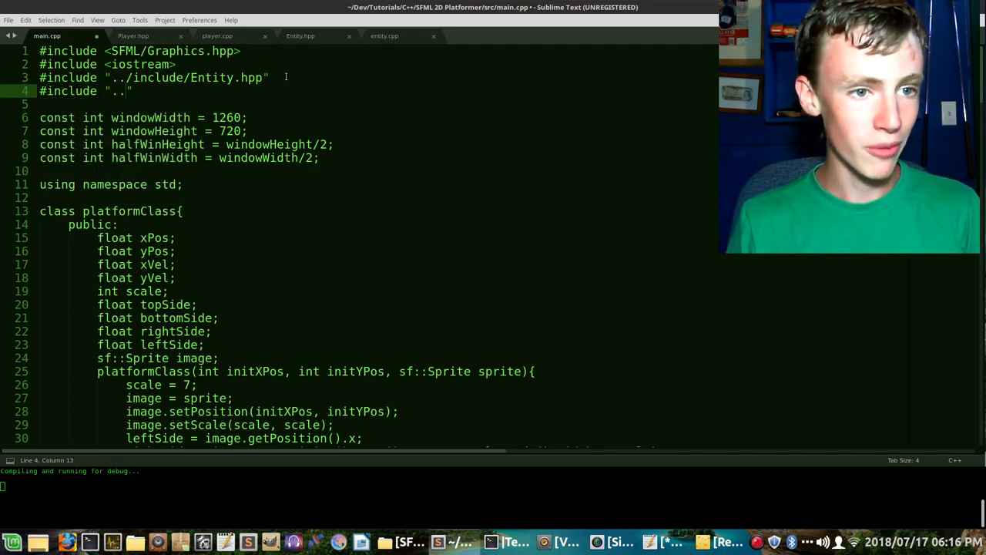
type("/include")
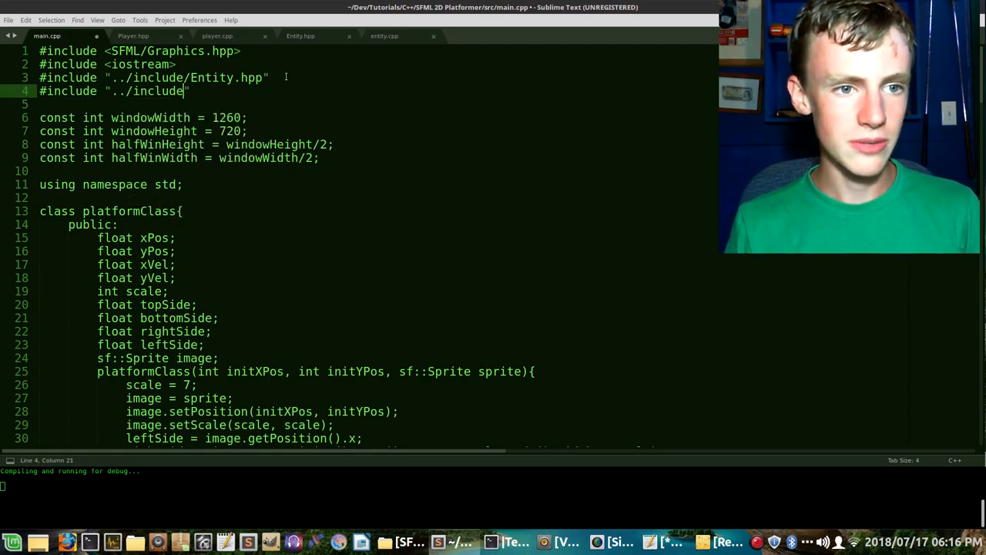
type("Player.hpp")
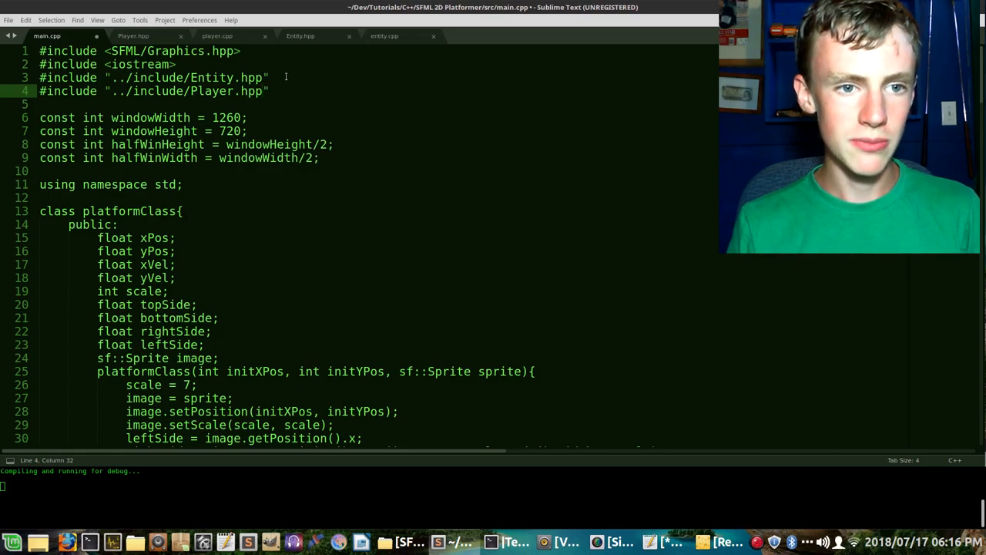
left_click(133, 35)
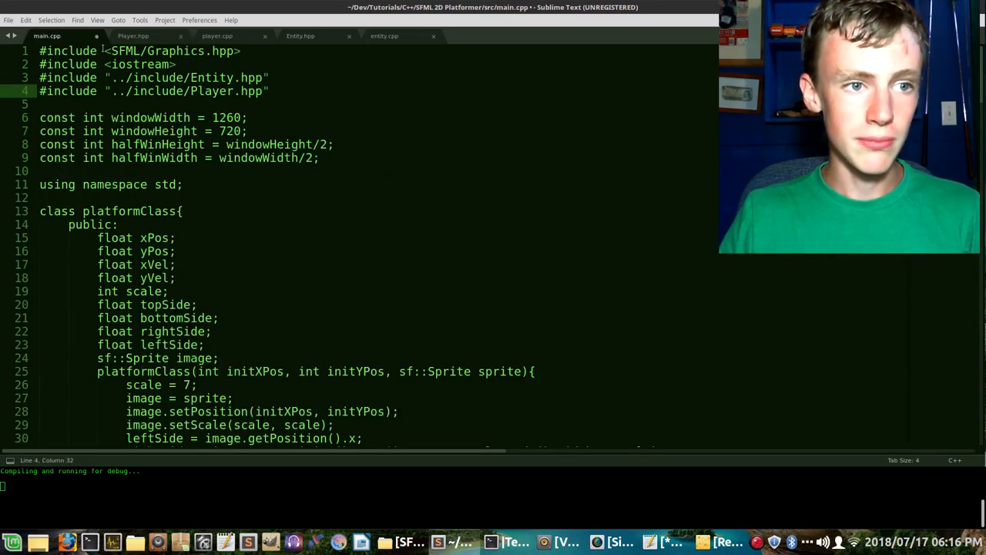
- Declare Player player("rsrc/images/player_1.png", 200, 200, 60, 60); after the level array
scroll("down", 3)
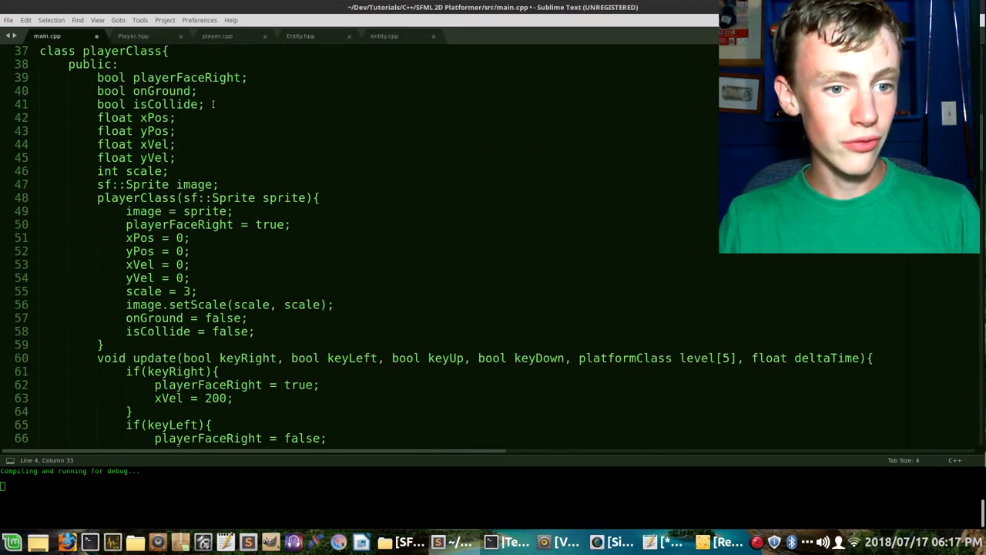
scroll("down", 3)
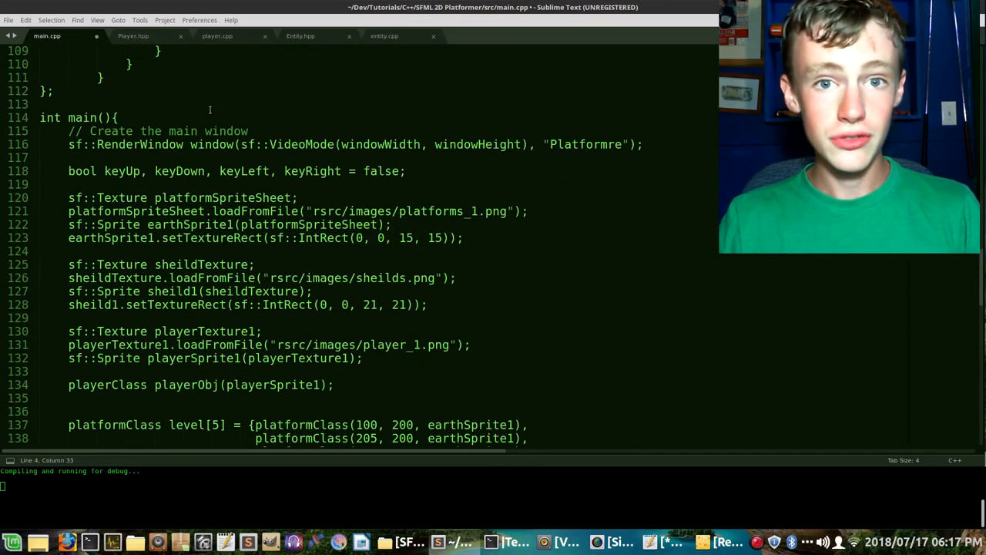
scroll("down", 3)
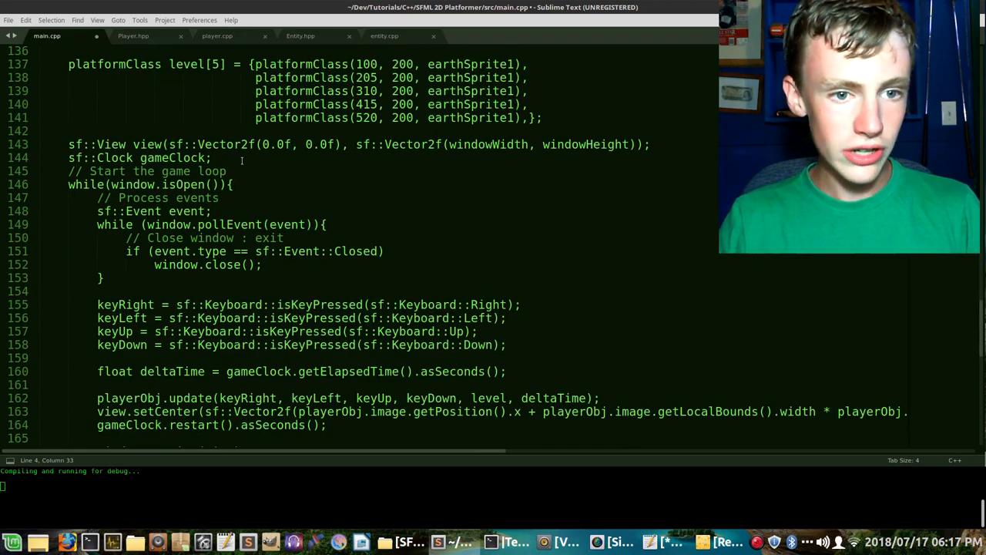
left_click(544, 117)
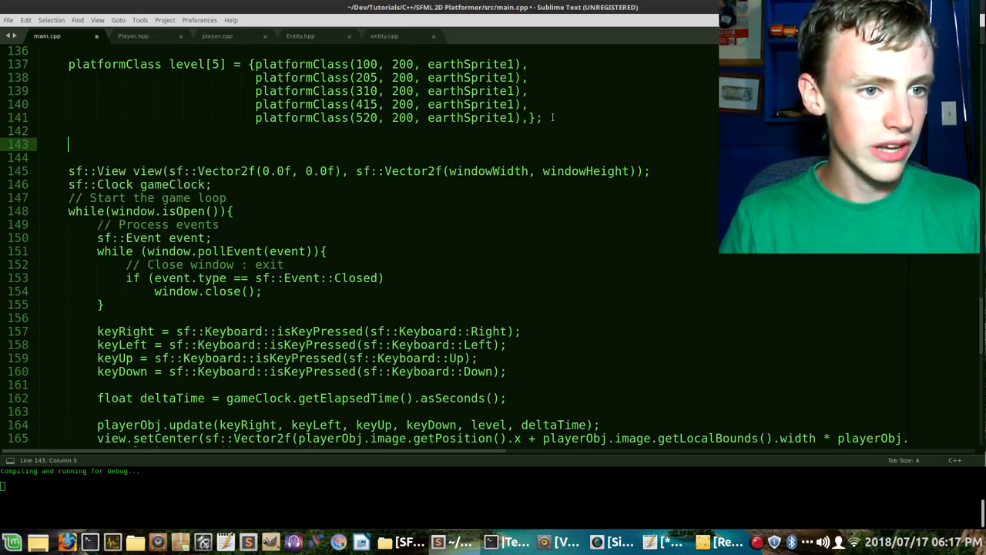
type("Player player();")
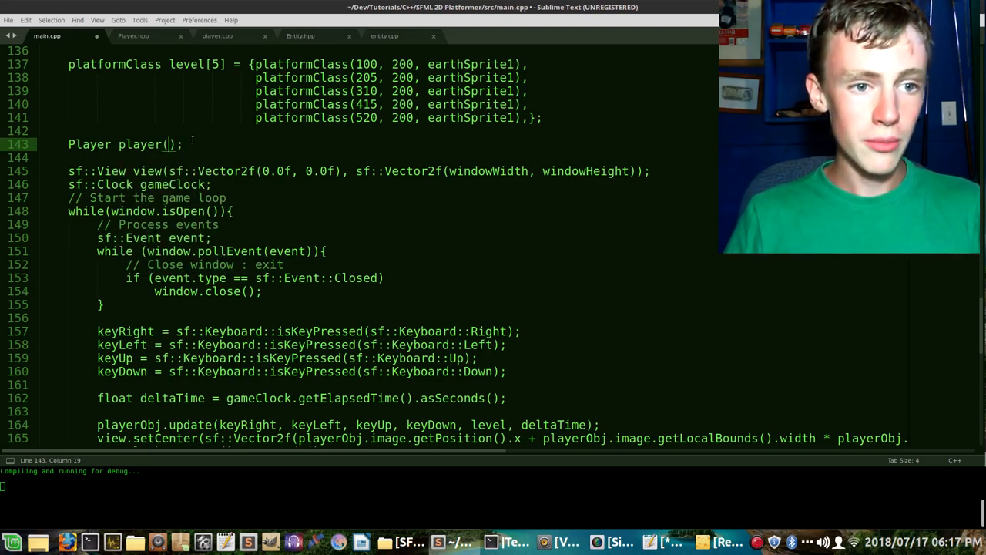
type("\"\"")
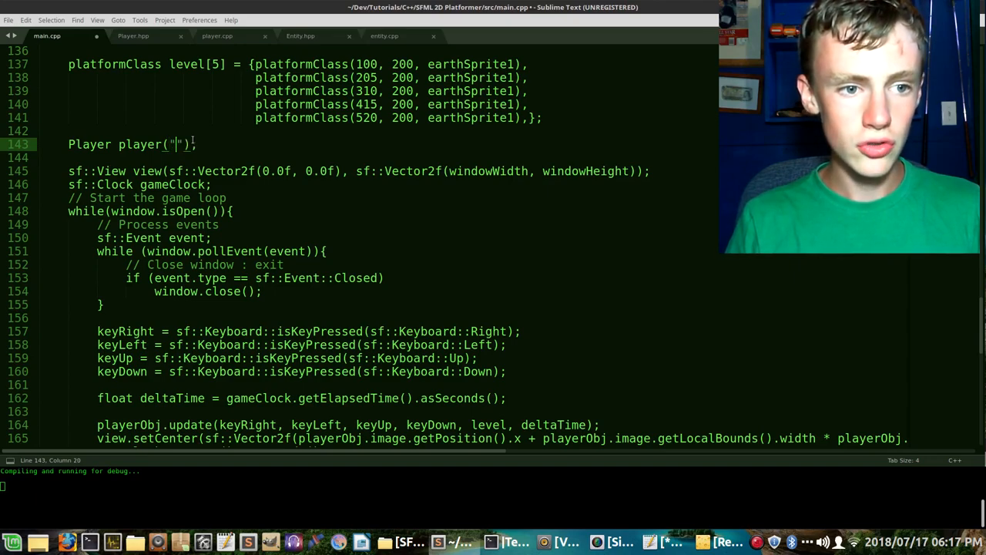
scroll("up", 3)
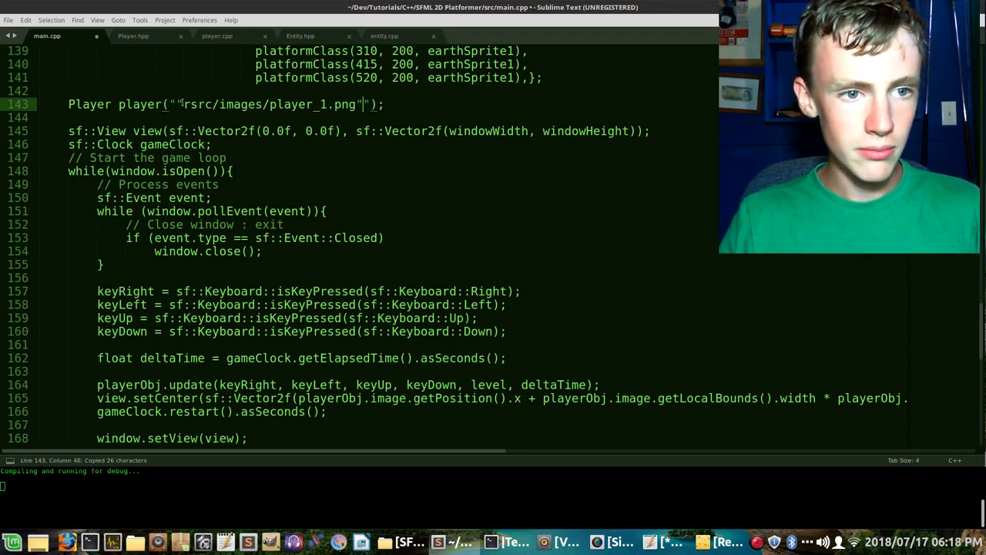
type(", 2")
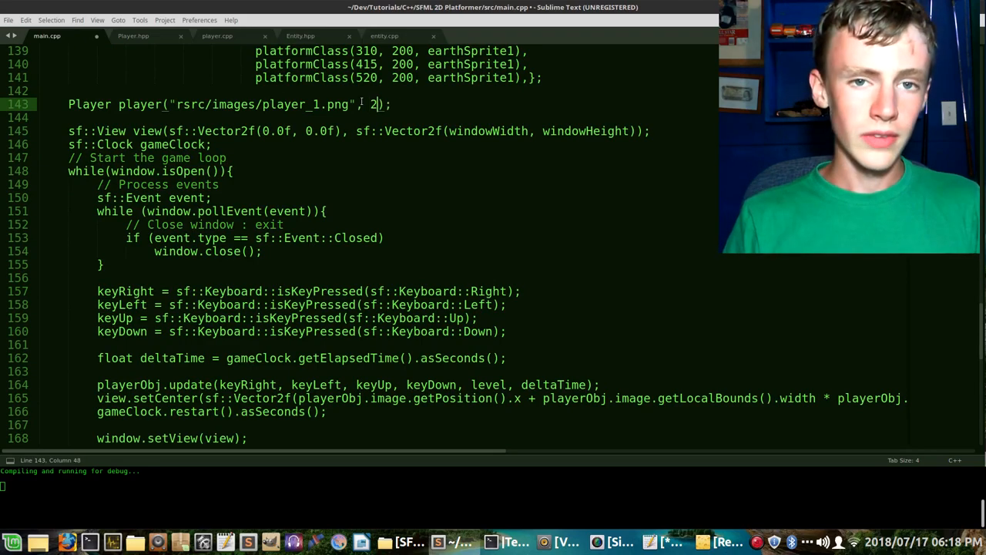
type("00, 200,")
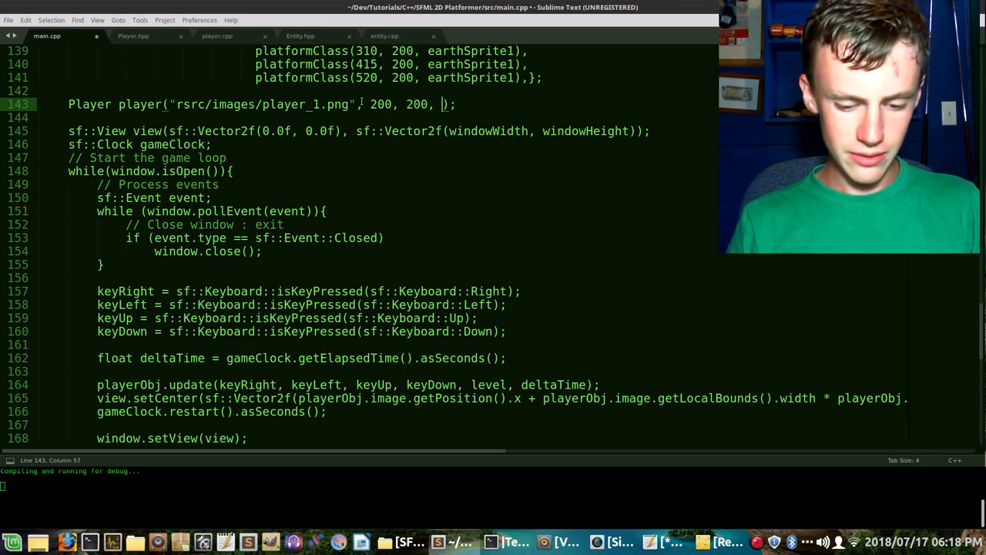
type("60,")
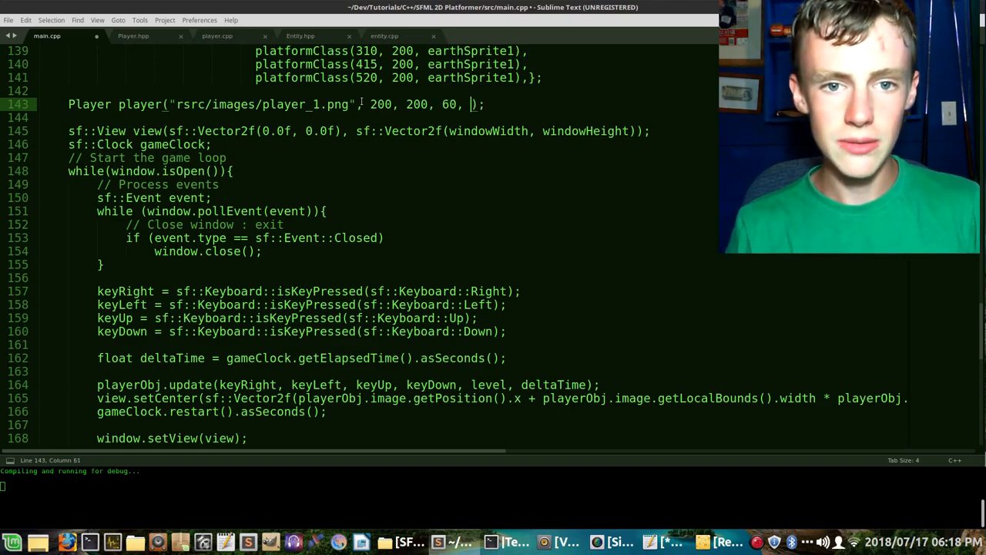
scroll("down", 3)
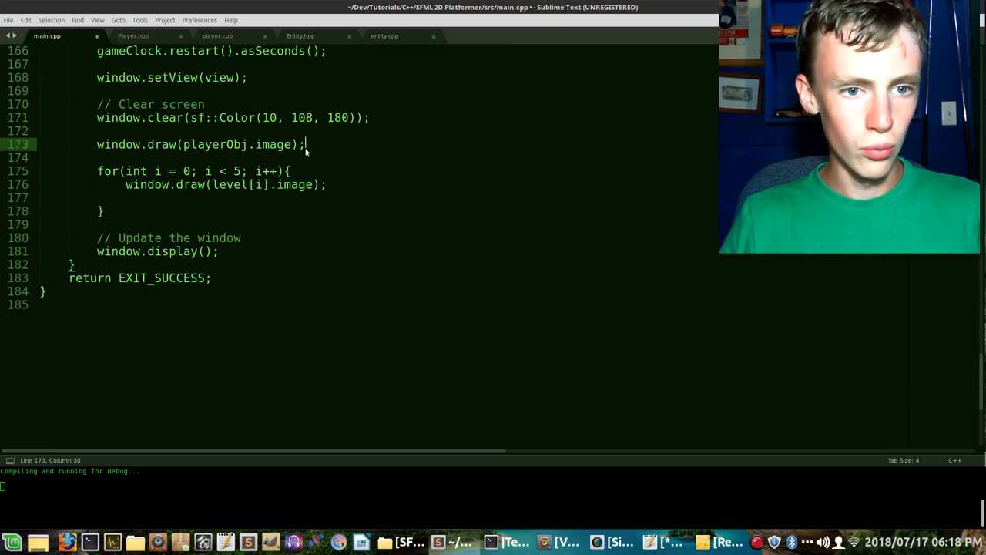
- Add window.draw(player); right after the playerObj image draw call
type("windo")
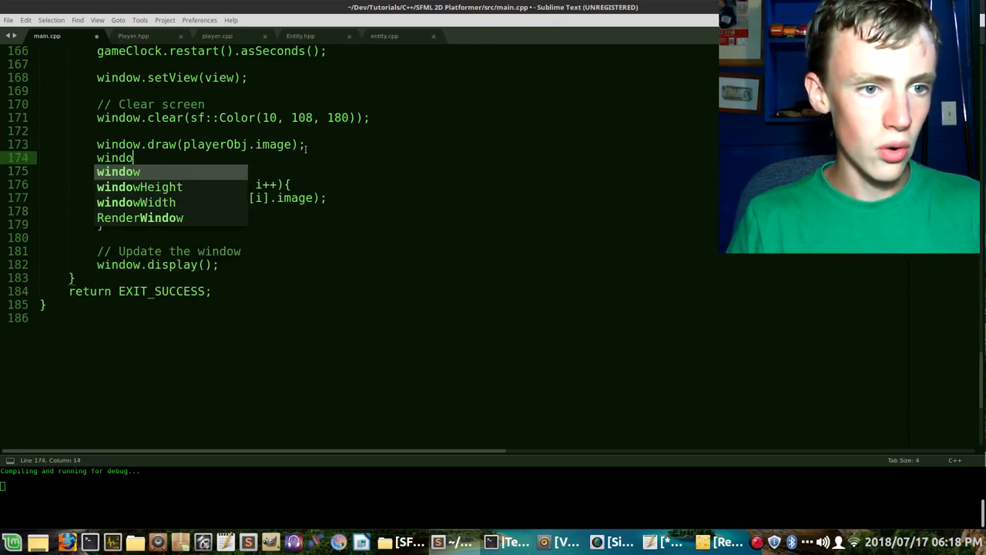
type("w.draw")
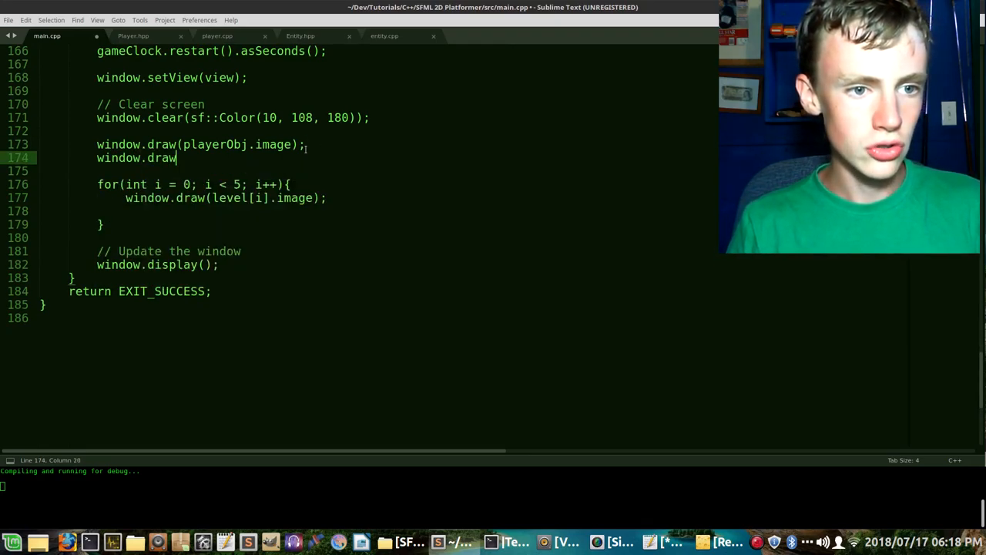
type("();")
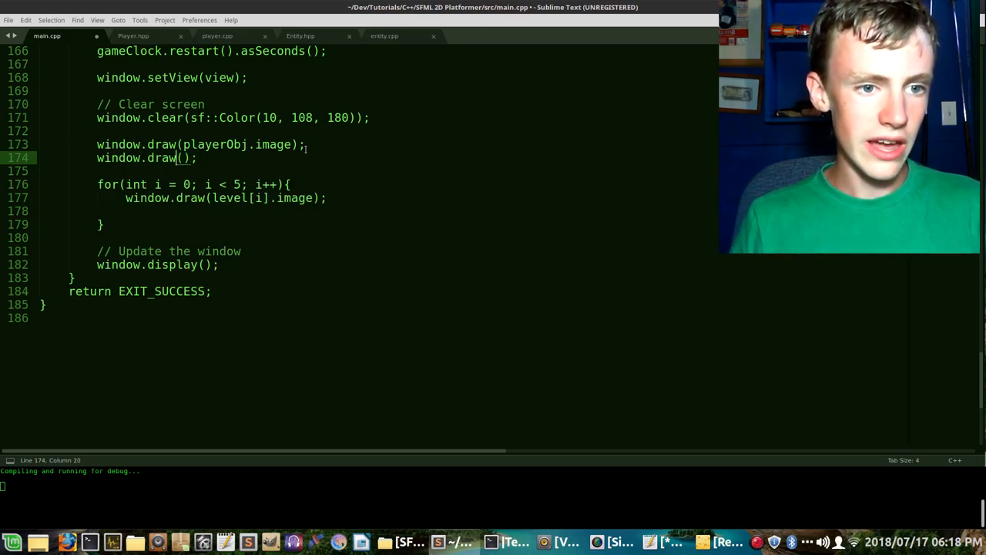
type("p")
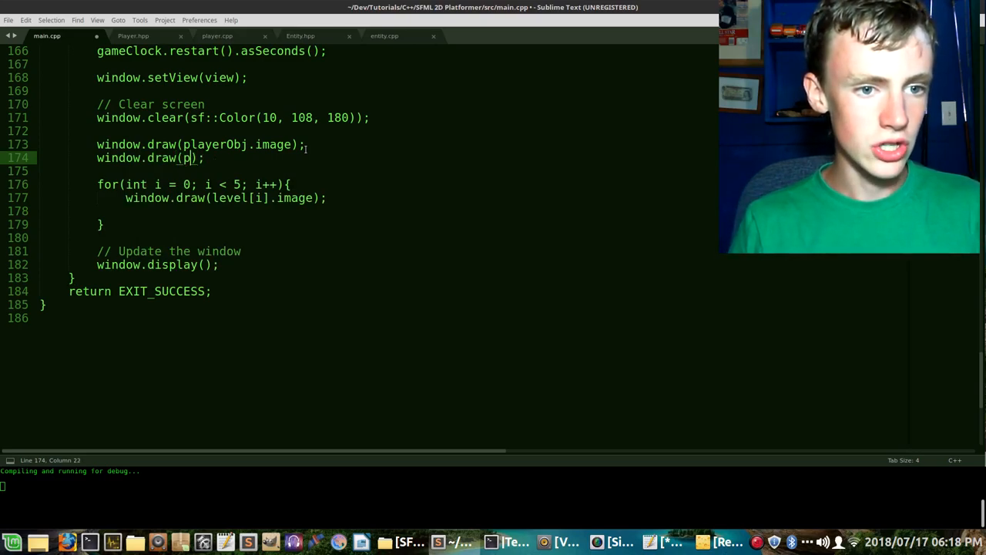
type("player")
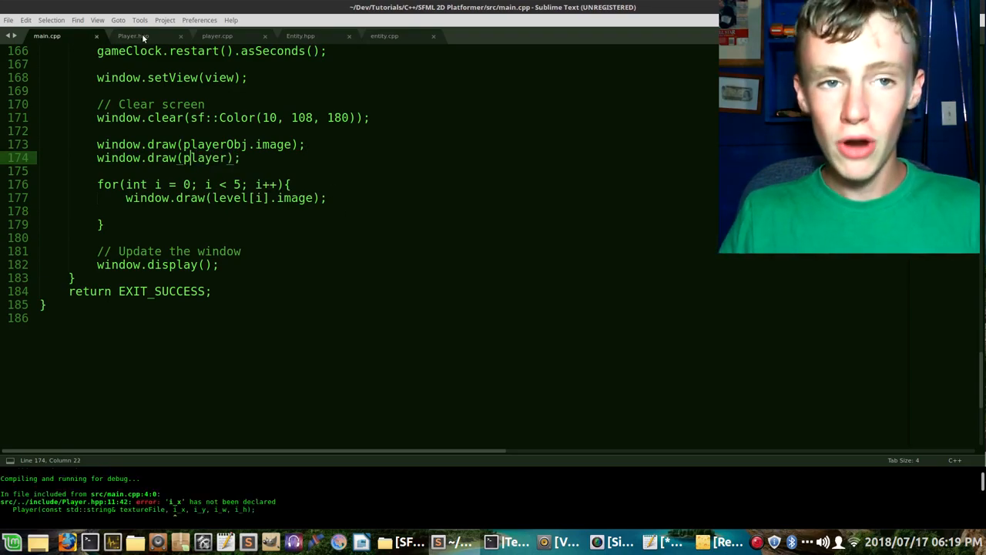
- Type i_x, i_y, i_w and i_h as float in Player.hpp's constructor and save
left_click(132, 35)
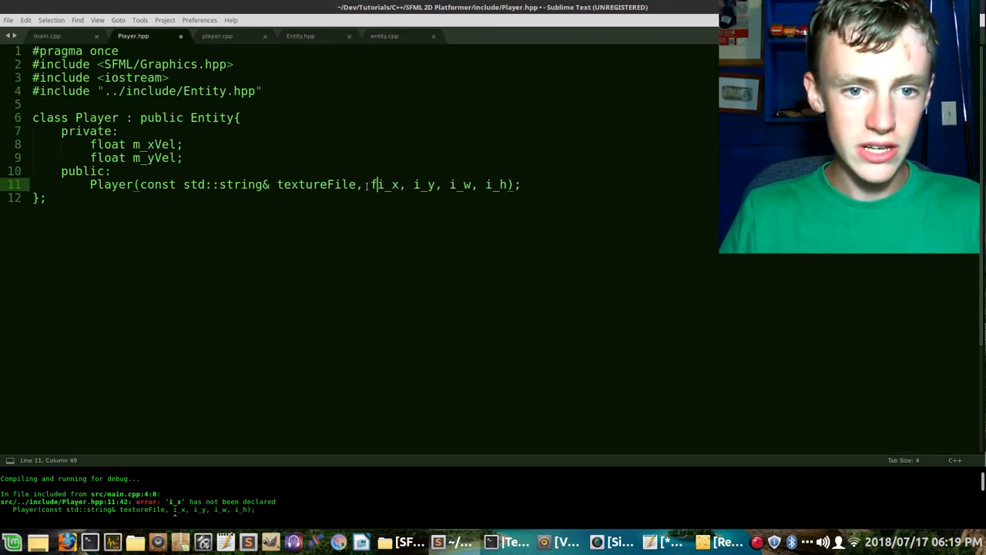
type("loat")
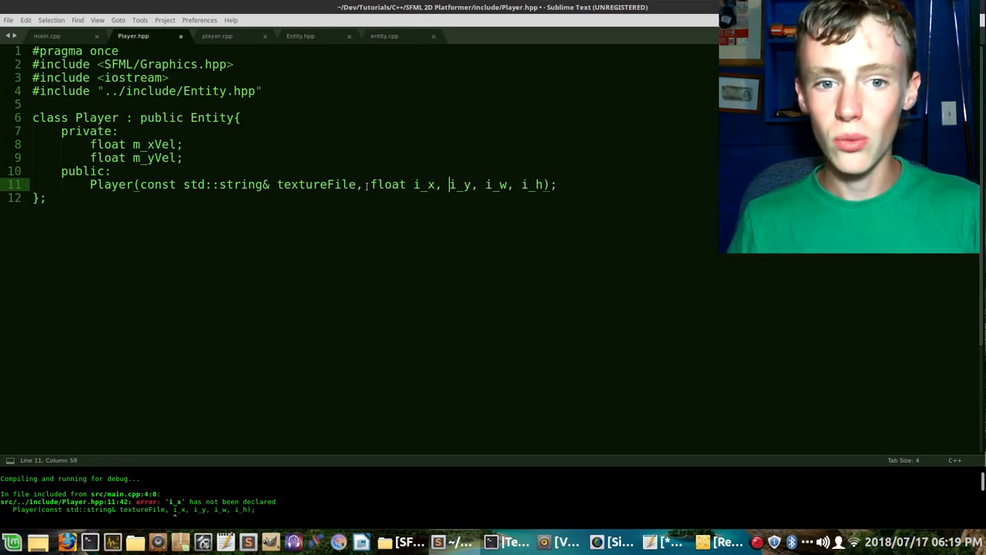
type("float")
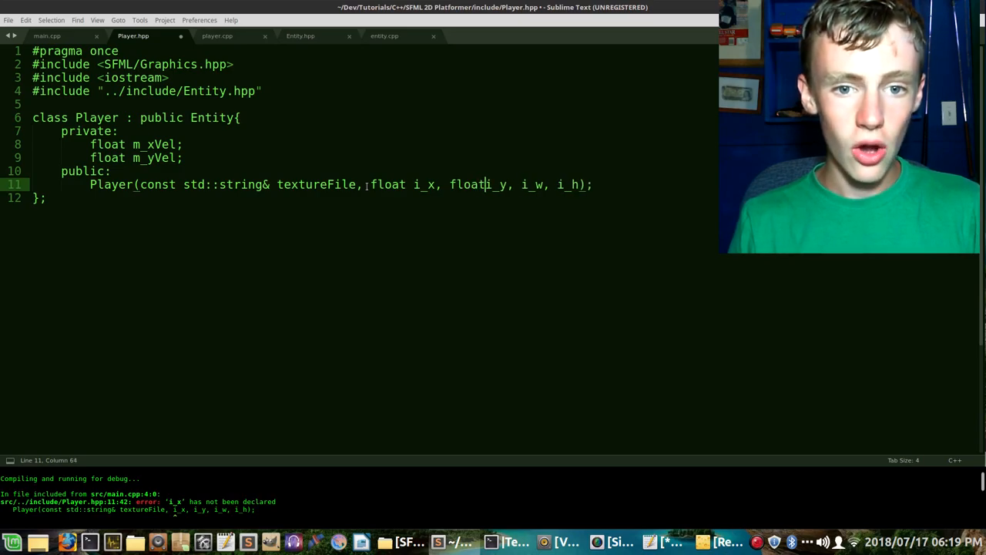
type("float")
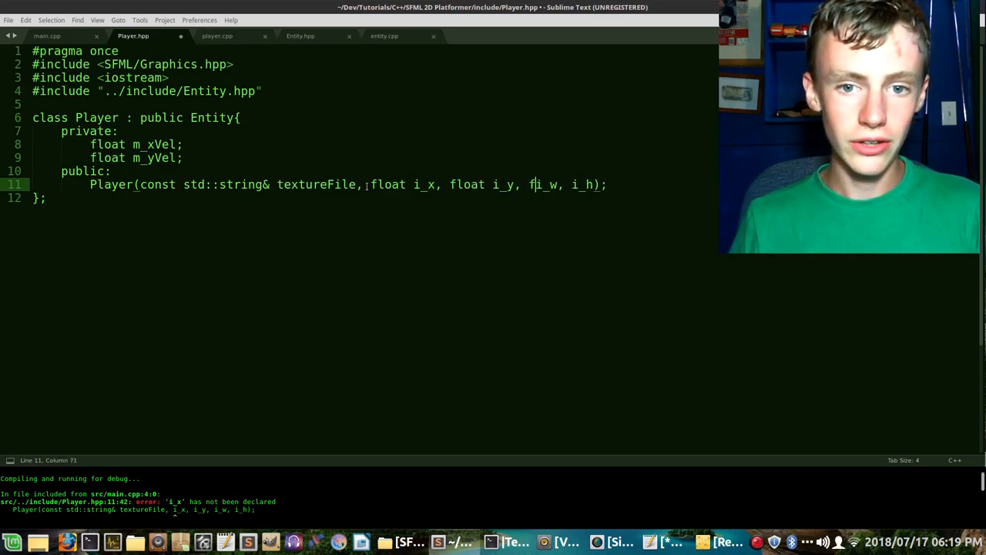
type("loat")
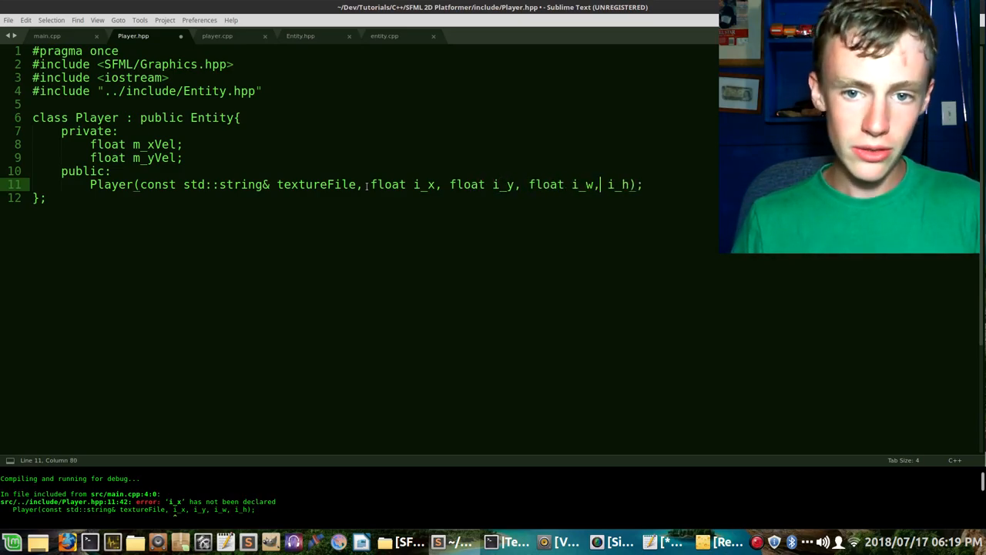
type("float")
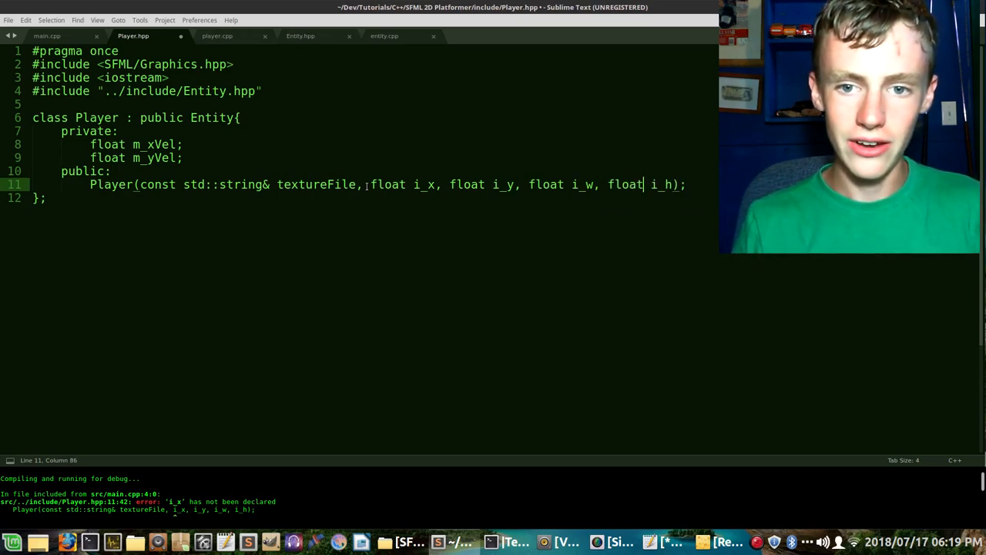
key("ctrl+s")
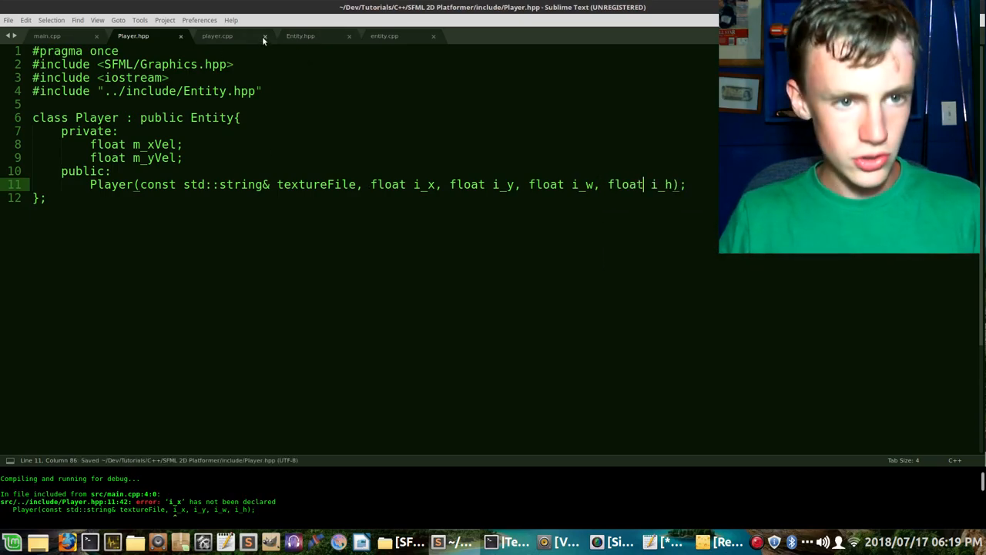
left_click(217, 36)
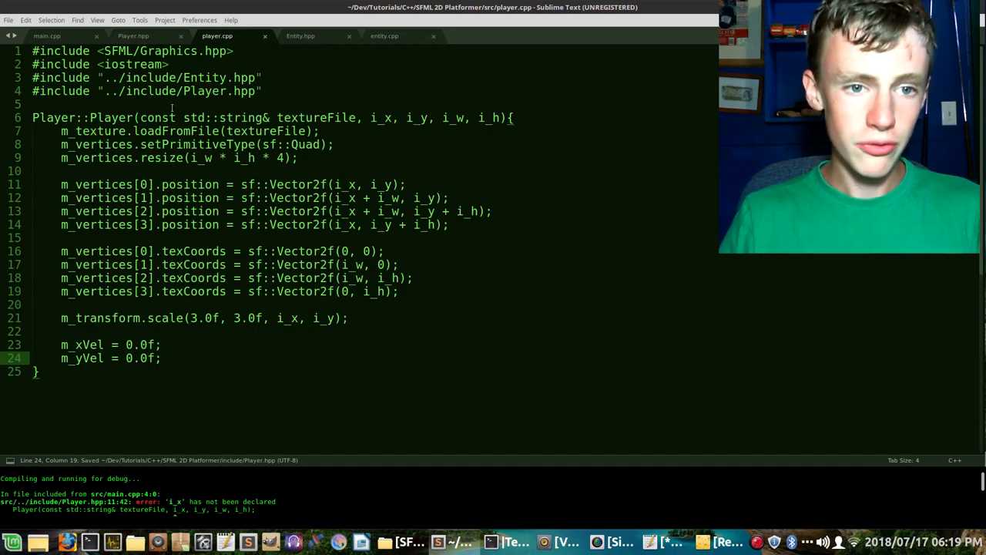
- Declare i_x, i_y, i_w and i_h as float in player.cpp's constructor and fix sf::Quad to sf::Quads
left_click(378, 118)
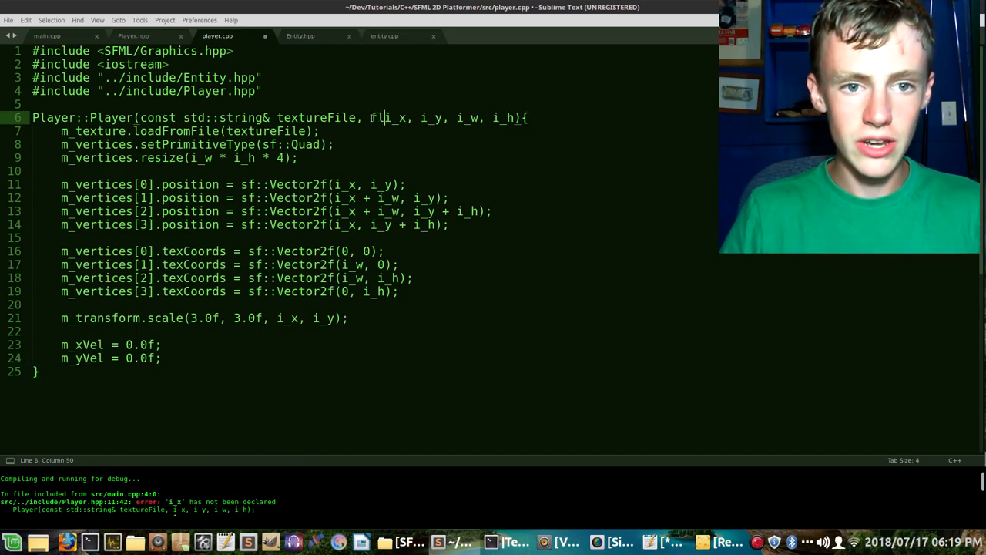
type("float")
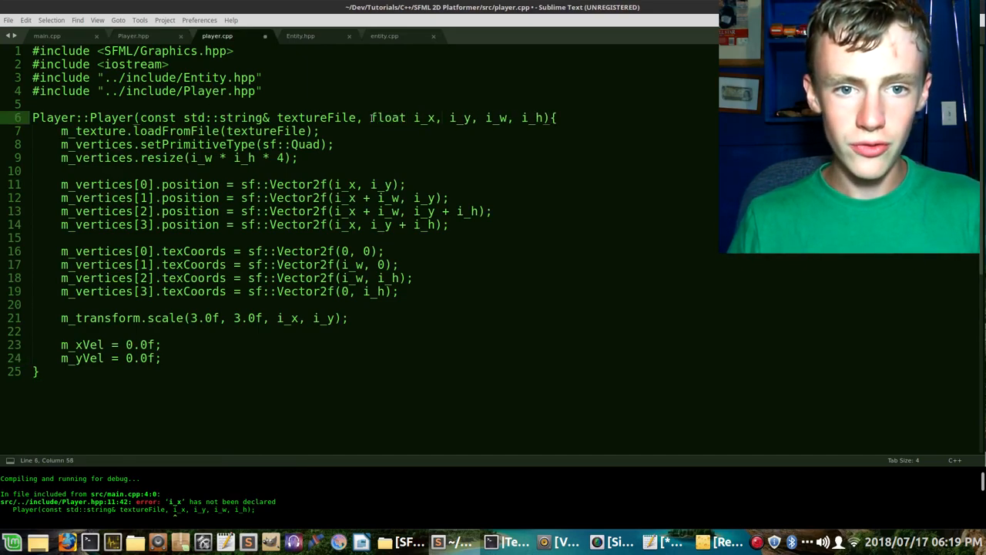
type("float")
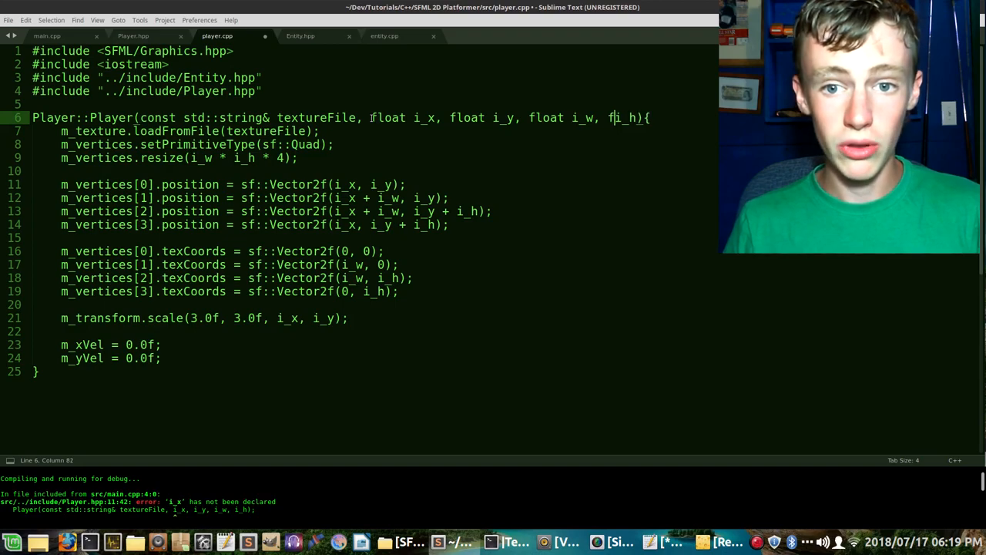
type("float")
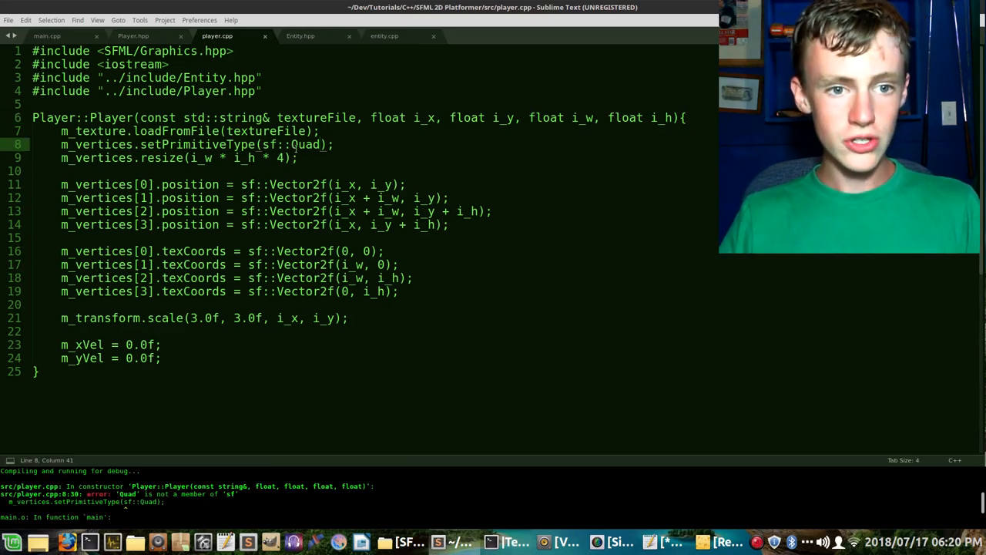
type("s")
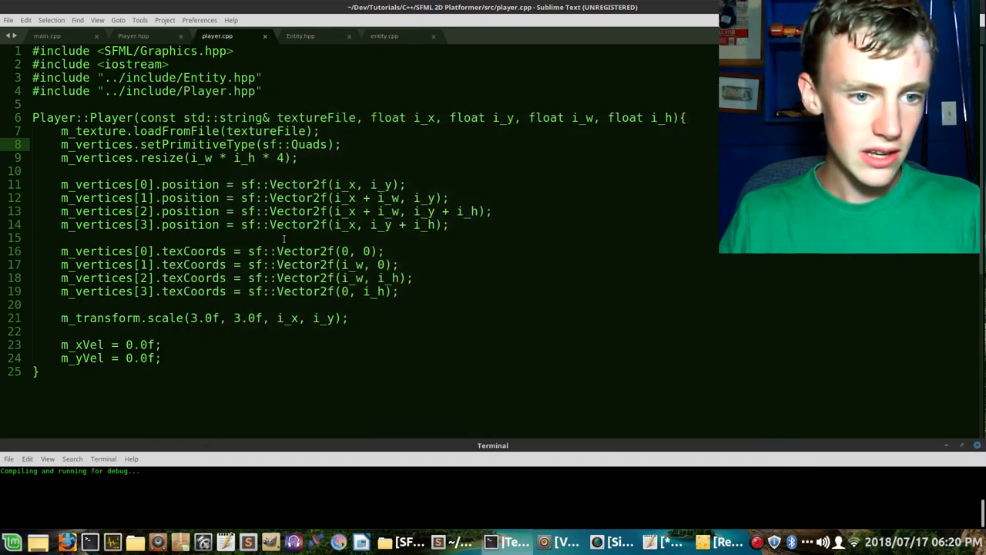
- In main.cpp, select the first 200 argument in the Player player declaration
left_click(46, 36)
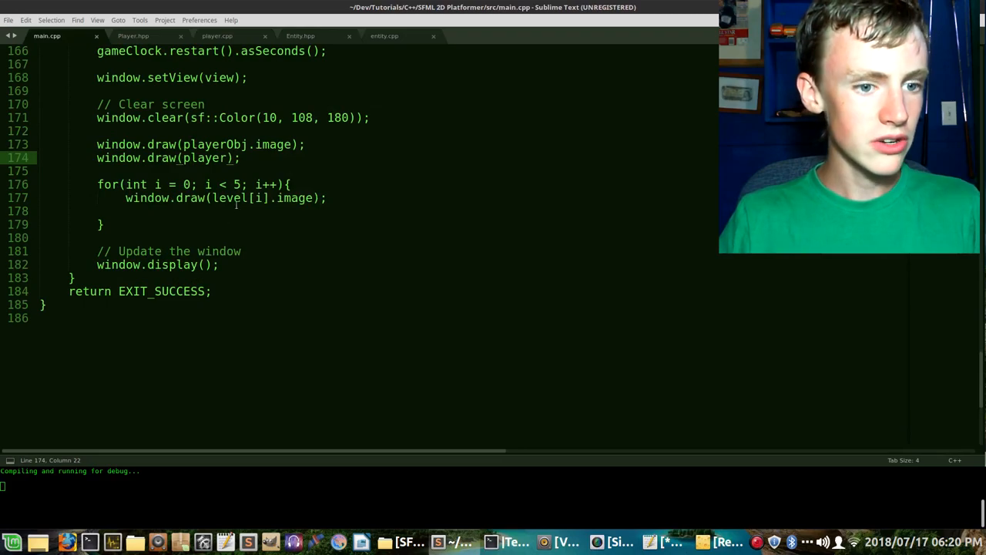
scroll("up", 3)
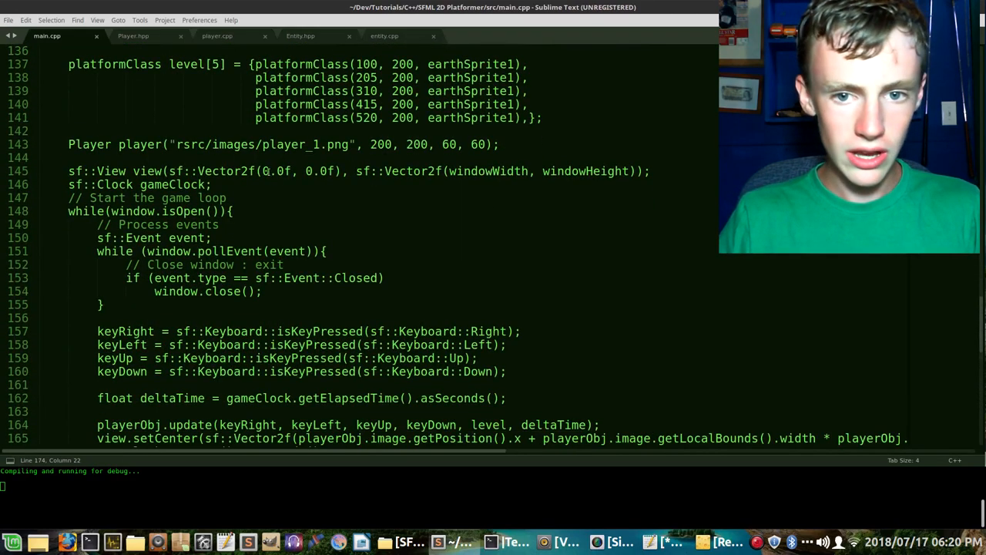
double_click(381, 144)
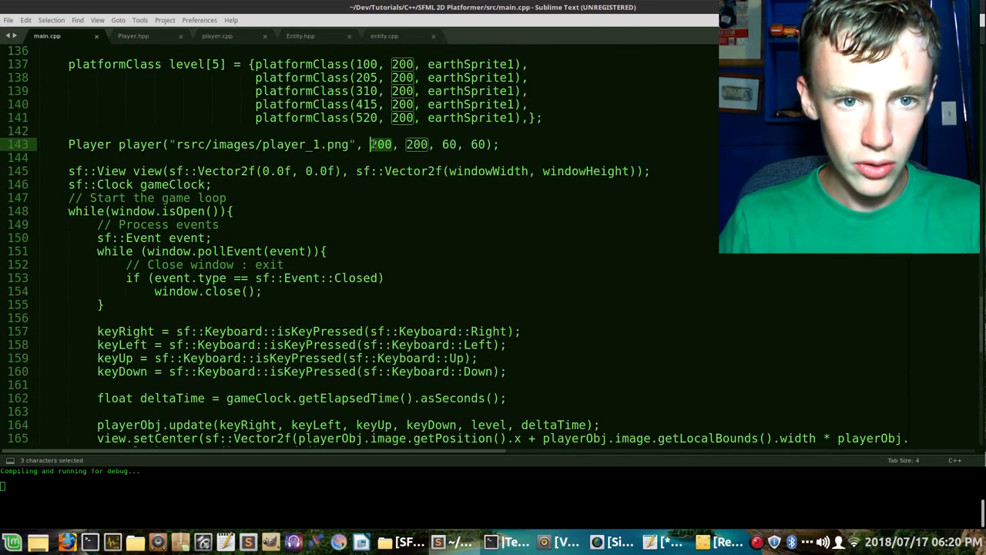